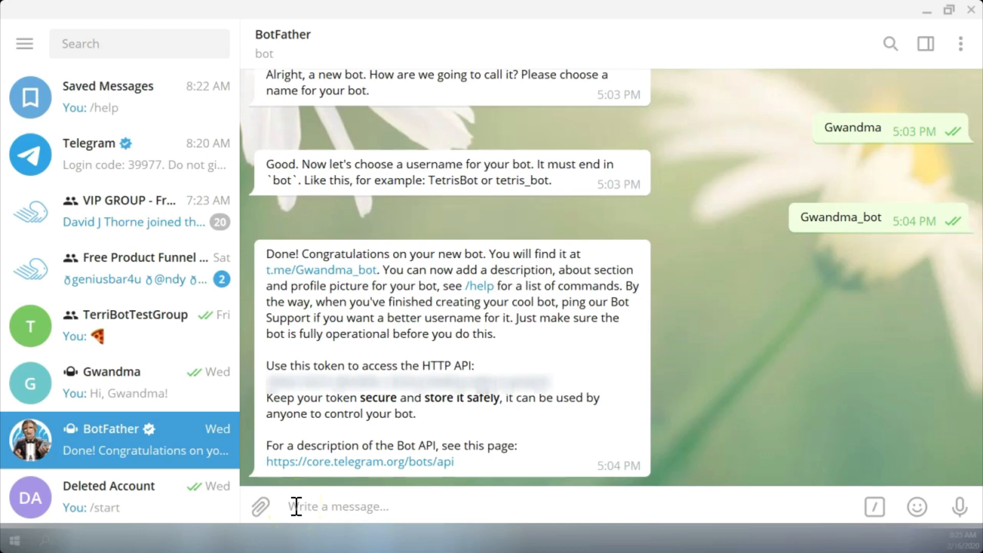
{"action": "mouse_move", "coordinate": [520, 540]}
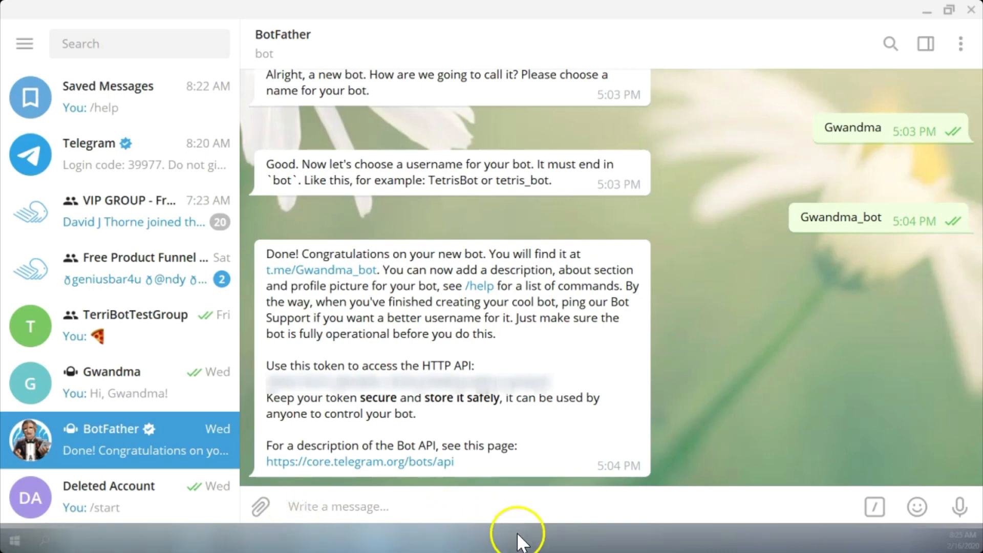
{"action": "mouse_move", "coordinate": [488, 296]}
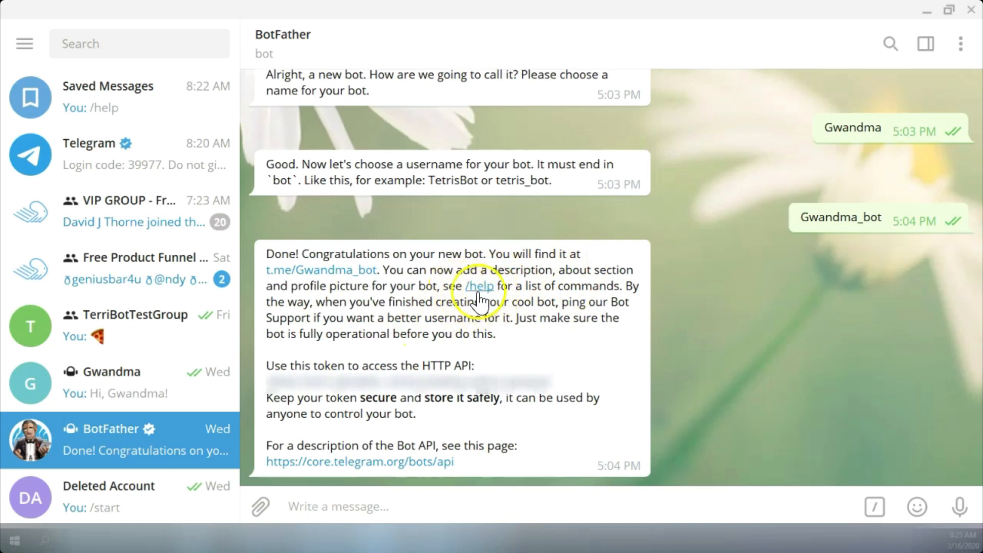
{"action": "mouse_move", "coordinate": [375, 506]}
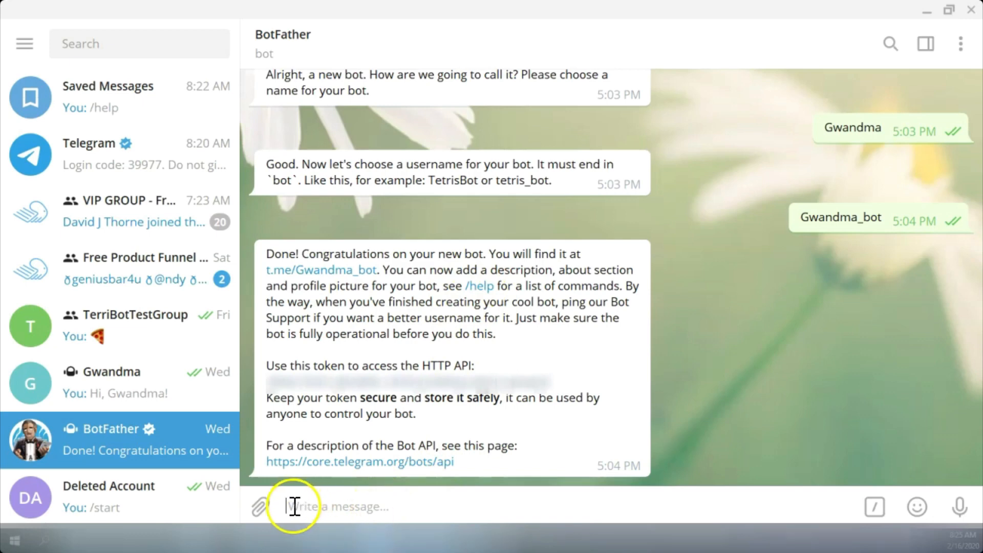
{"action": "mouse_move", "coordinate": [512, 496]}
{"action": "type", "text": "/"}
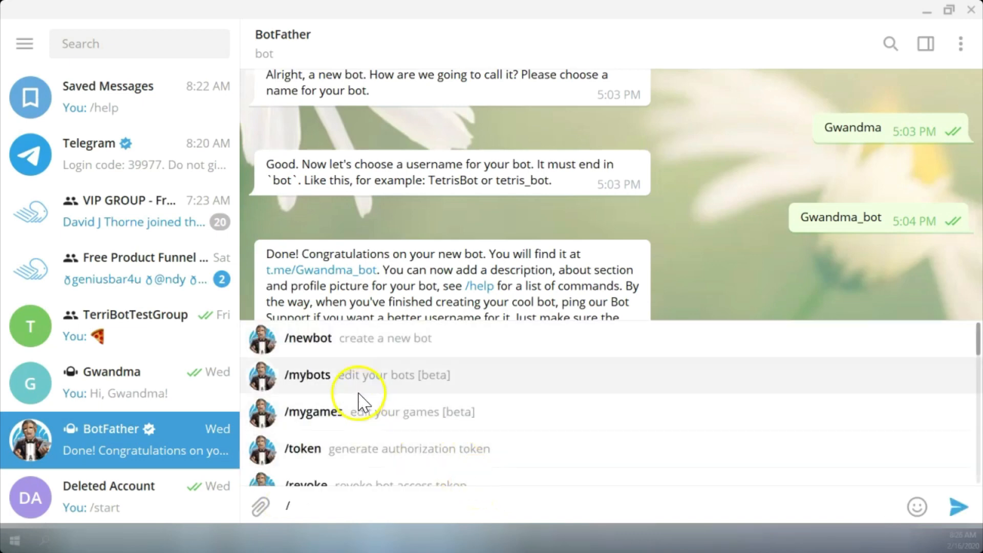
{"action": "mouse_move", "coordinate": [343, 347]}
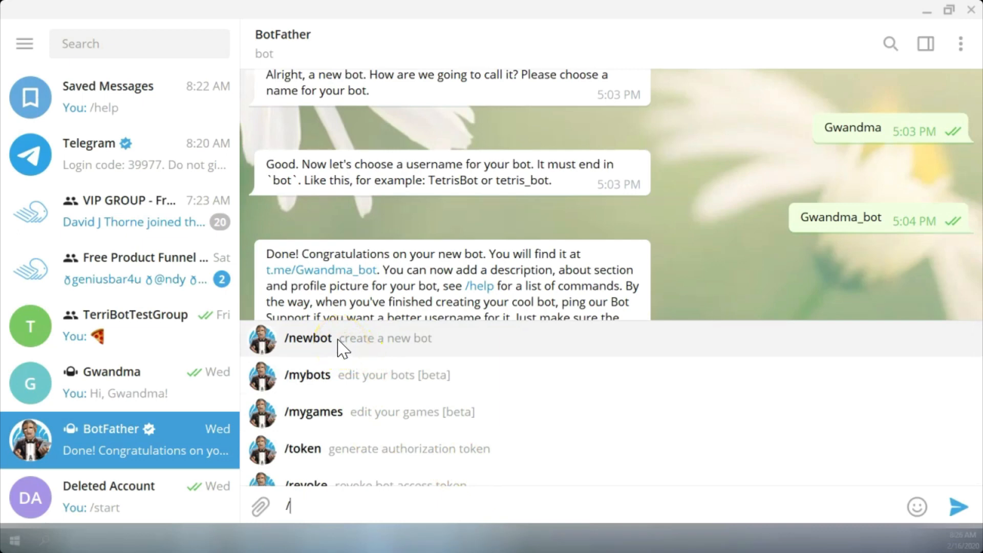
{"action": "mouse_move", "coordinate": [298, 386]}
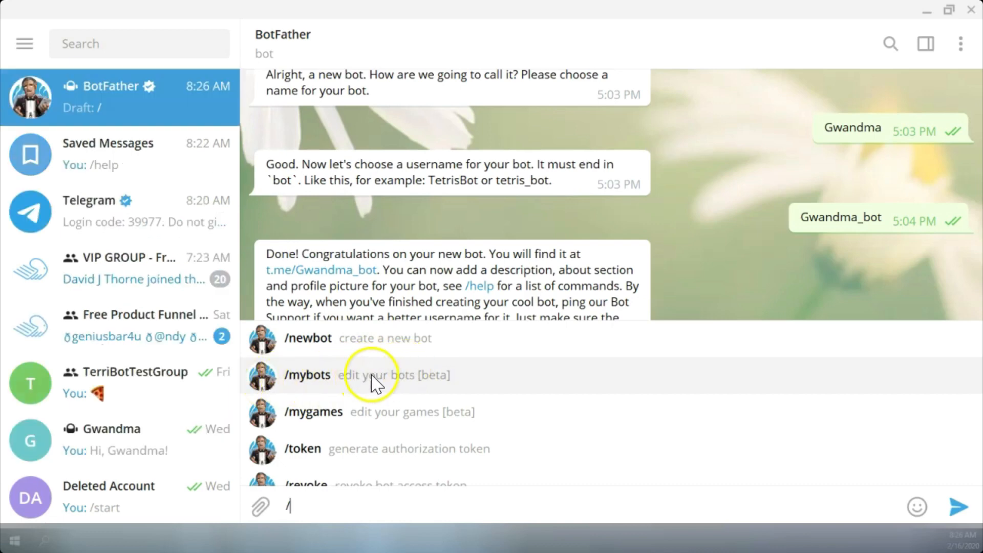
{"action": "mouse_move", "coordinate": [342, 382]}
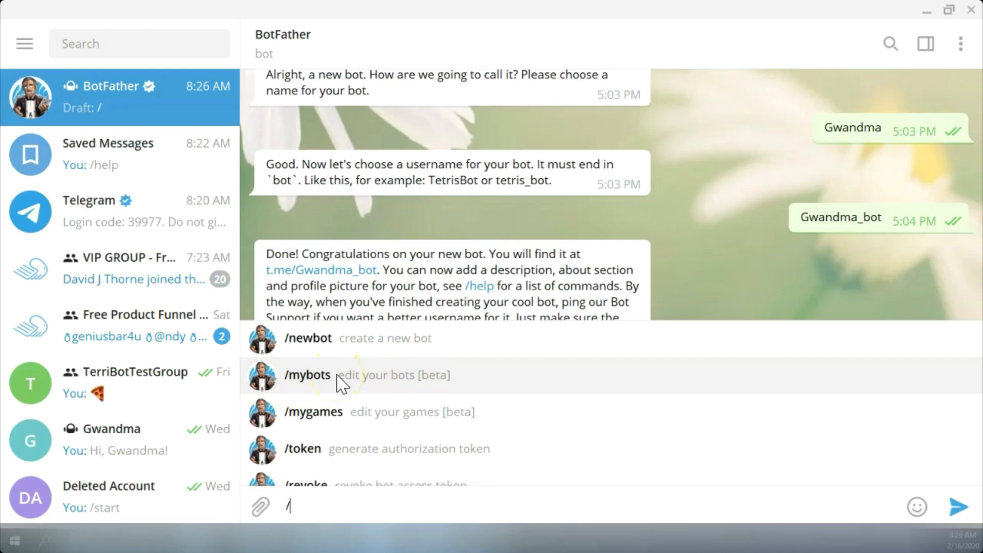
{"action": "mouse_move", "coordinate": [413, 417]}
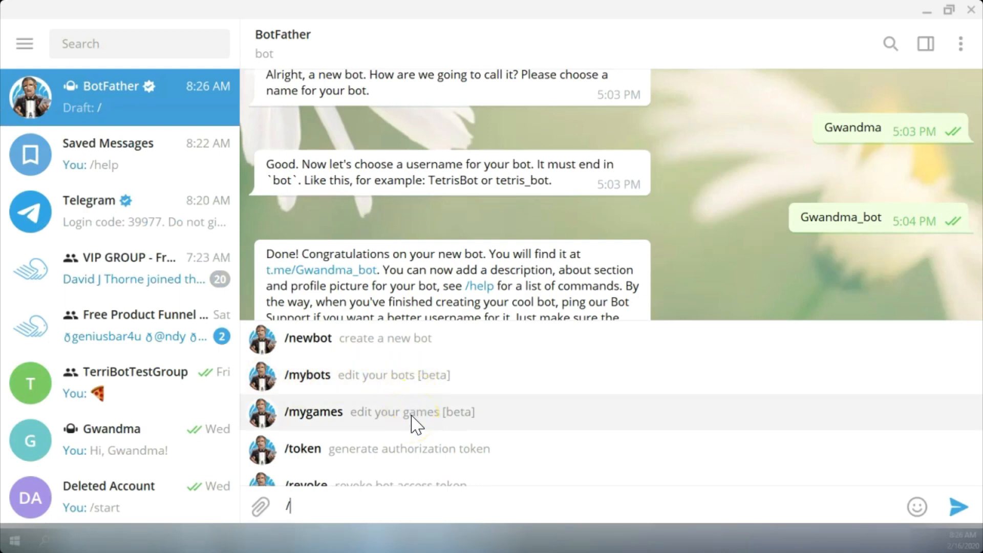
Step: Browse BotFather's command suggestions down to /setname, /setdescription and /setcommands
{"action": "scroll", "scroll_direction": "down", "scroll_amount": 3}
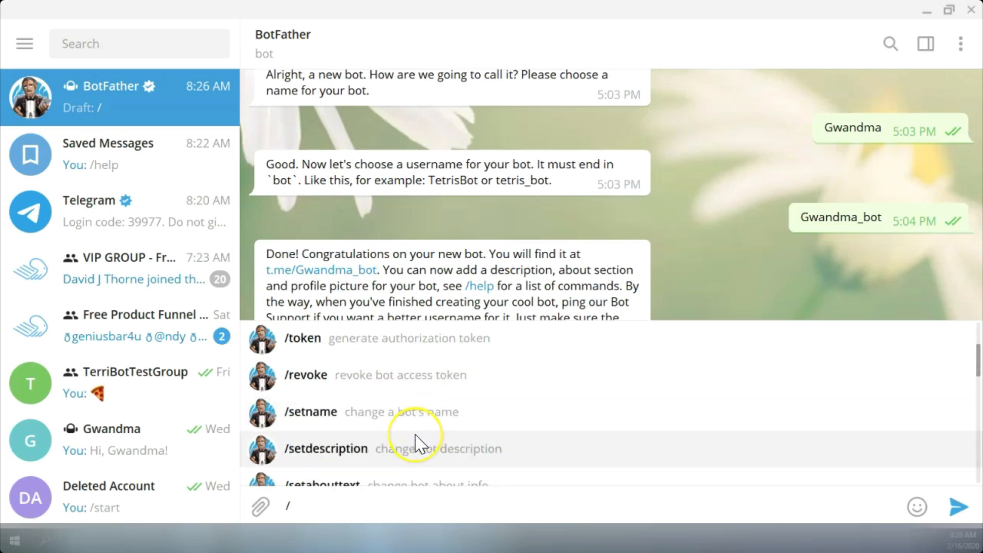
{"action": "scroll", "scroll_direction": "down", "scroll_amount": 3}
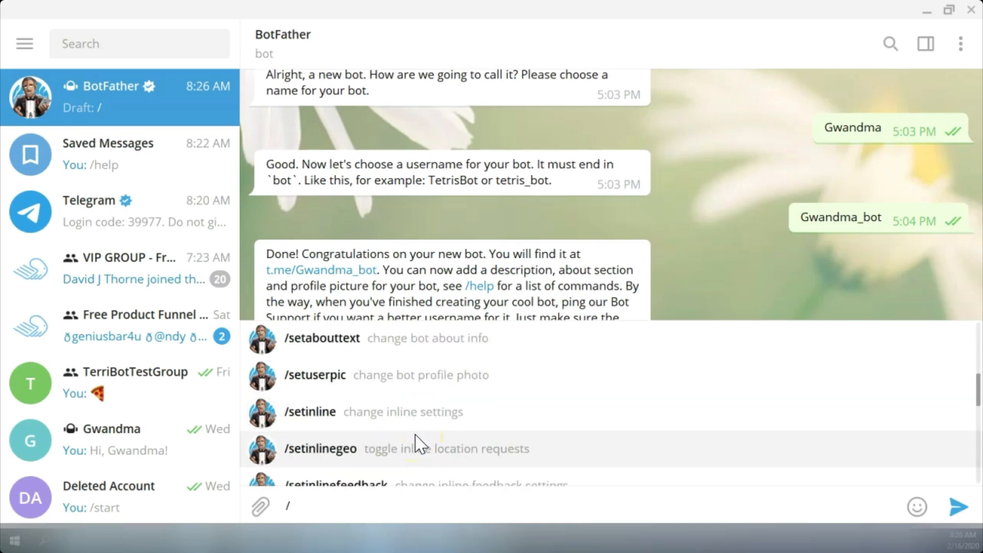
{"action": "scroll", "scroll_direction": "down", "scroll_amount": 3}
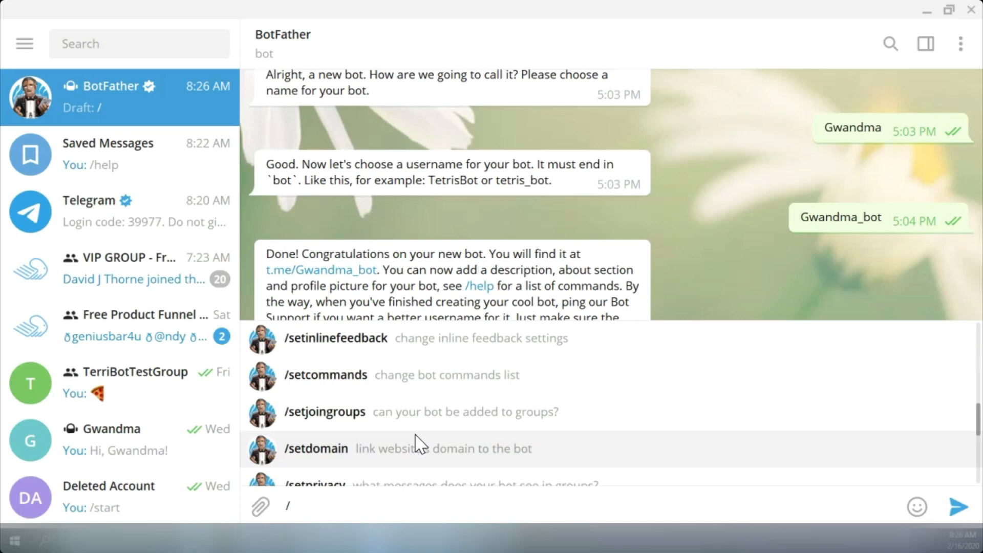
{"action": "scroll", "scroll_direction": "up", "scroll_amount": 3}
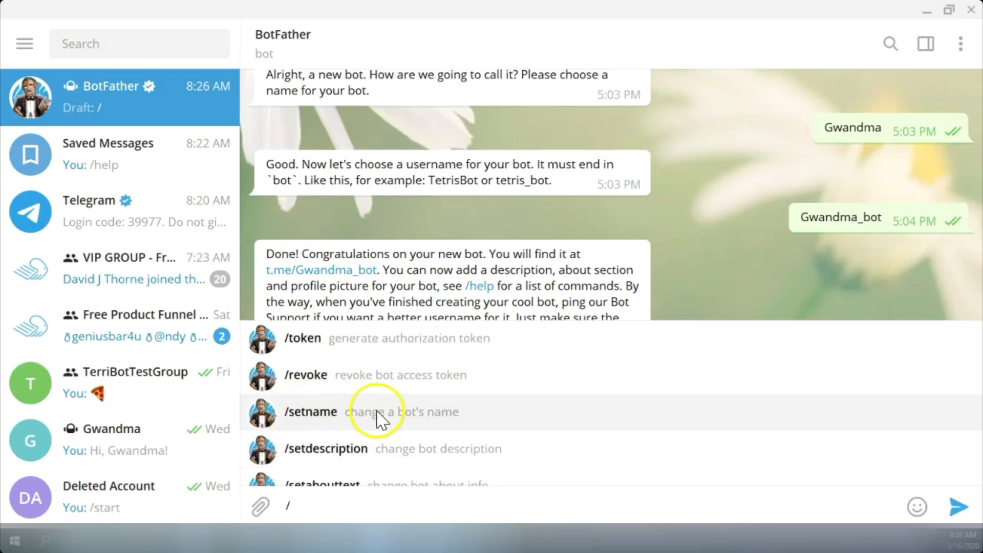
{"action": "scroll", "scroll_direction": "down", "scroll_amount": 3}
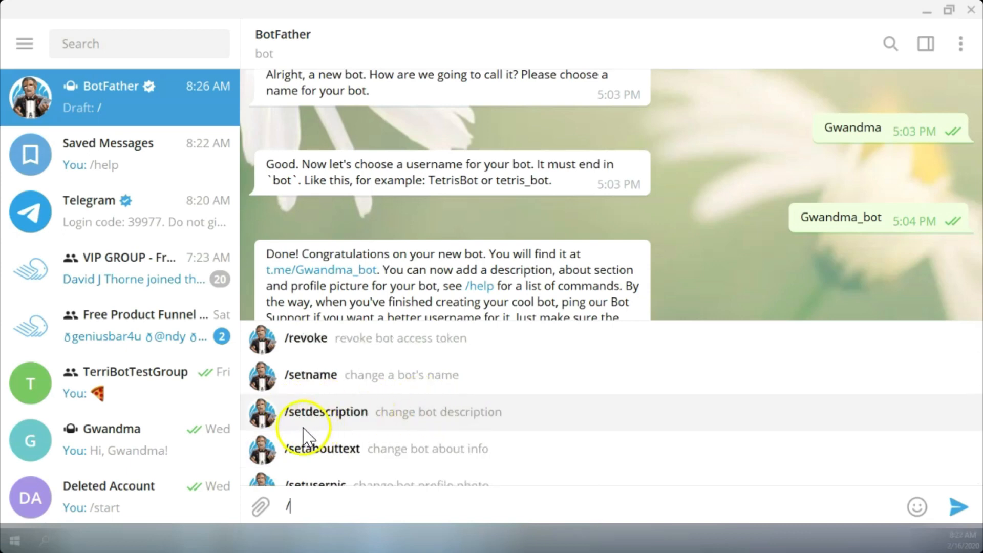
{"action": "mouse_move", "coordinate": [269, 413]}
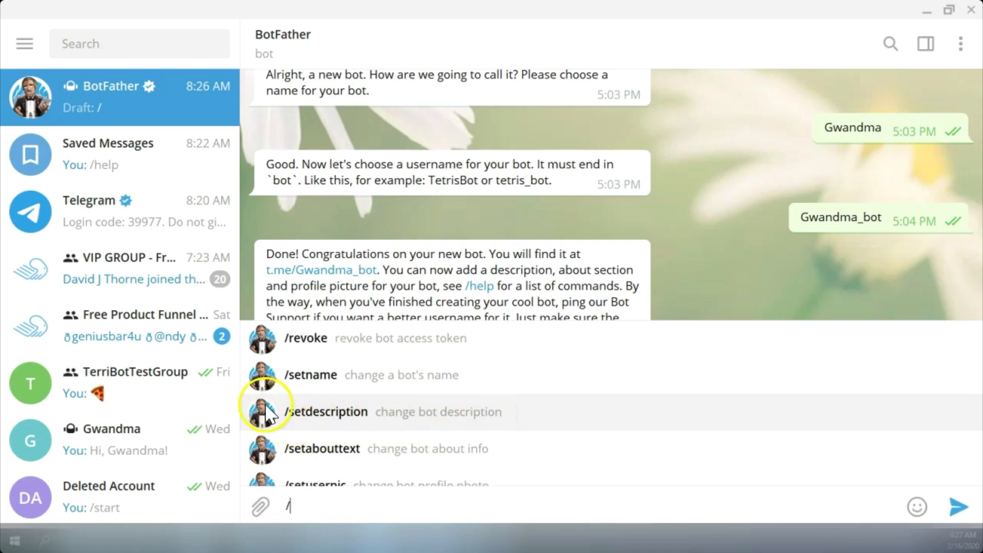
{"action": "mouse_move", "coordinate": [473, 416]}
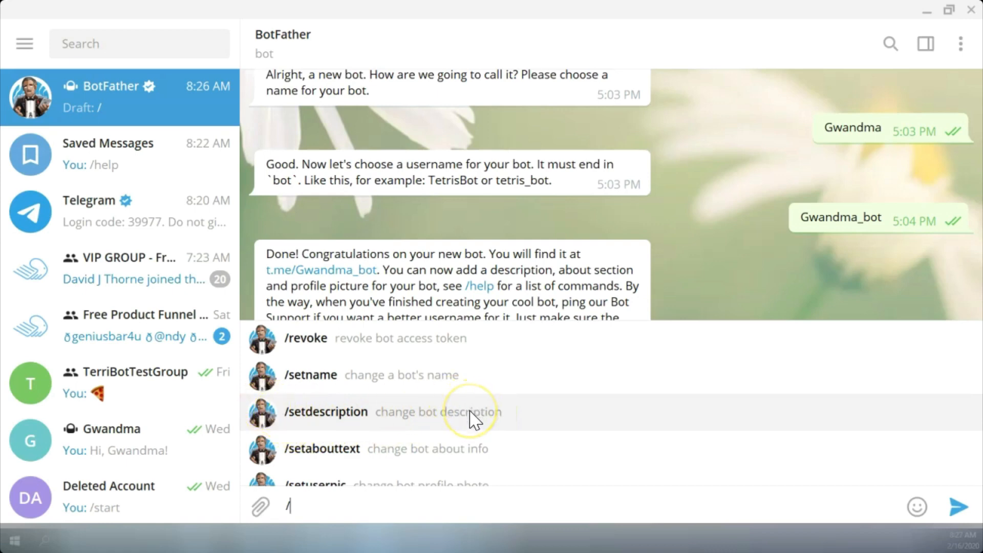
Step: Send /setdescription with a '.' description, getting BotFather's 'Invalid bot selected' reply
{"action": "left_click", "coordinate": [326, 412]}
{"action": "type", "text": "This is Terri's Gwandma bot"}
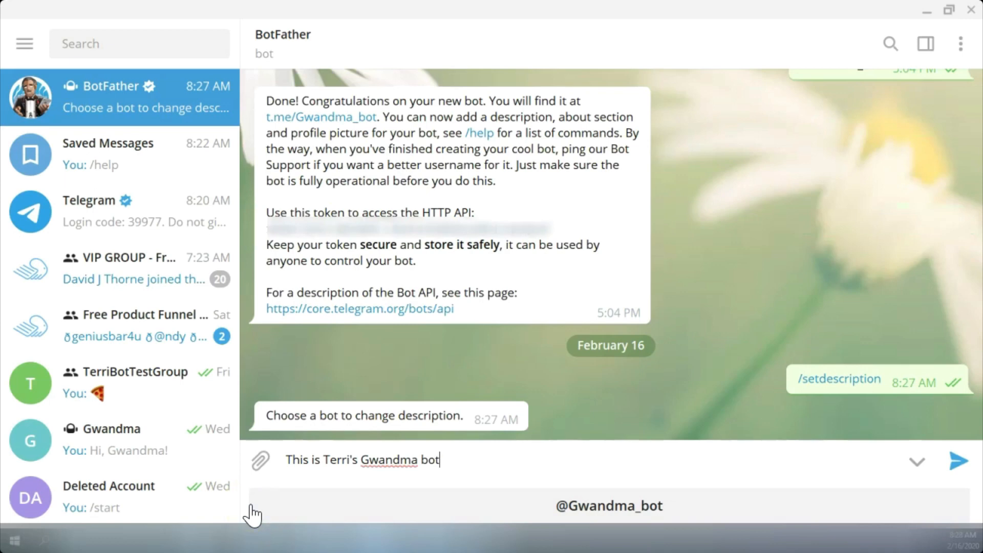
{"action": "type", "text": "."}
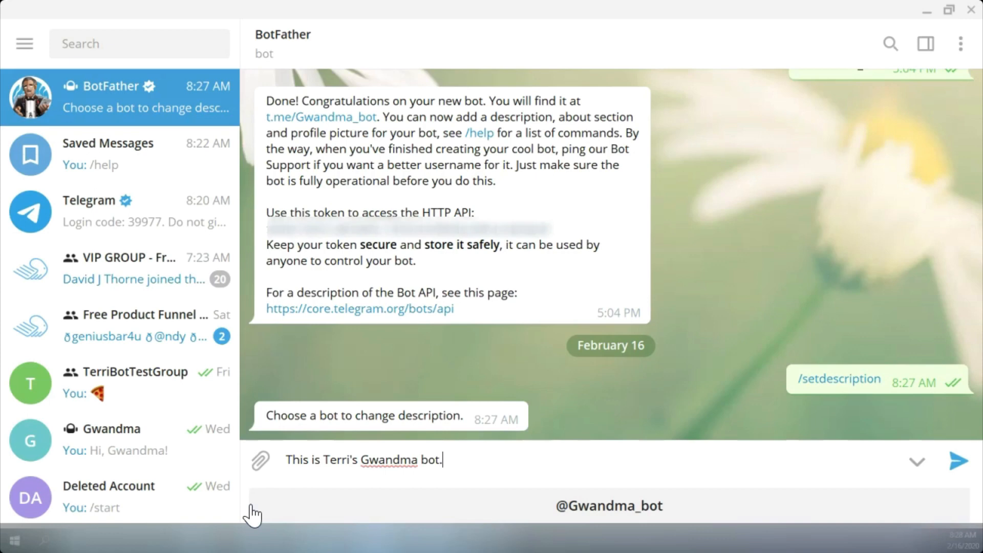
{"action": "left_click", "coordinate": [958, 462]}
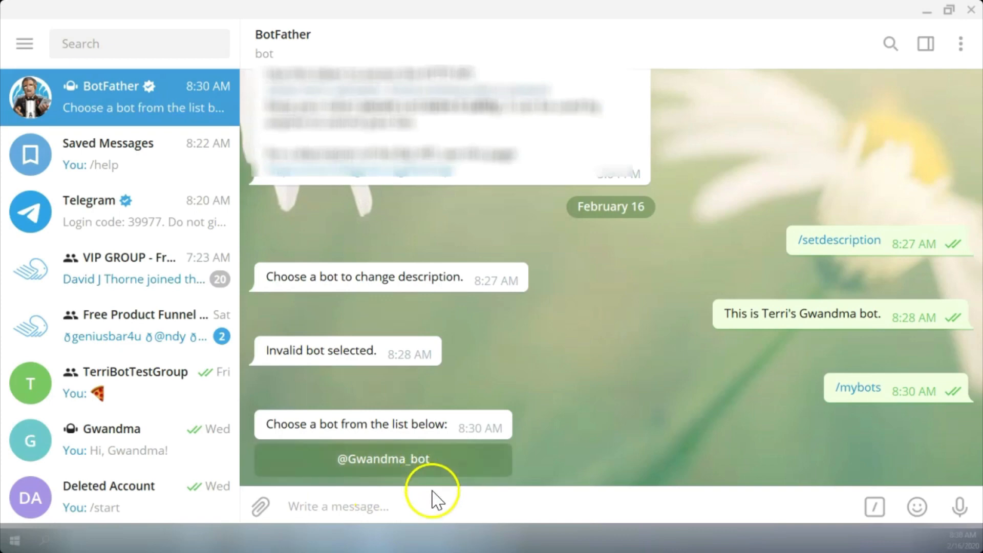
{"action": "left_click", "coordinate": [383, 459]}
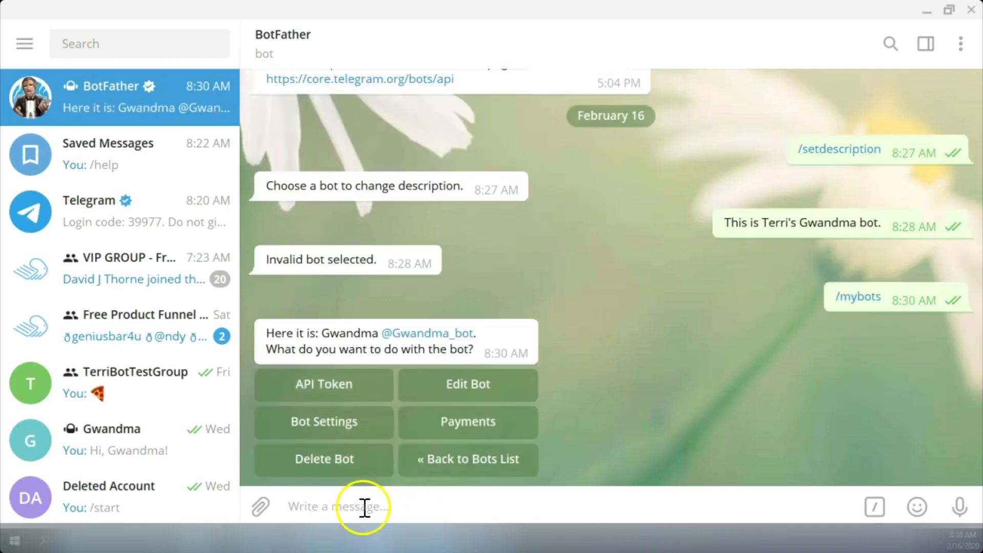
{"action": "mouse_move", "coordinate": [347, 368]}
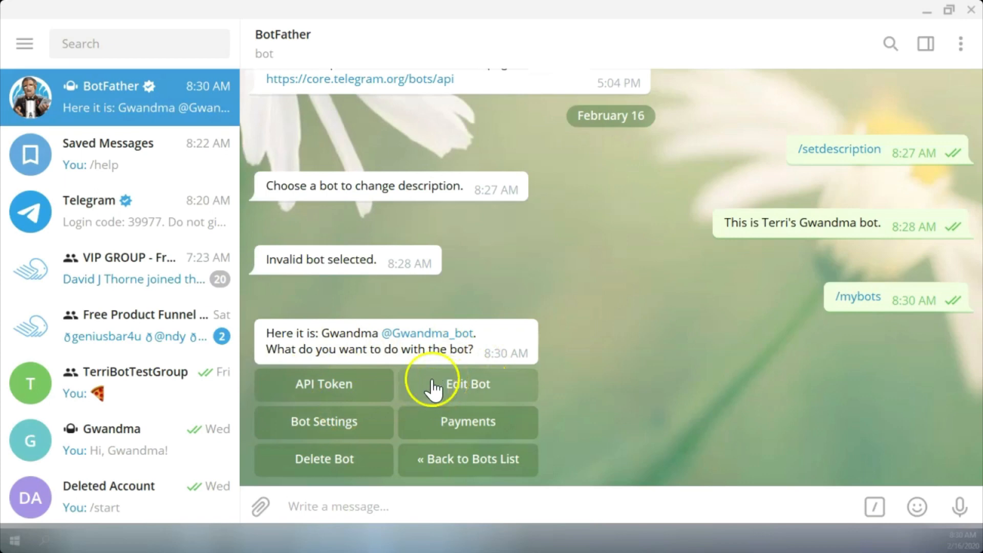
{"action": "mouse_move", "coordinate": [295, 400]}
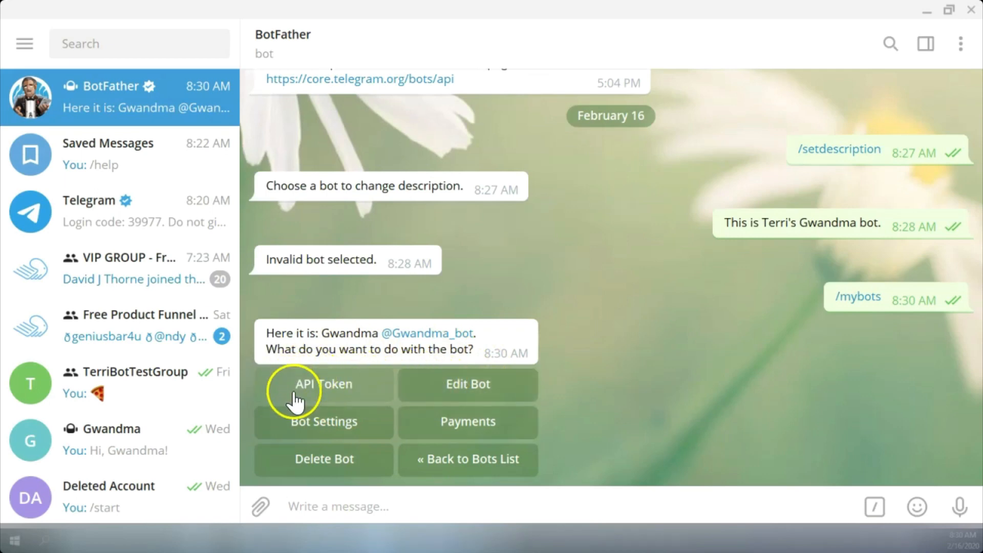
{"action": "mouse_move", "coordinate": [324, 421]}
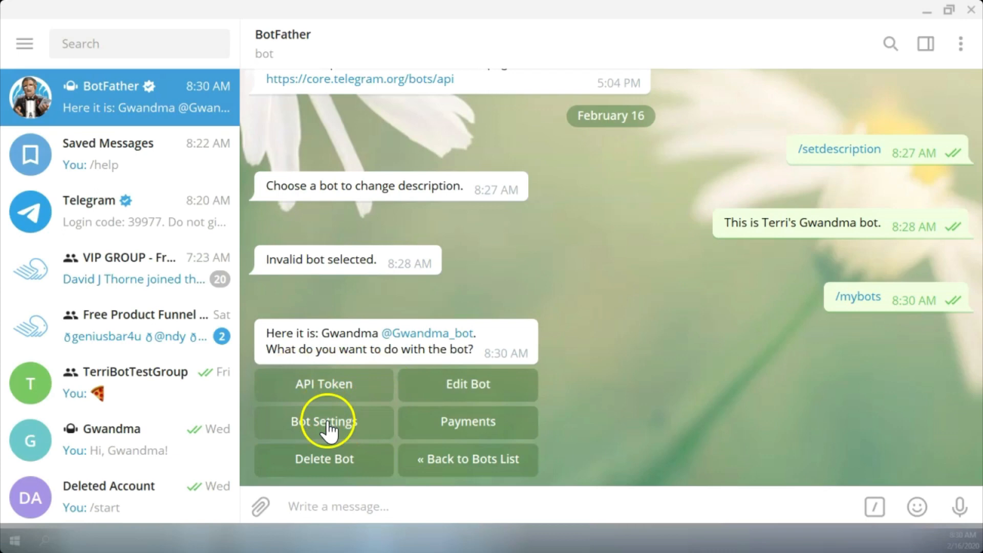
{"action": "mouse_move", "coordinate": [325, 461]}
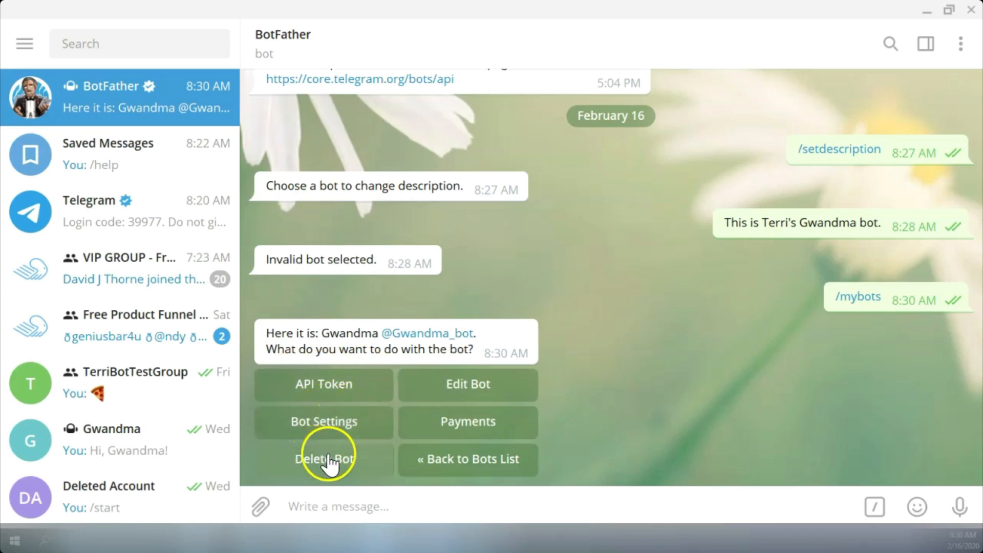
{"action": "left_click", "coordinate": [467, 420]}
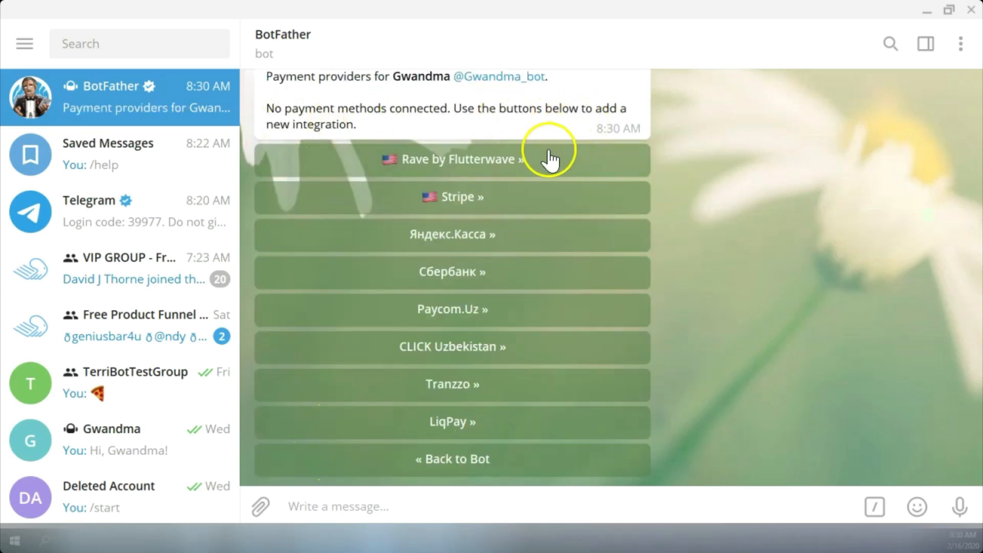
{"action": "mouse_move", "coordinate": [518, 202]}
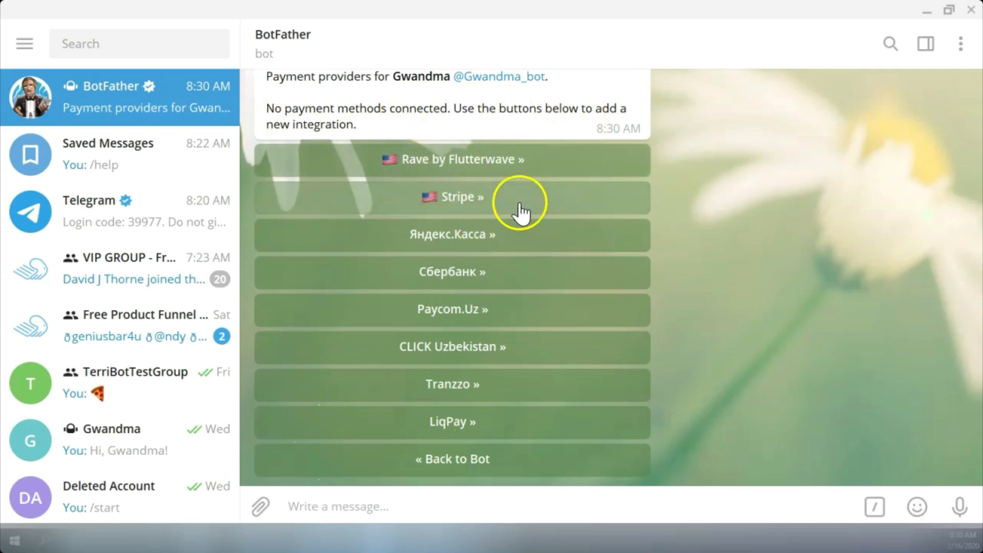
{"action": "mouse_move", "coordinate": [458, 189]}
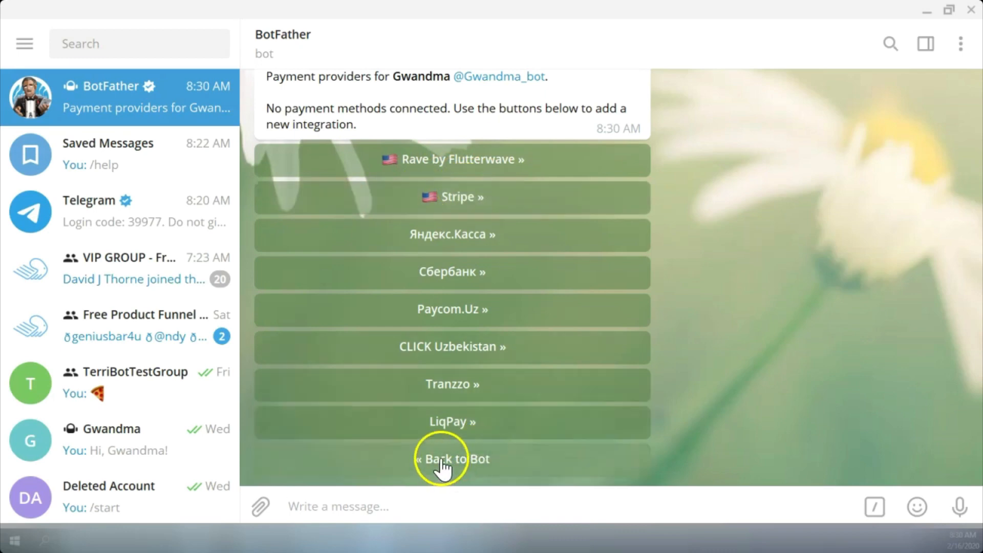
{"action": "left_click", "coordinate": [451, 458]}
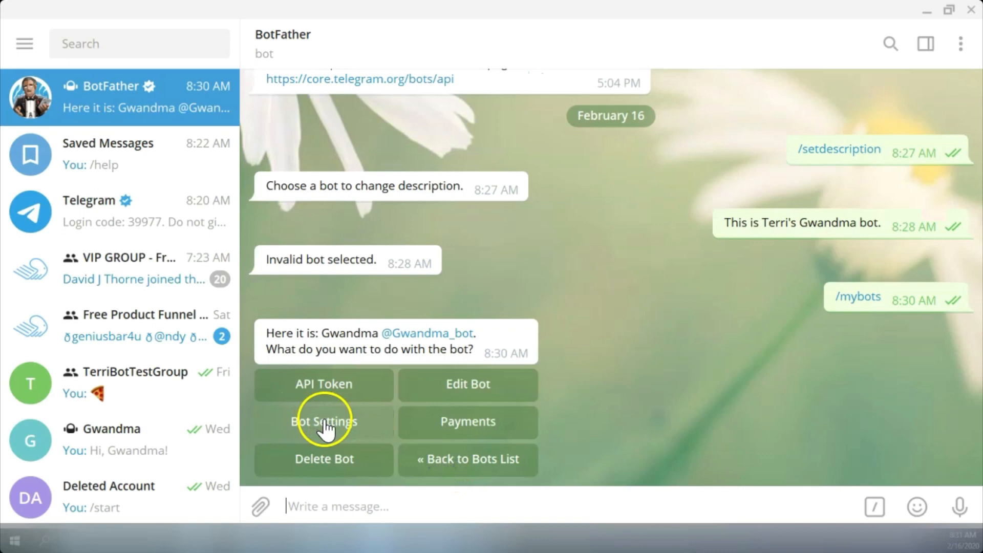
Step: Review Gwandma_bot's group and privacy settings in Bot Settings, then return to its main options
{"action": "left_click", "coordinate": [323, 420]}
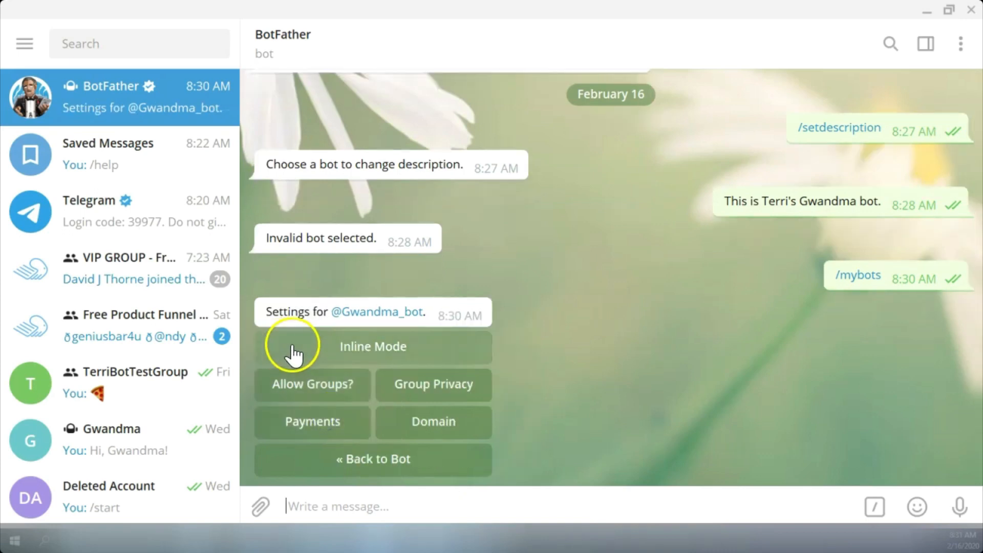
{"action": "mouse_move", "coordinate": [292, 392]}
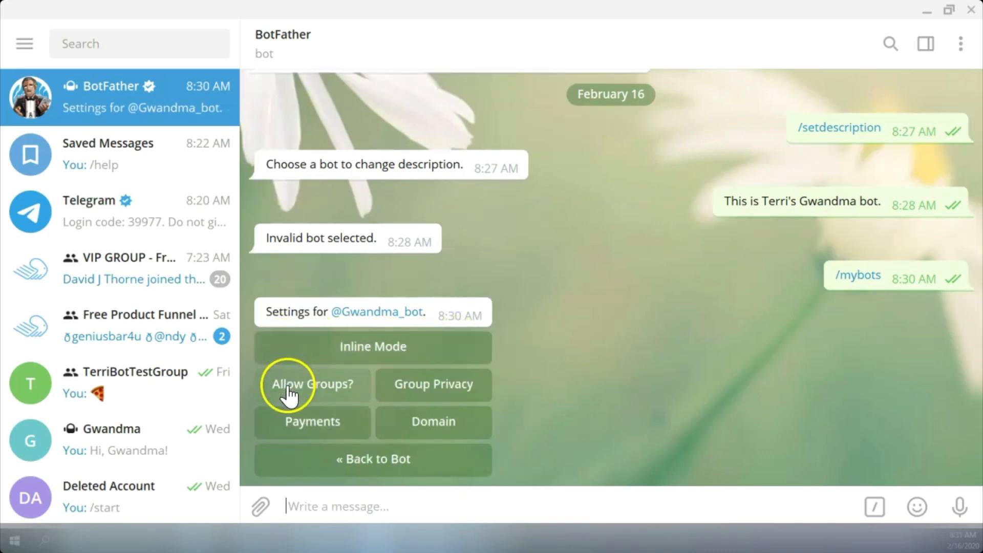
{"action": "mouse_move", "coordinate": [292, 389]}
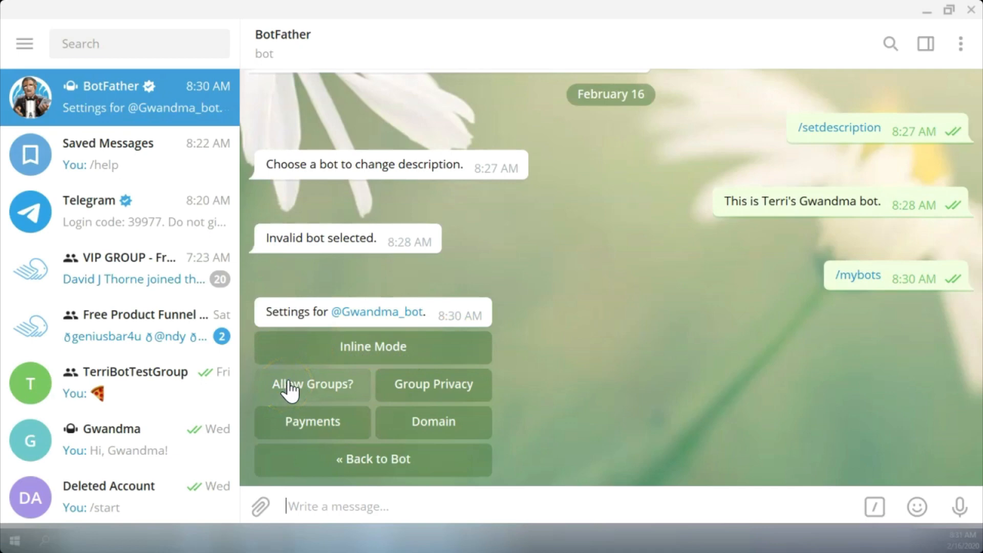
{"action": "mouse_move", "coordinate": [432, 384]}
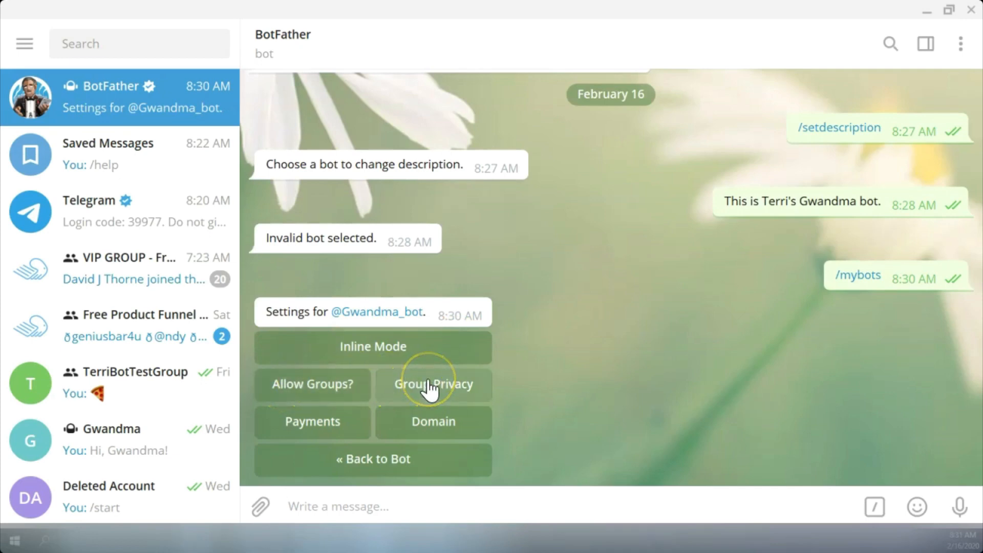
{"action": "mouse_move", "coordinate": [300, 429]}
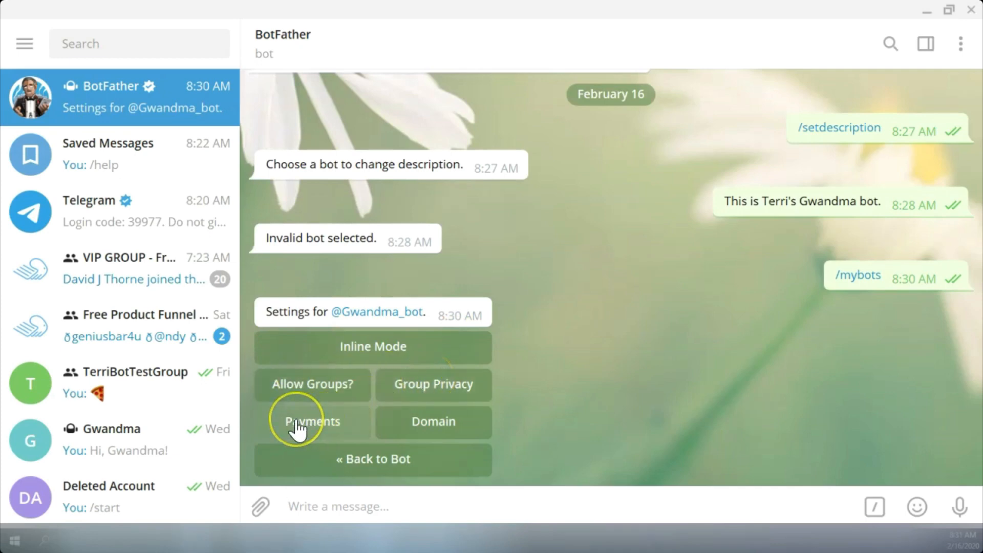
{"action": "mouse_move", "coordinate": [429, 421]}
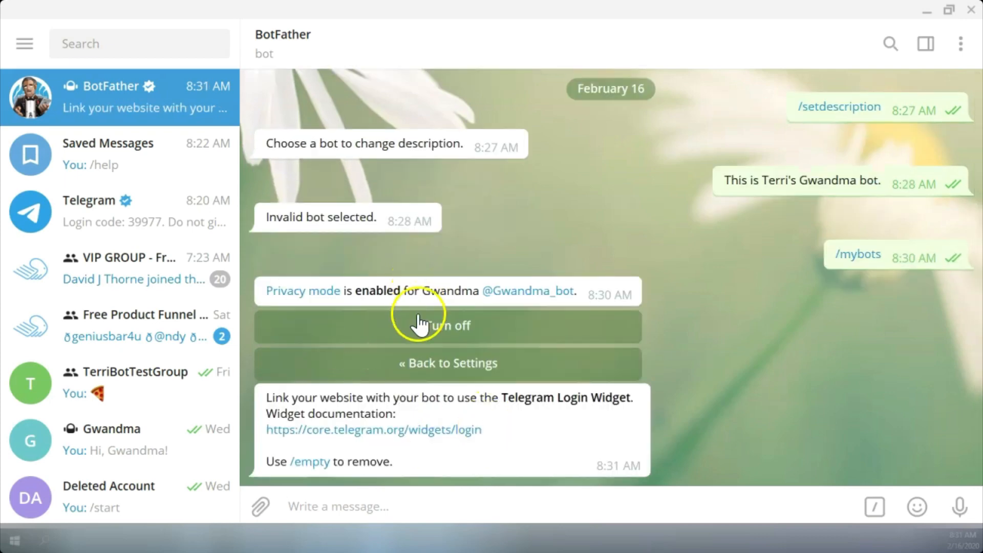
{"action": "mouse_move", "coordinate": [554, 419]}
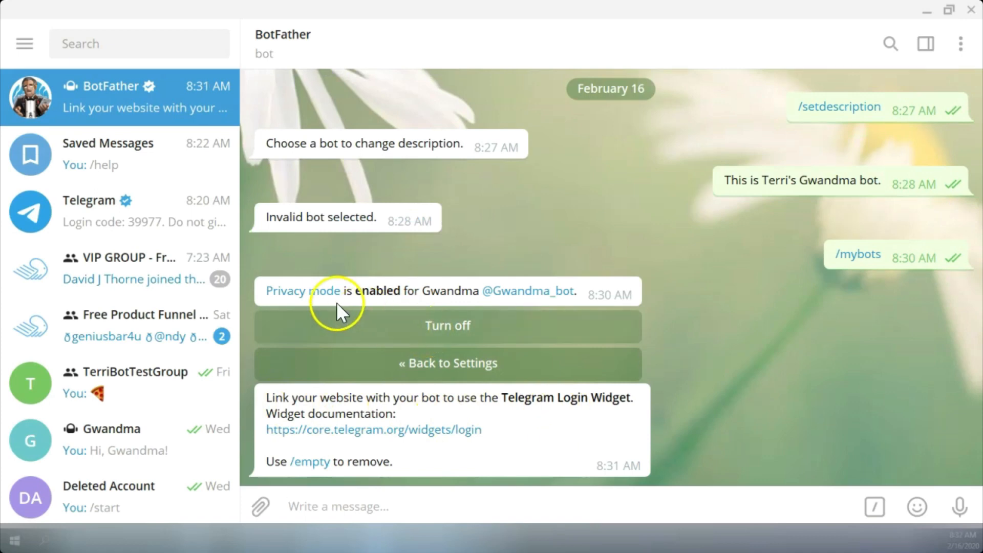
{"action": "mouse_move", "coordinate": [374, 295]}
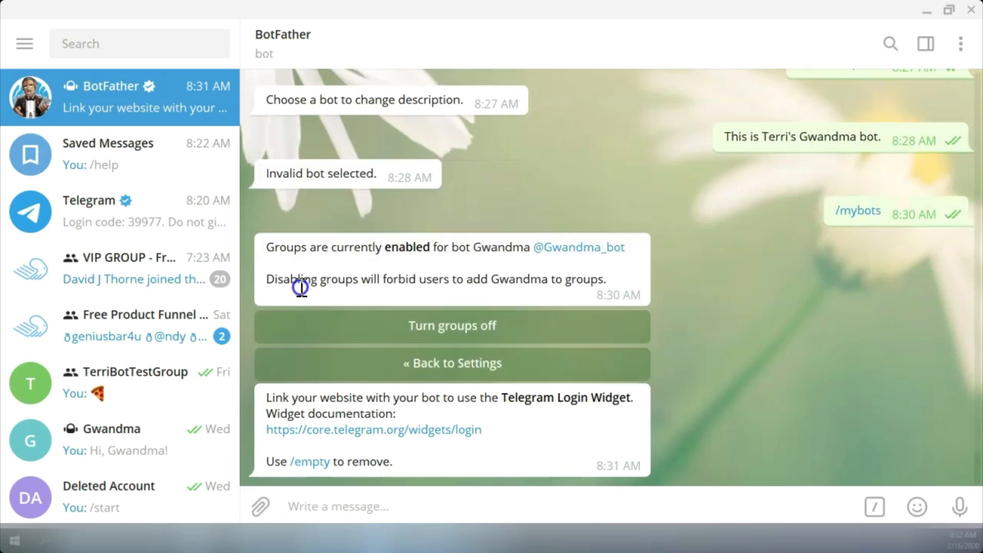
{"action": "mouse_move", "coordinate": [453, 326]}
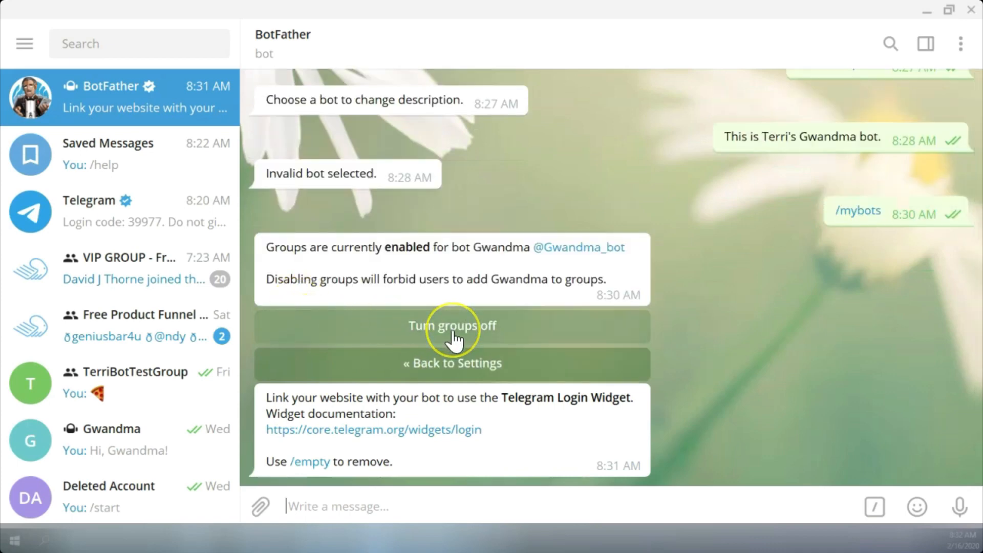
{"action": "left_click", "coordinate": [452, 363]}
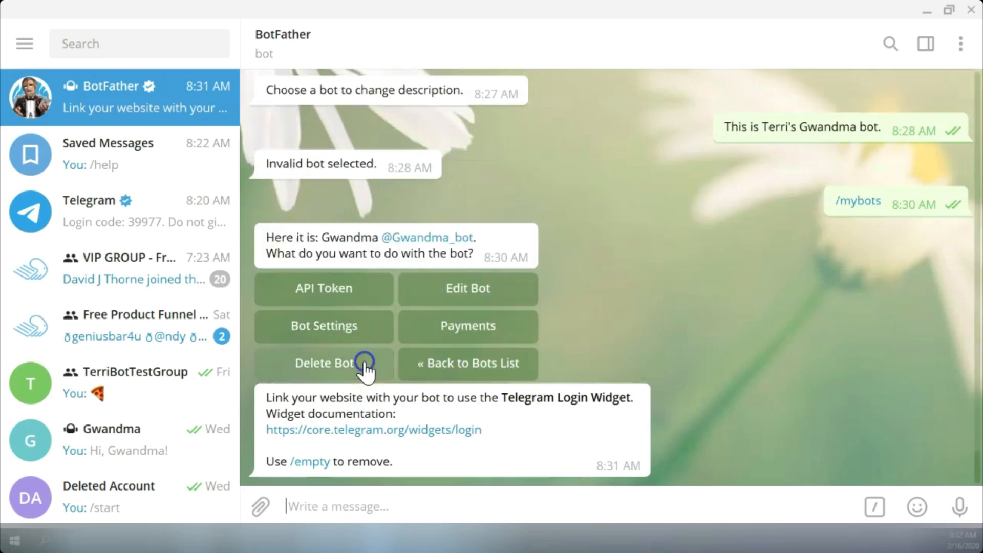
{"action": "mouse_move", "coordinate": [467, 289]}
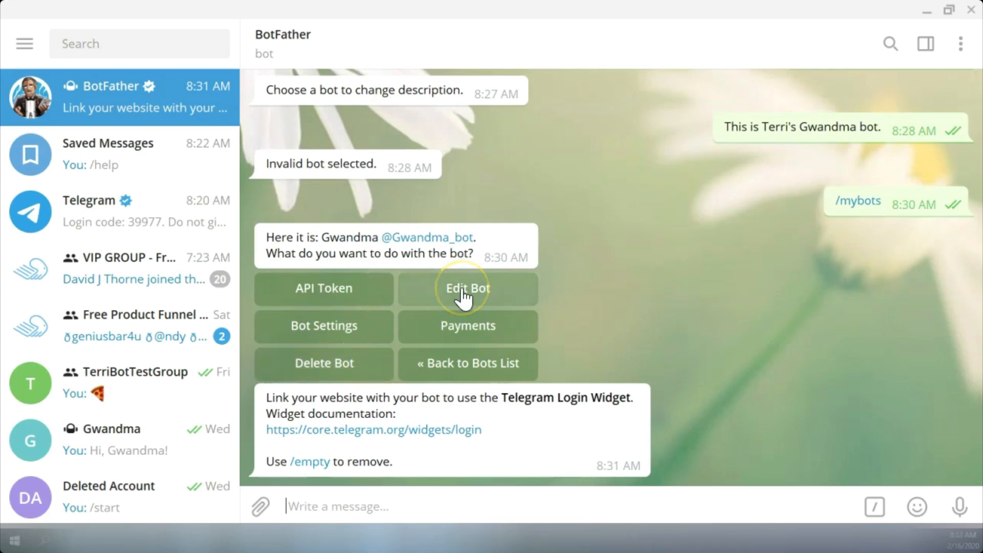
Step: Rename Gwandma_bot to BuilderallGwandma via Edit Bot > Edit Name
{"action": "left_click", "coordinate": [467, 289]}
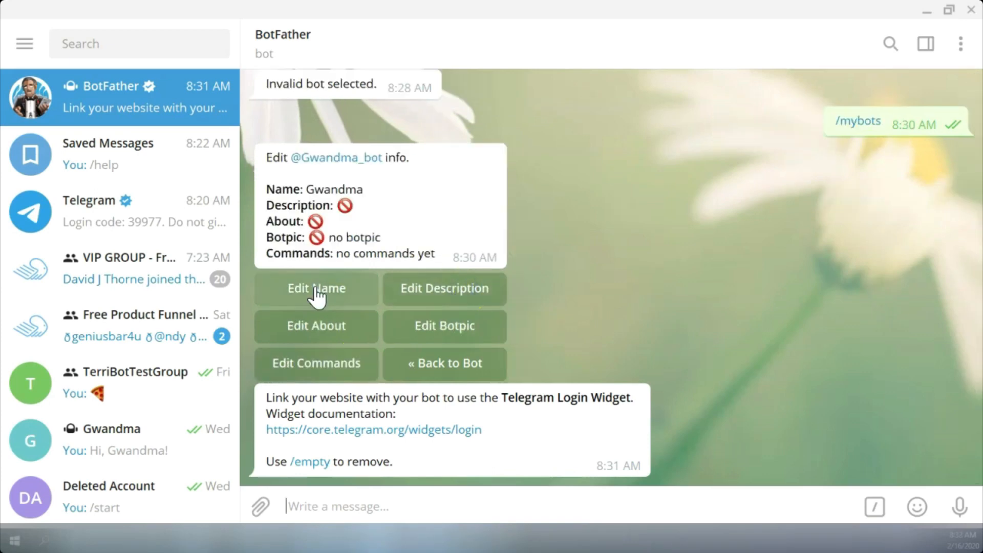
{"action": "left_click", "coordinate": [317, 287]}
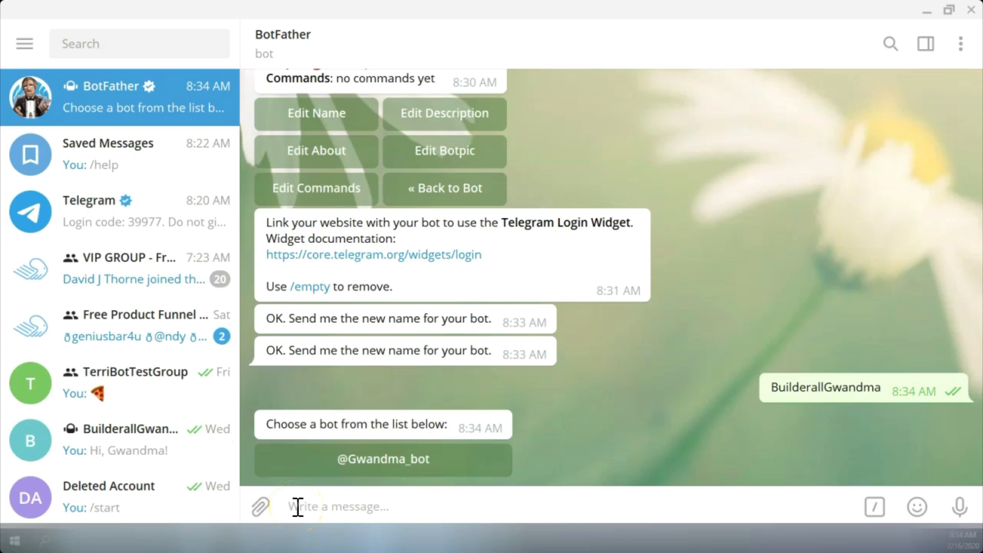
{"action": "mouse_move", "coordinate": [129, 439]}
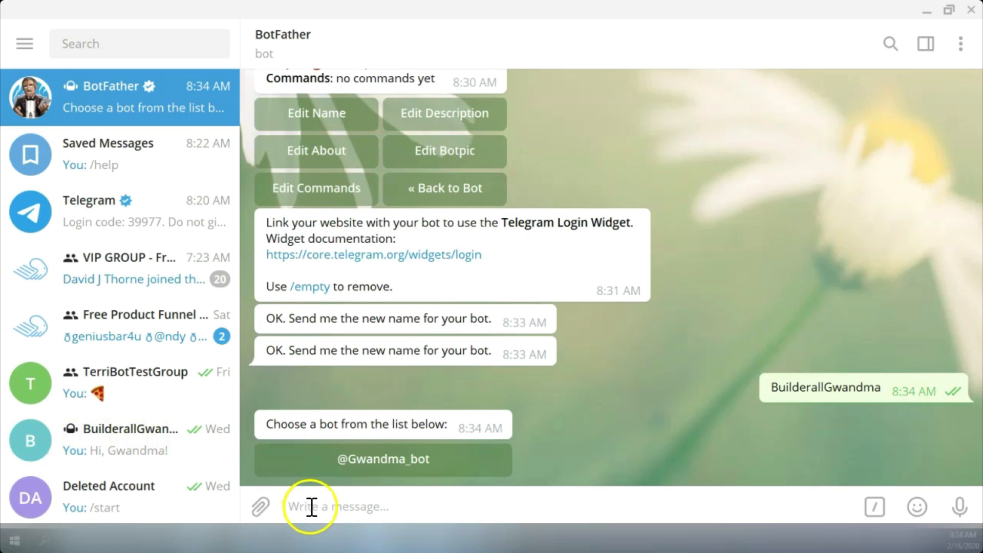
{"action": "mouse_move", "coordinate": [708, 364]}
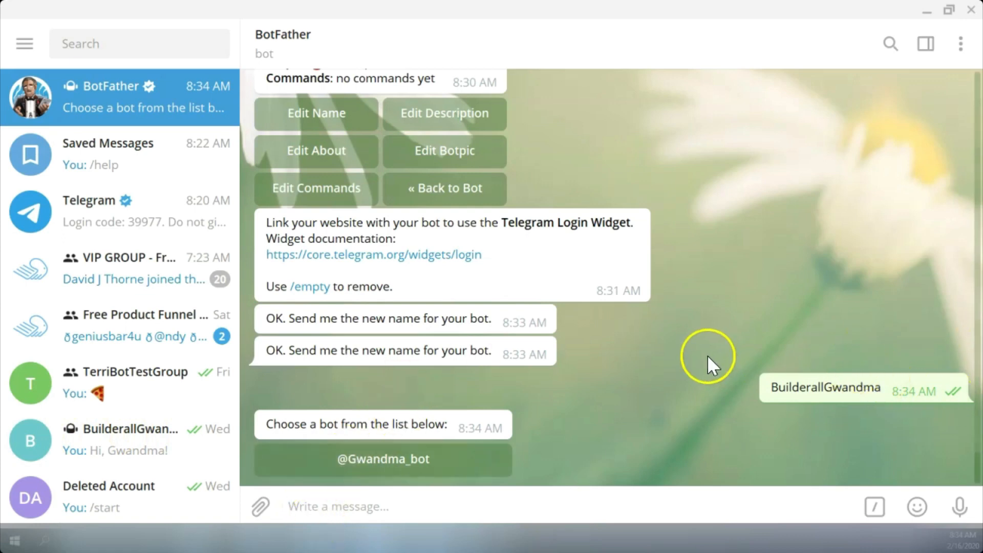
{"action": "scroll", "scroll_direction": "up", "scroll_amount": 3}
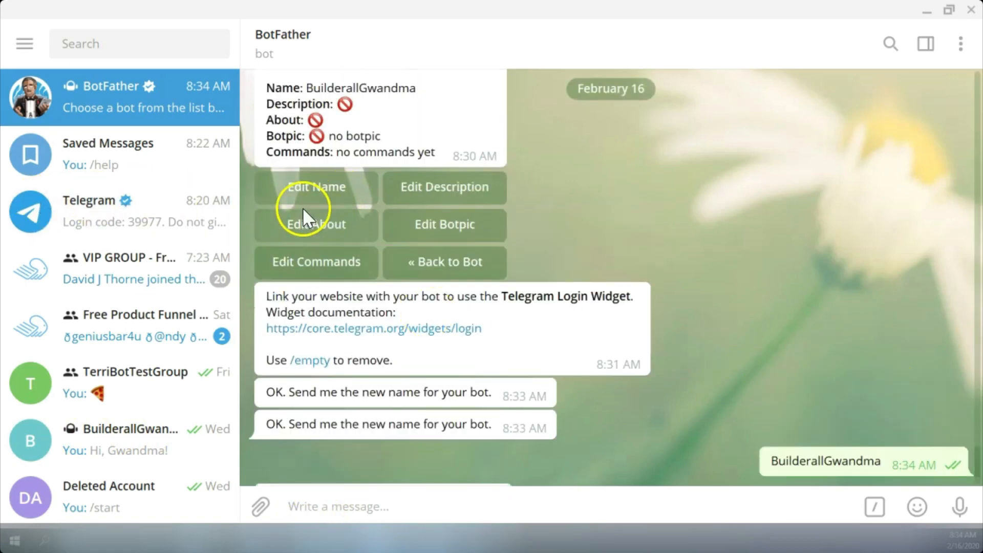
{"action": "mouse_move", "coordinate": [410, 224]}
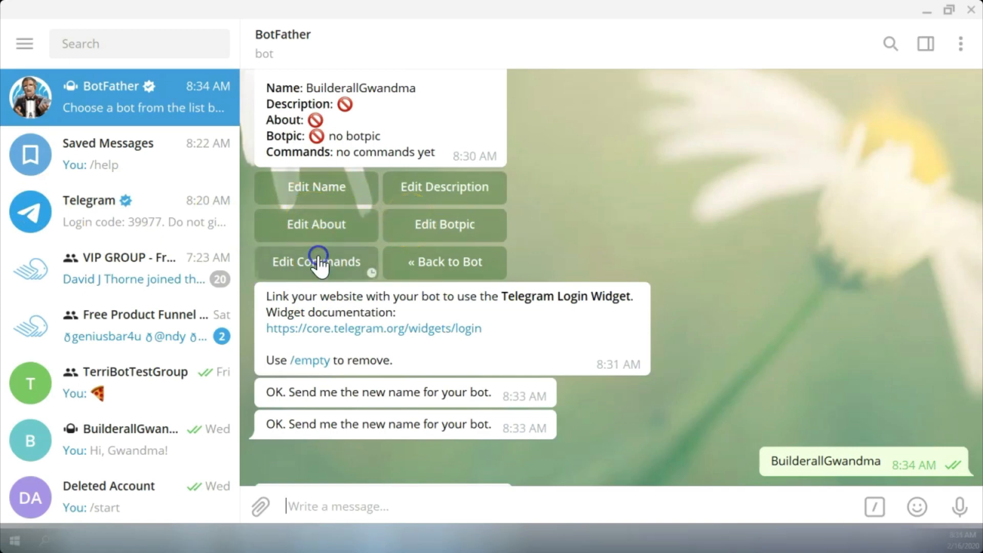
Step: Start Edit Commands so BotFather asks for the bot's command list
{"action": "left_click", "coordinate": [317, 261]}
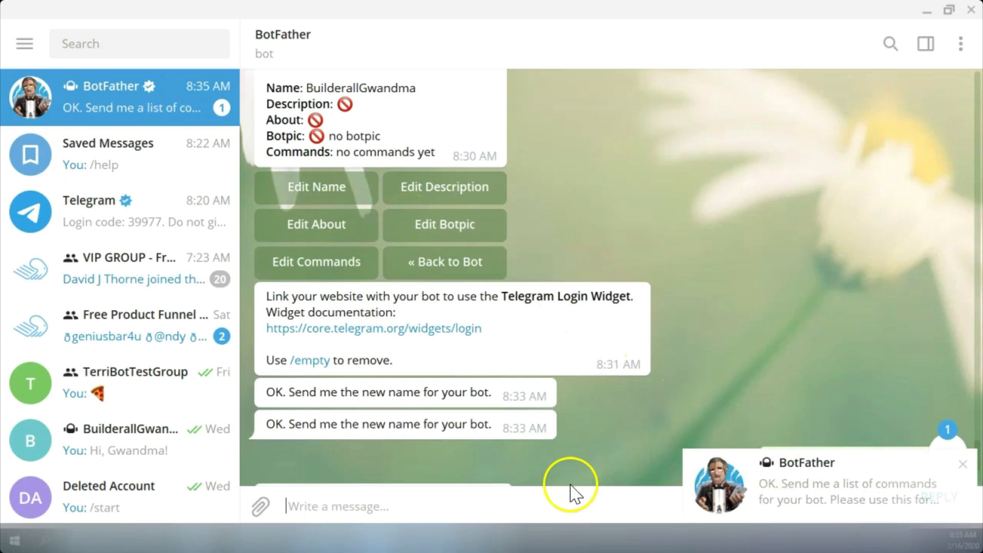
{"action": "mouse_move", "coordinate": [953, 478]}
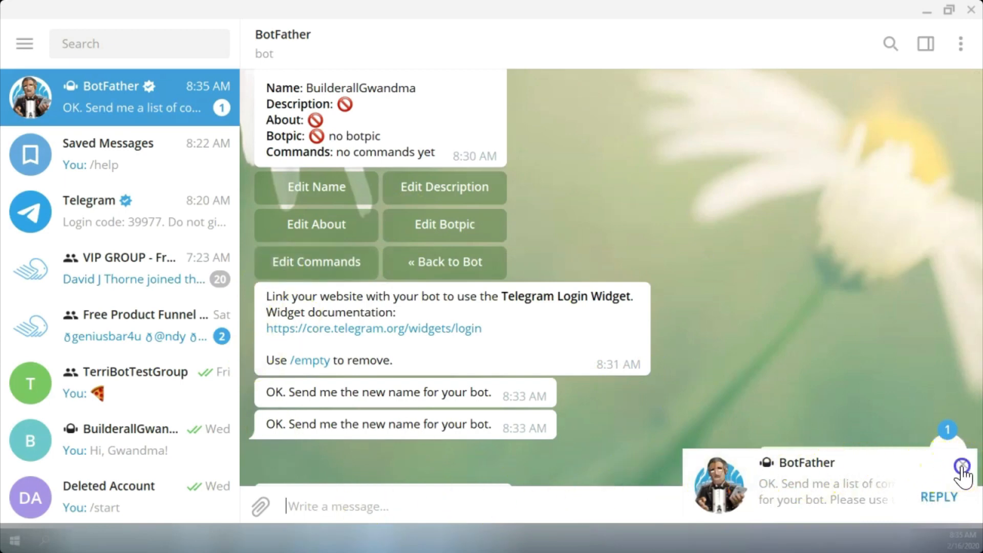
{"action": "left_click", "coordinate": [963, 466]}
{"action": "type", "text": "/"}
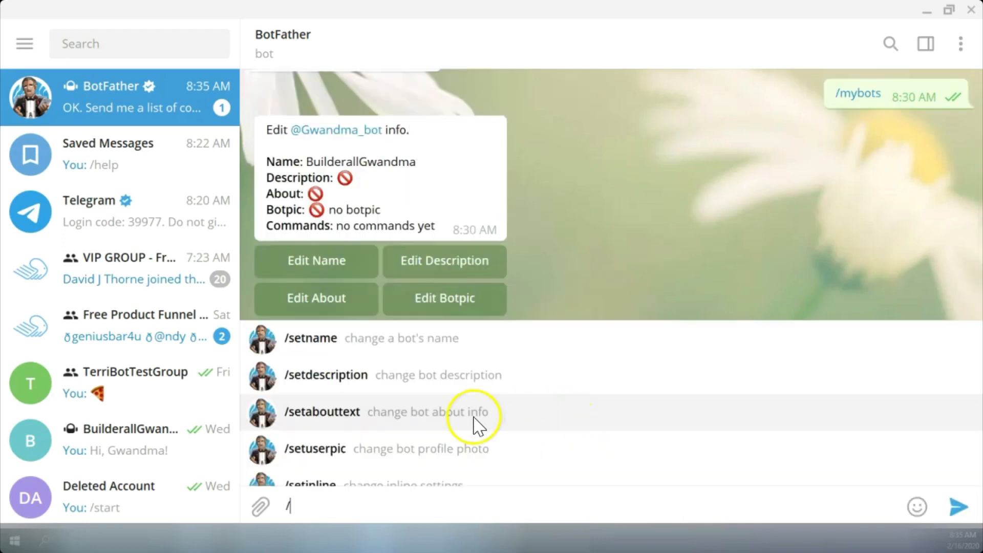
{"action": "mouse_move", "coordinate": [321, 448]}
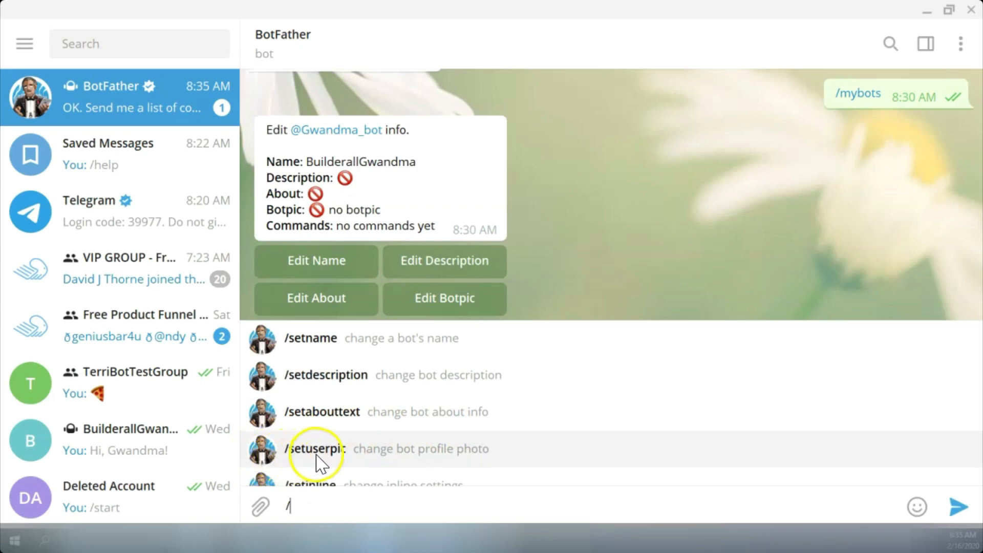
{"action": "mouse_move", "coordinate": [251, 463]}
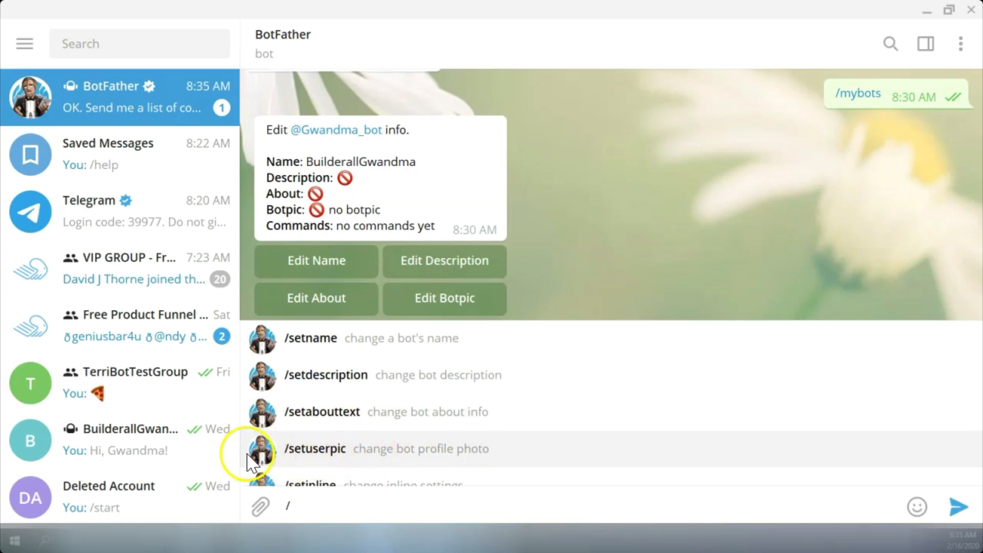
{"action": "mouse_move", "coordinate": [339, 458]}
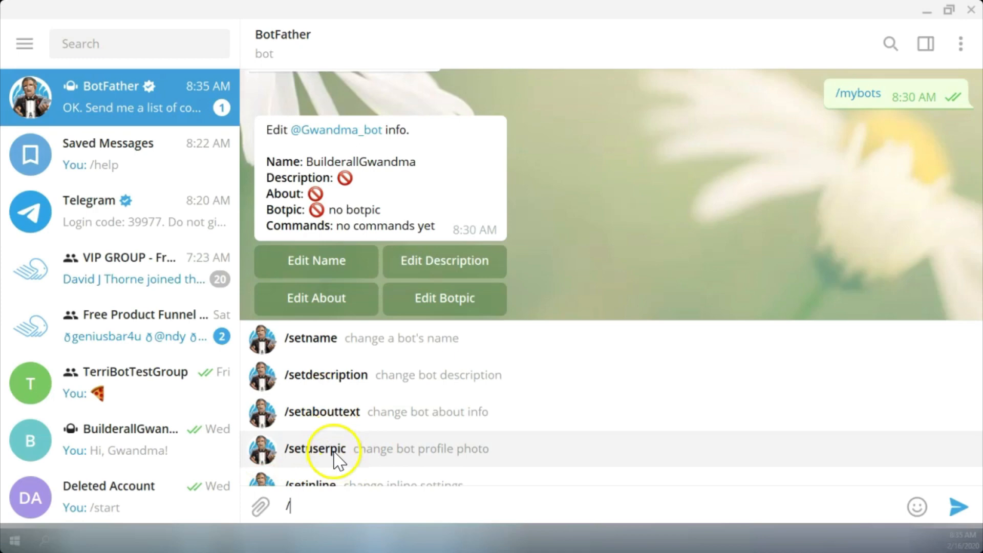
Step: Send /setuserpic so BotFather asks which bot gets a new profile photo
{"action": "left_click", "coordinate": [315, 449]}
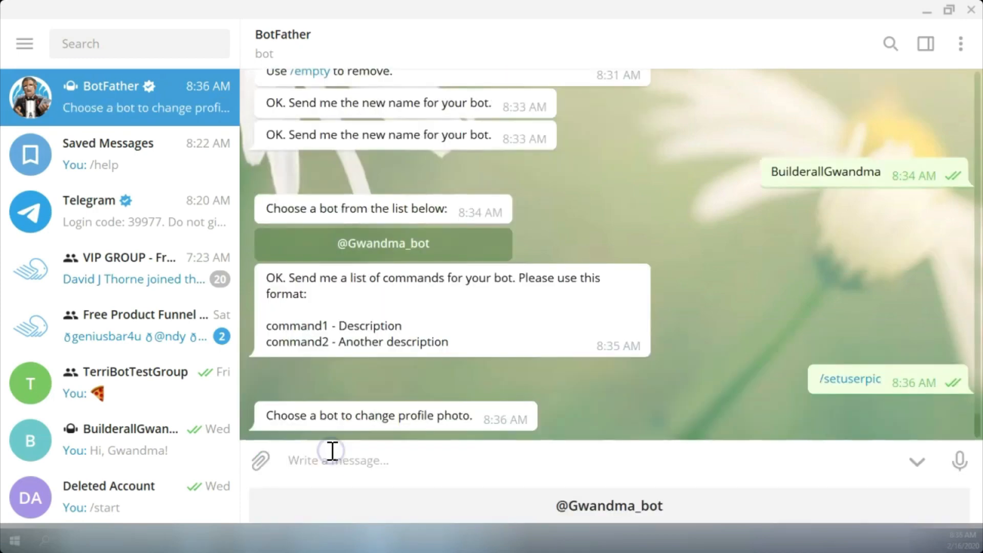
{"action": "mouse_move", "coordinate": [473, 421]}
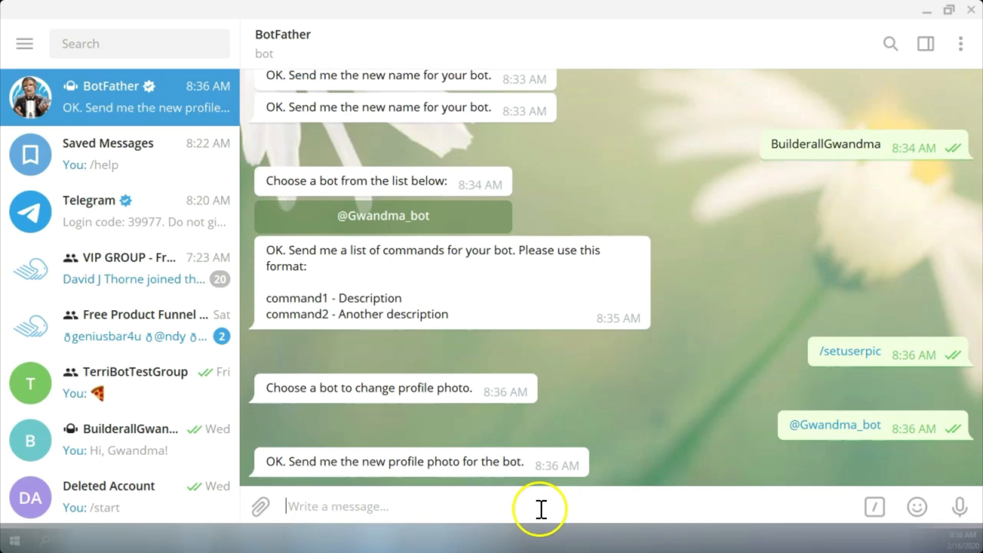
{"action": "mouse_move", "coordinate": [360, 478]}
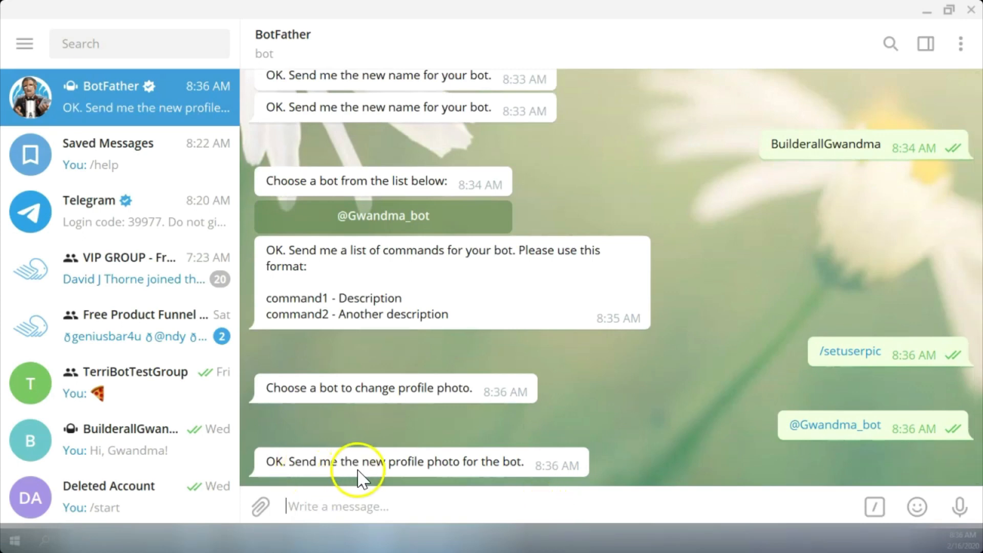
{"action": "mouse_move", "coordinate": [513, 463]}
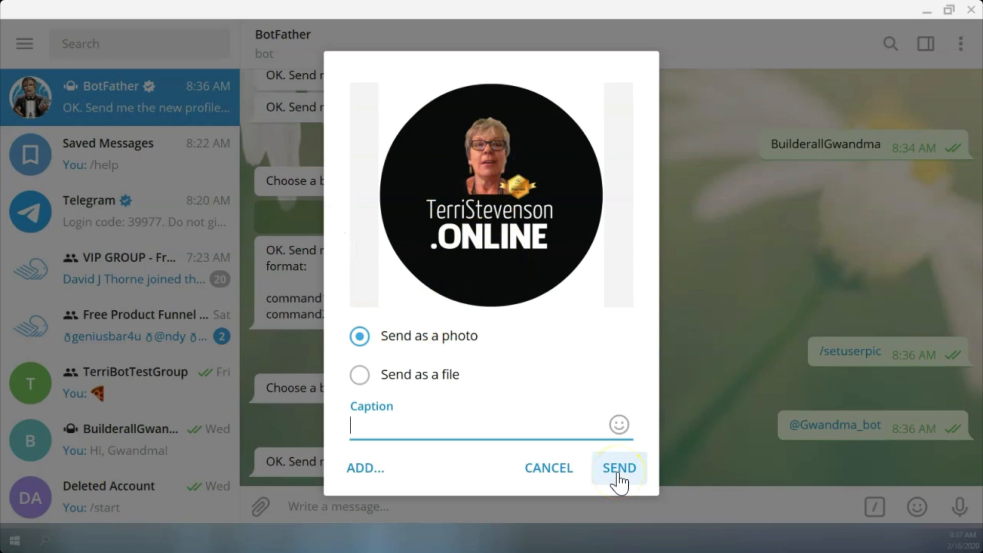
{"action": "type", "text": "B"}
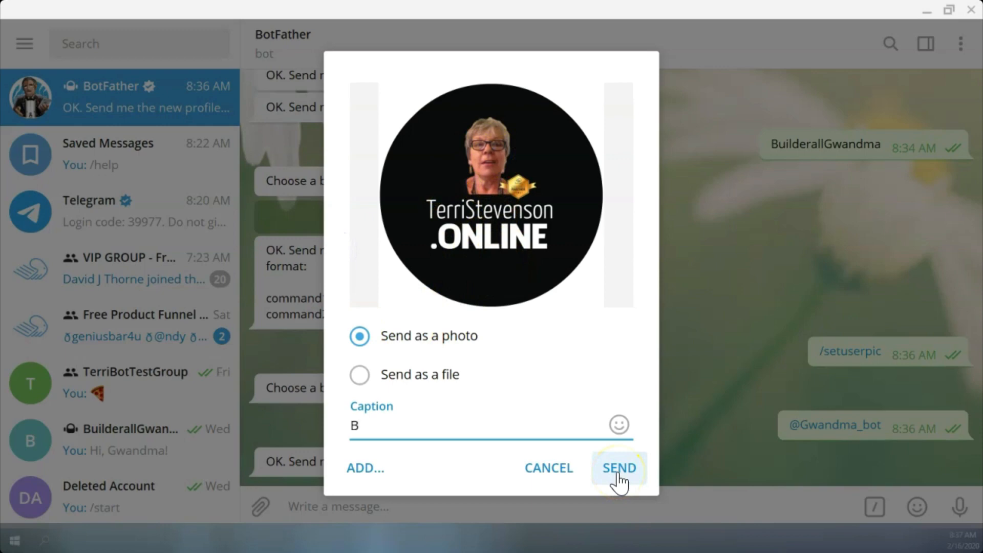
{"action": "left_click", "coordinate": [618, 468]}
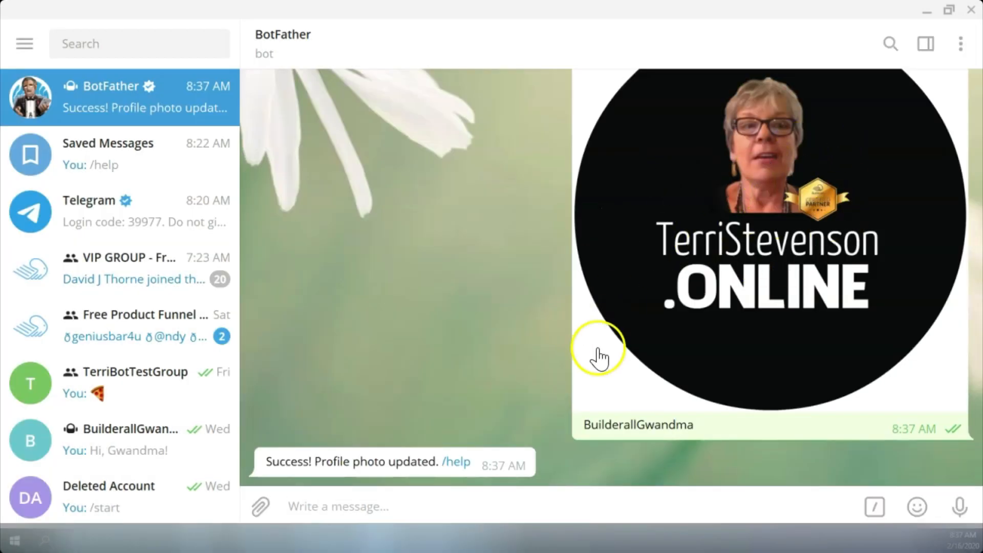
{"action": "mouse_move", "coordinate": [767, 465]}
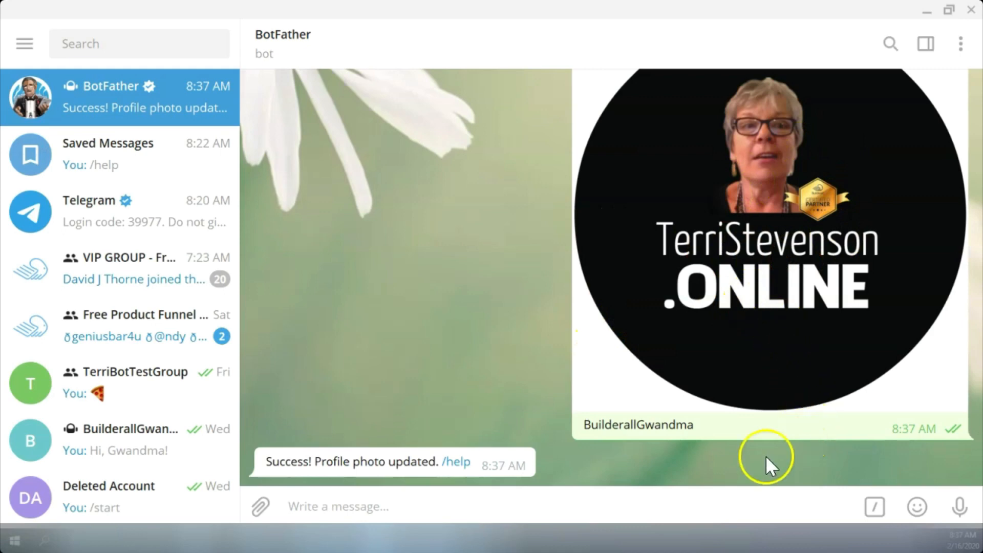
{"action": "mouse_move", "coordinate": [485, 389]}
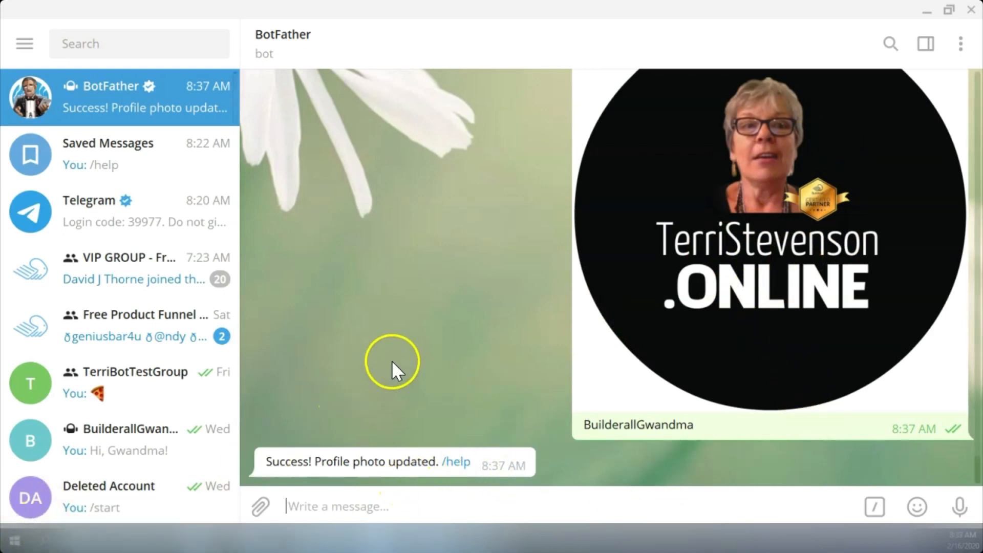
{"action": "mouse_move", "coordinate": [75, 268]}
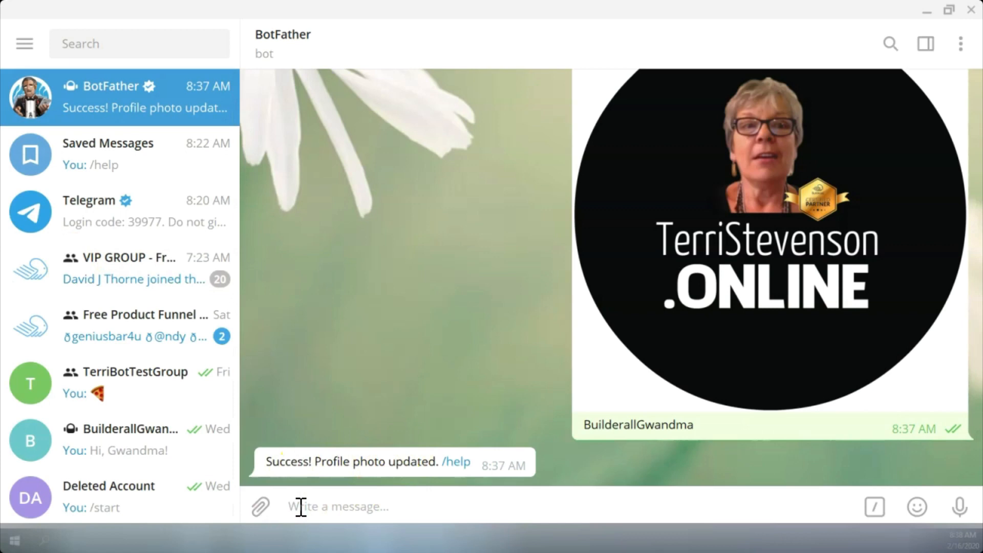
Step: Enter '/' and browse BotFather's command suggestions down to the game and cancel commands
{"action": "type", "text": "/"}
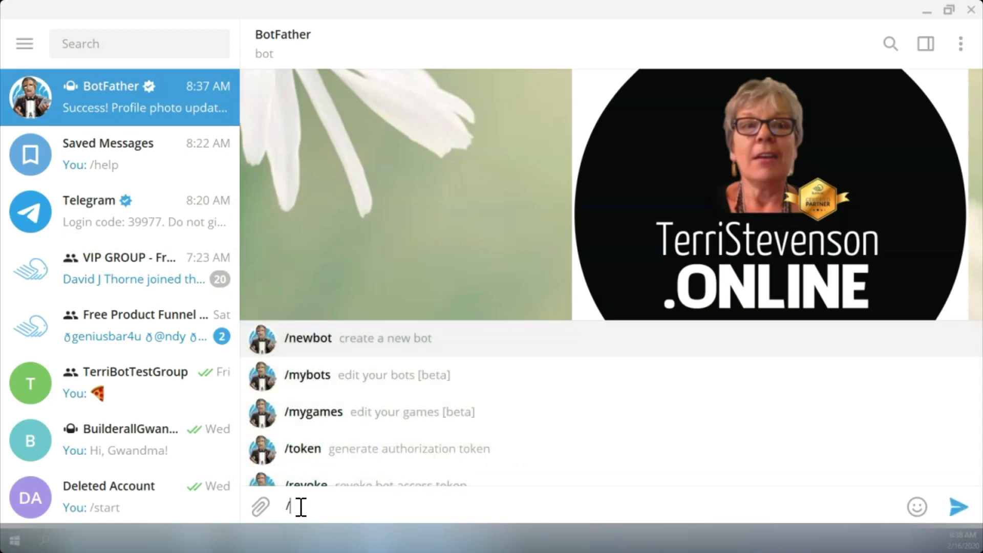
{"action": "scroll", "scroll_direction": "down", "scroll_amount": 3}
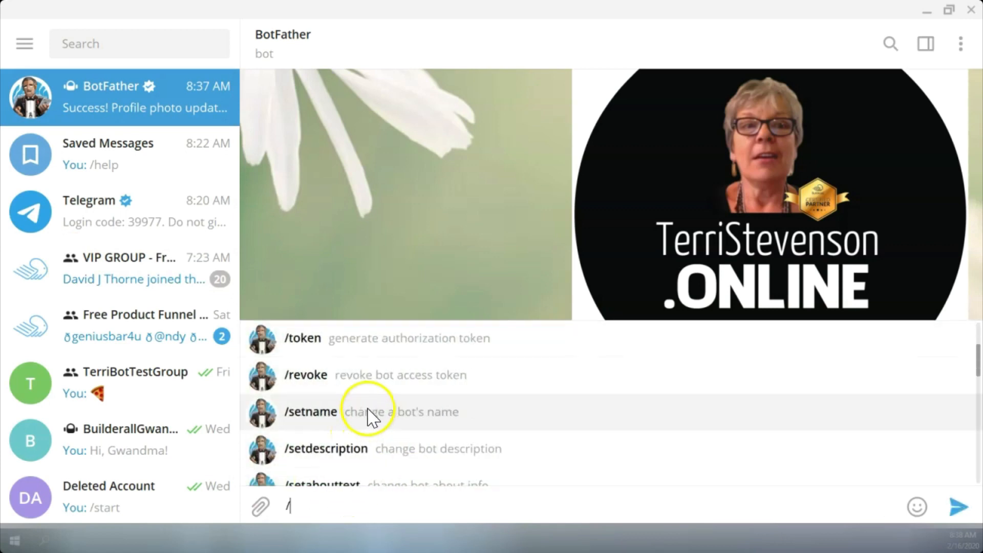
{"action": "scroll", "scroll_direction": "down", "scroll_amount": 3}
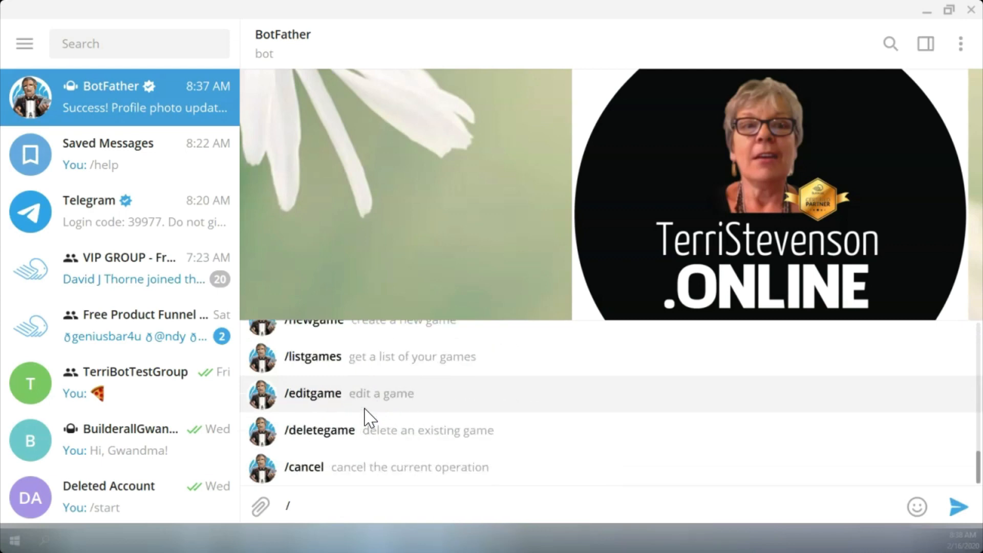
{"action": "mouse_move", "coordinate": [375, 467]}
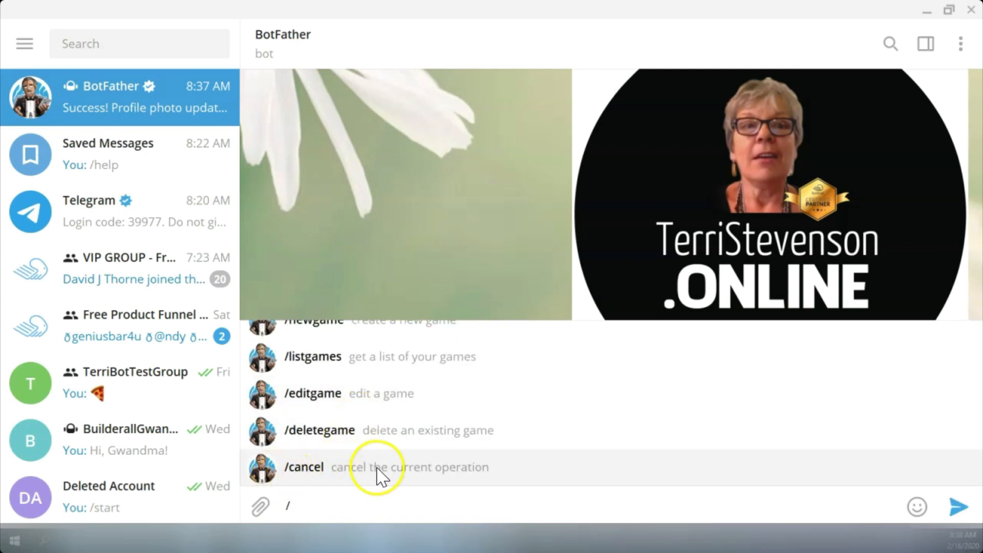
{"action": "mouse_move", "coordinate": [375, 502]}
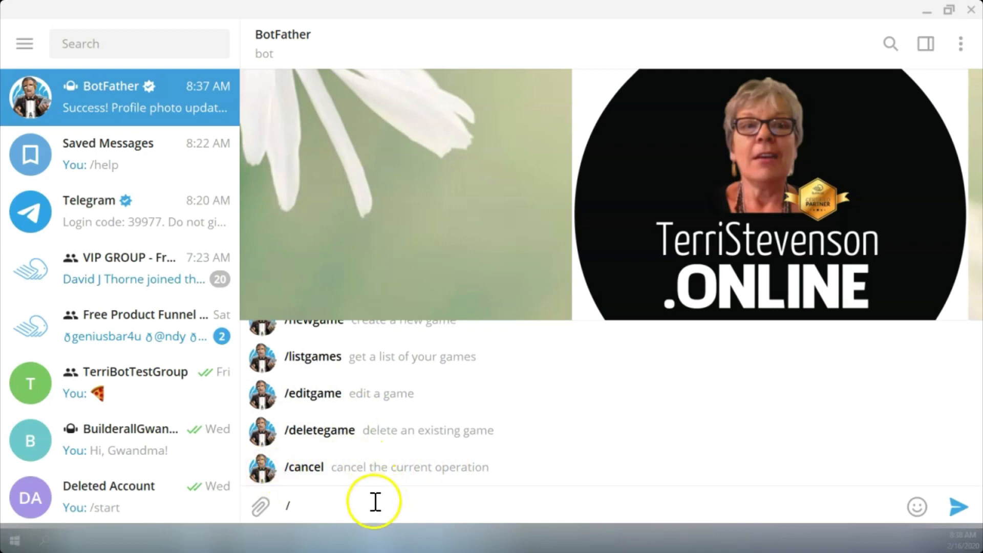
{"action": "mouse_move", "coordinate": [340, 509]}
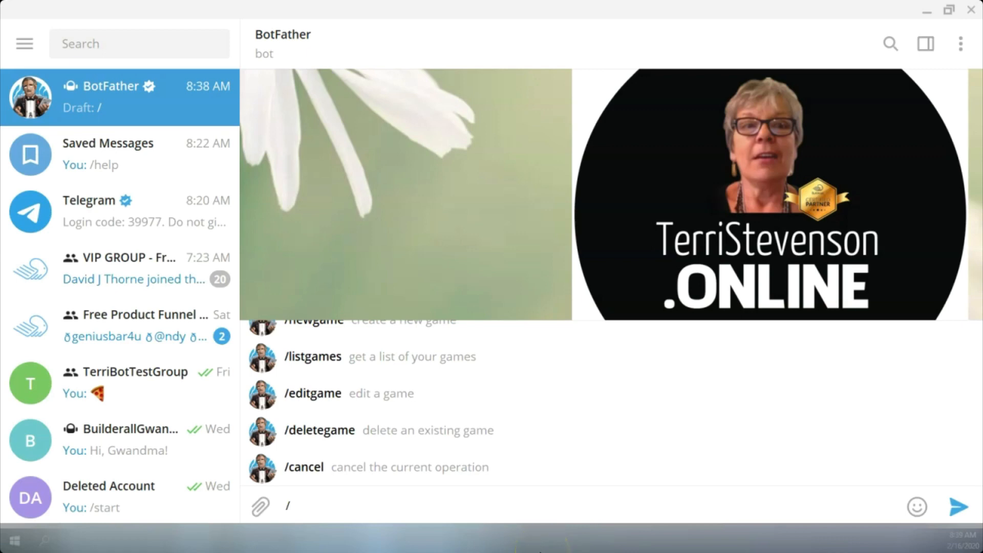
{"action": "mouse_move", "coordinate": [412, 520]}
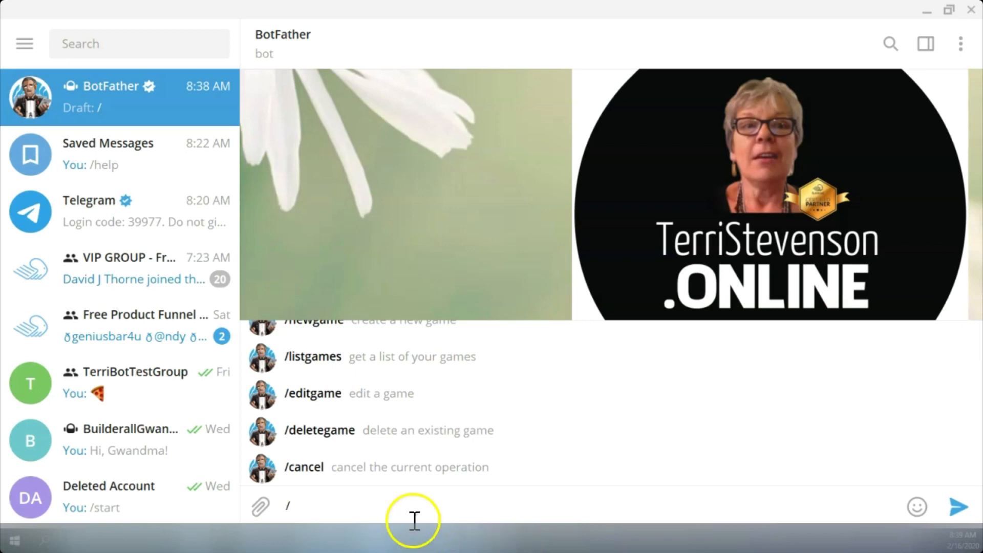
{"action": "mouse_move", "coordinate": [56, 532]}
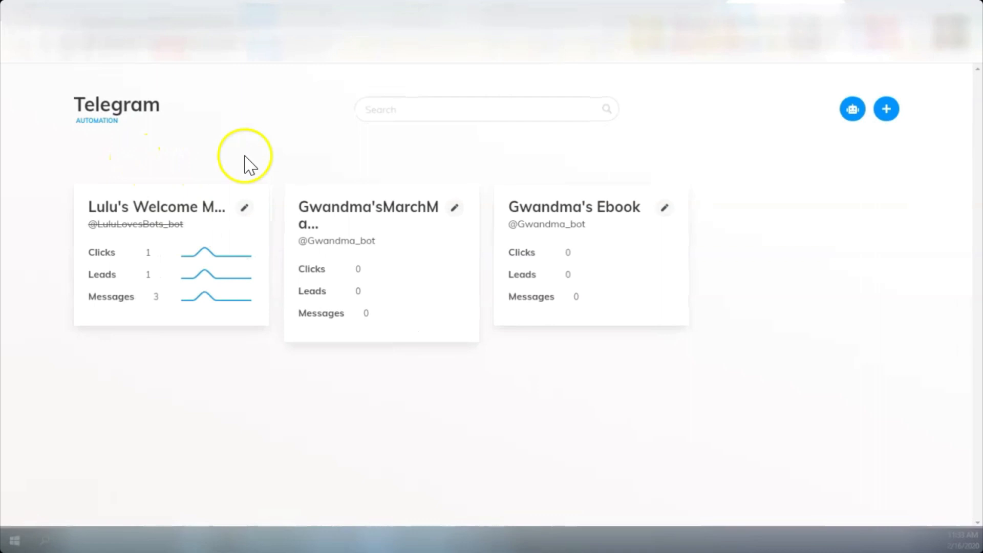
{"action": "mouse_move", "coordinate": [780, 307]}
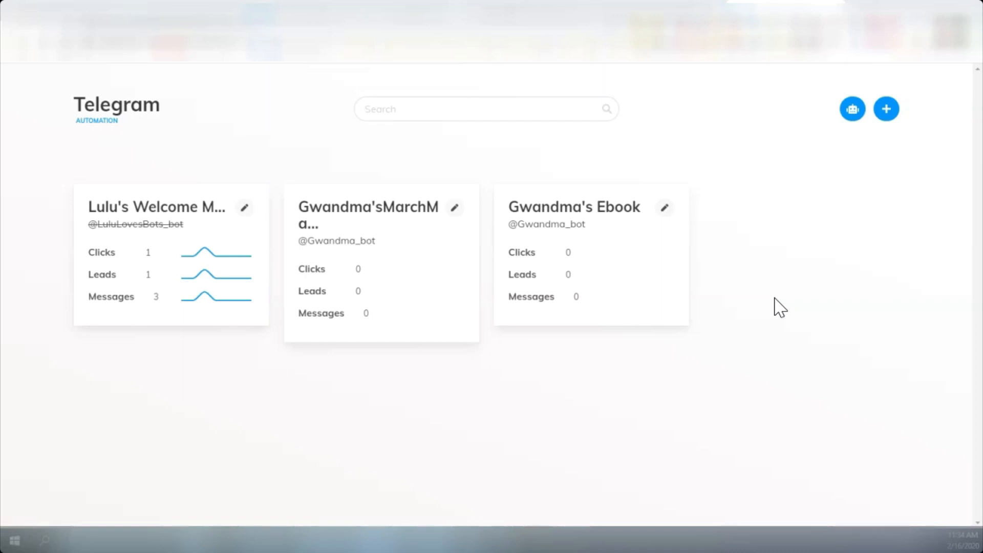
{"action": "mouse_move", "coordinate": [279, 365]}
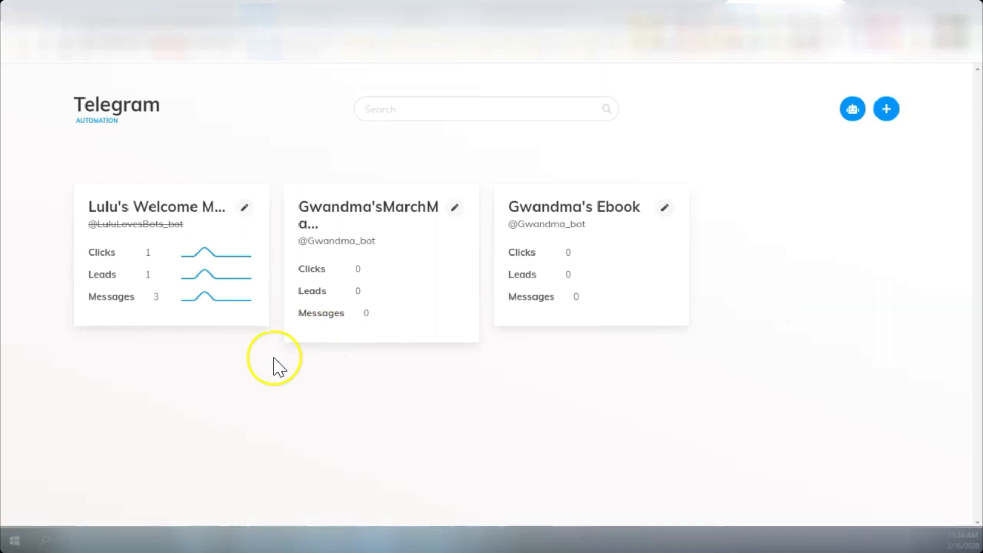
Step: Show the My Robots list with the LuLu and Gwandma bots
{"action": "left_click", "coordinate": [851, 108]}
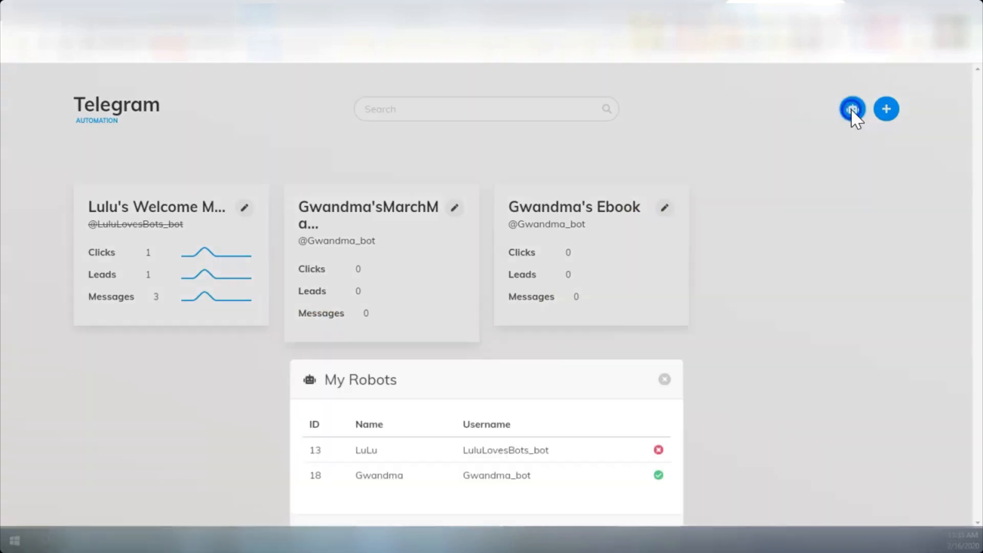
{"action": "left_click", "coordinate": [852, 108]}
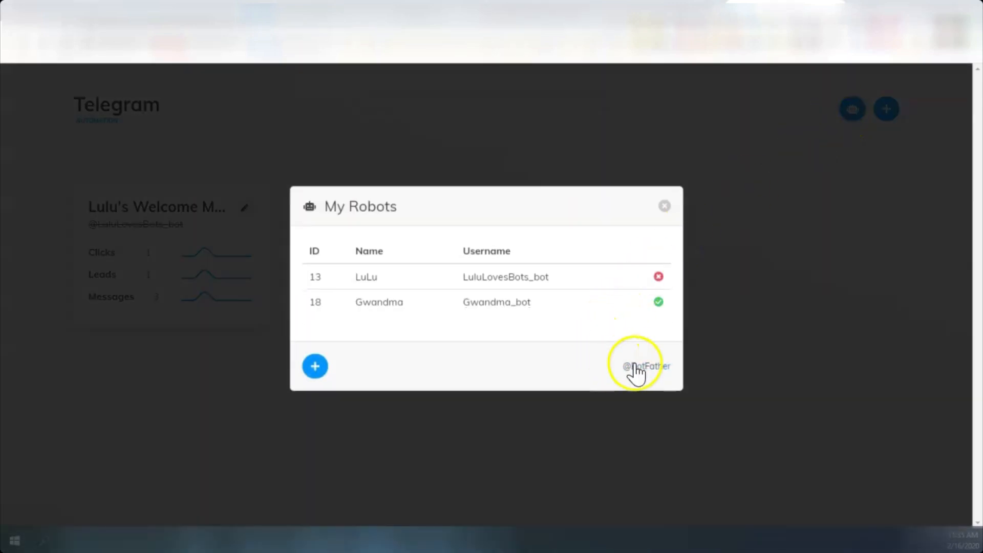
{"action": "left_click", "coordinate": [643, 367]}
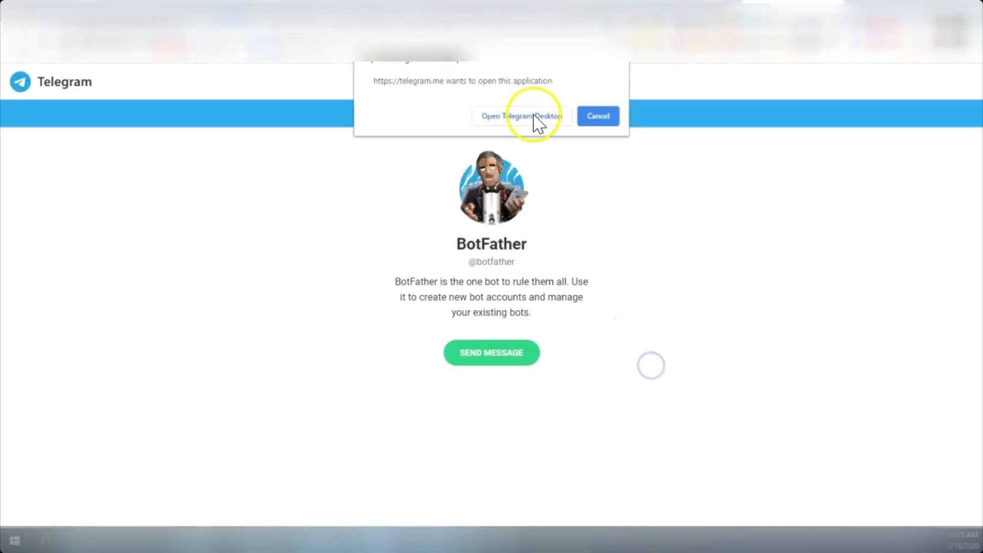
{"action": "mouse_move", "coordinate": [403, 121]}
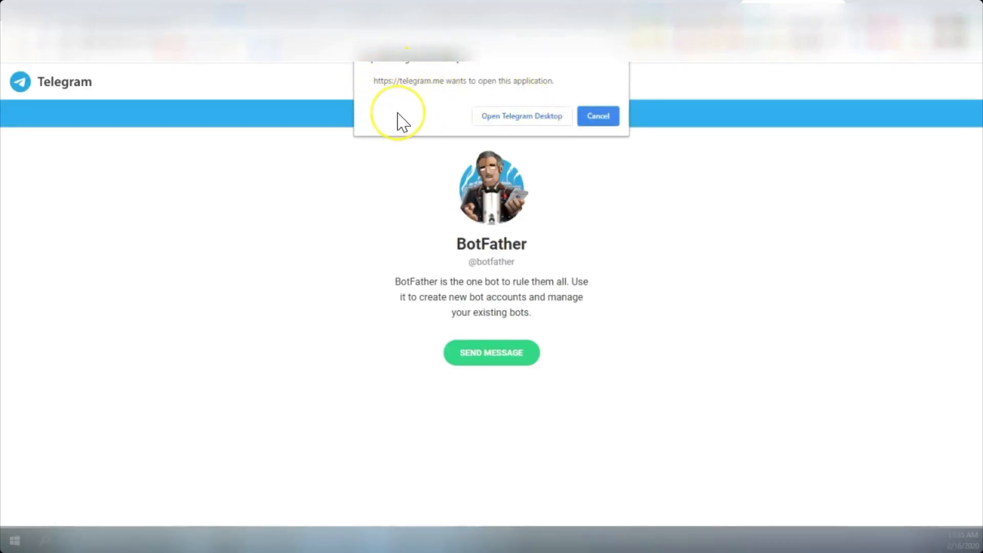
{"action": "mouse_move", "coordinate": [508, 118]}
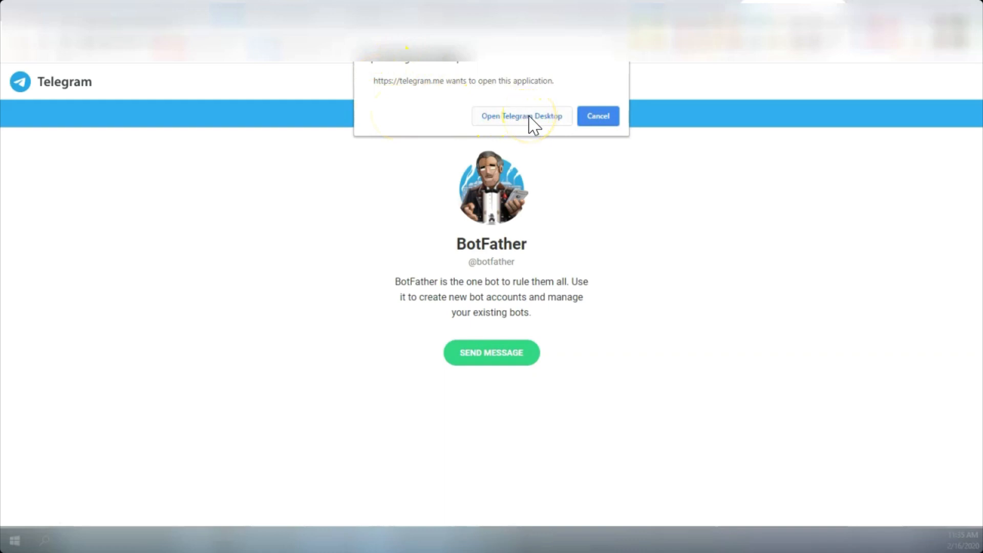
{"action": "left_click", "coordinate": [521, 116]}
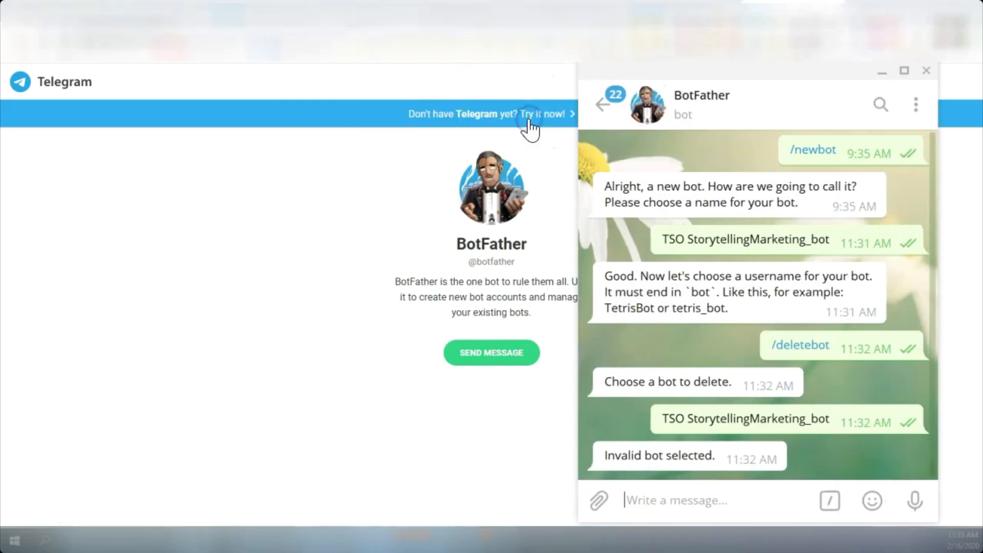
{"action": "mouse_move", "coordinate": [629, 453]}
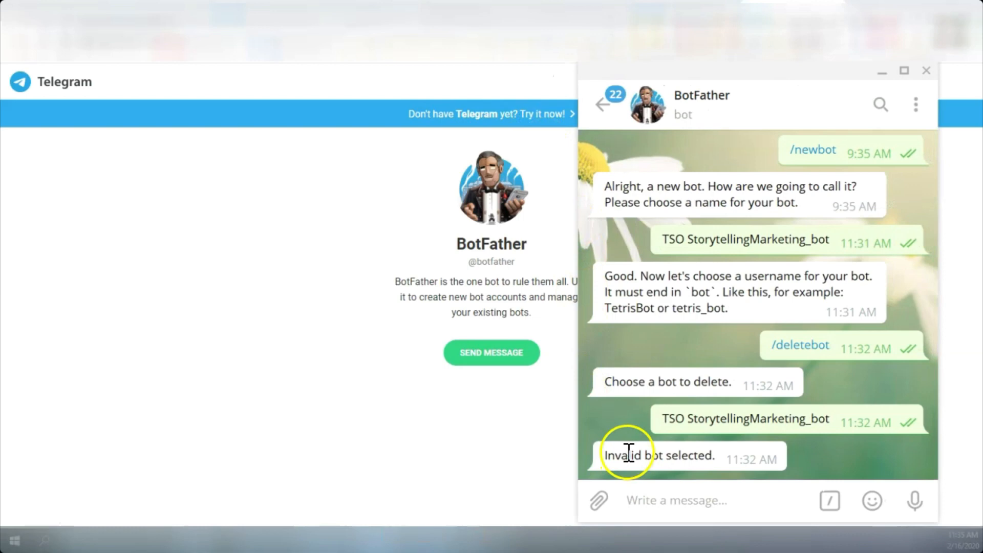
{"action": "mouse_move", "coordinate": [629, 508]}
{"action": "type", "text": "/"}
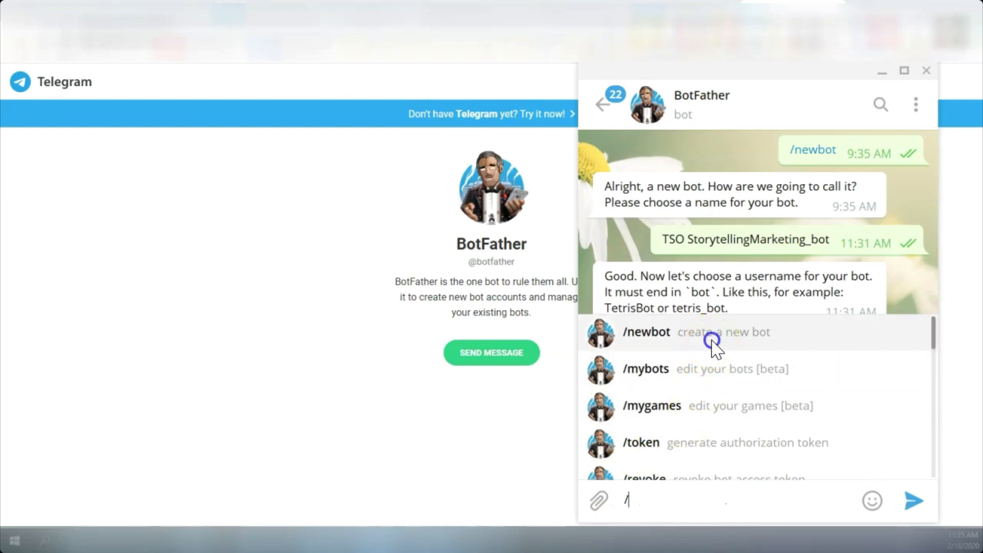
Step: Send /newbot and name the new bot TSO StorytellingMarketing
{"action": "left_click", "coordinate": [646, 332]}
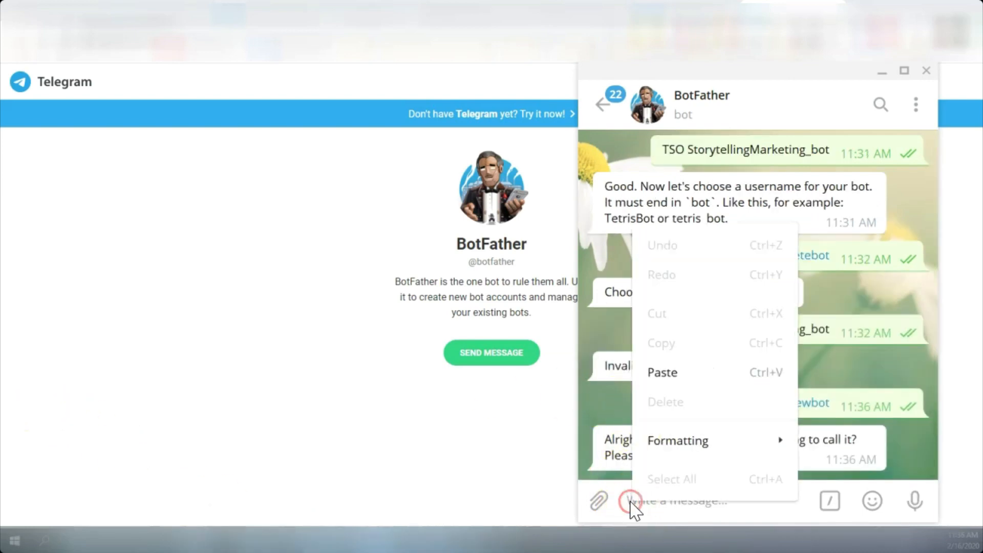
{"action": "left_click", "coordinate": [662, 372]}
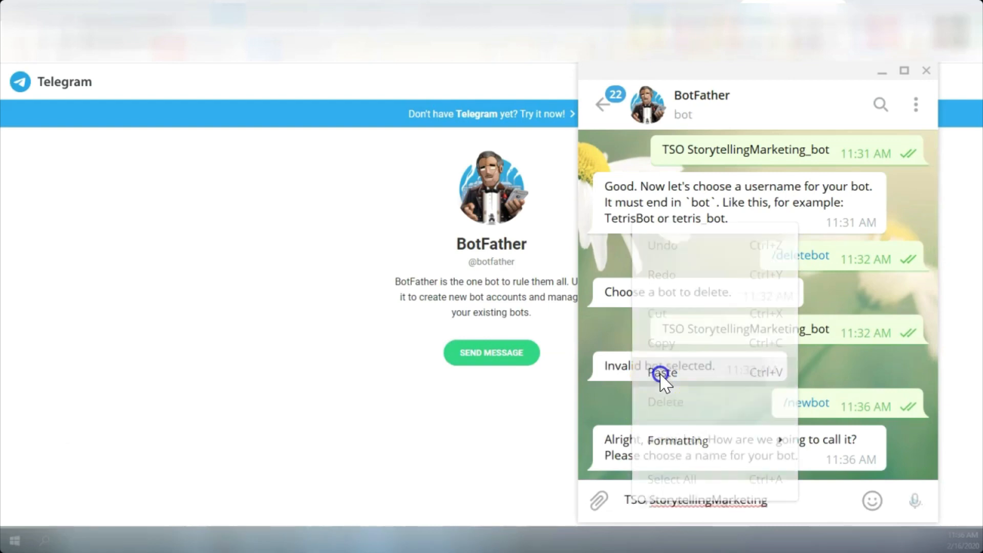
{"action": "left_click", "coordinate": [663, 373]}
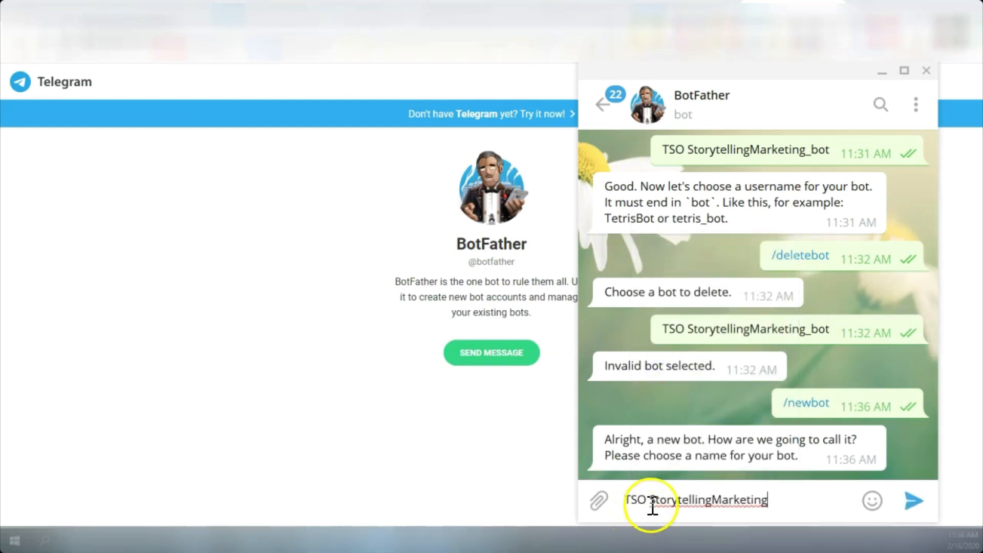
{"action": "left_click", "coordinate": [913, 500]}
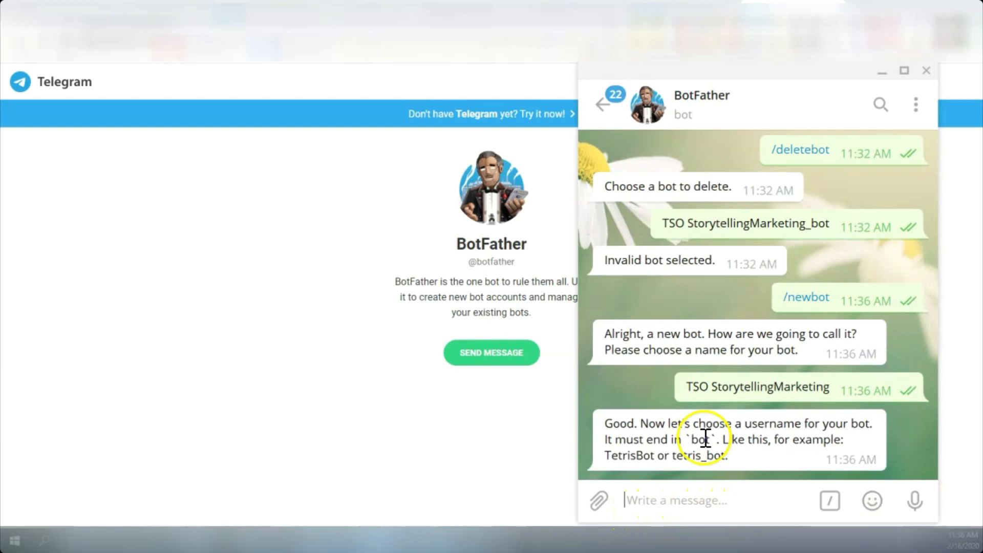
{"action": "mouse_move", "coordinate": [836, 429]}
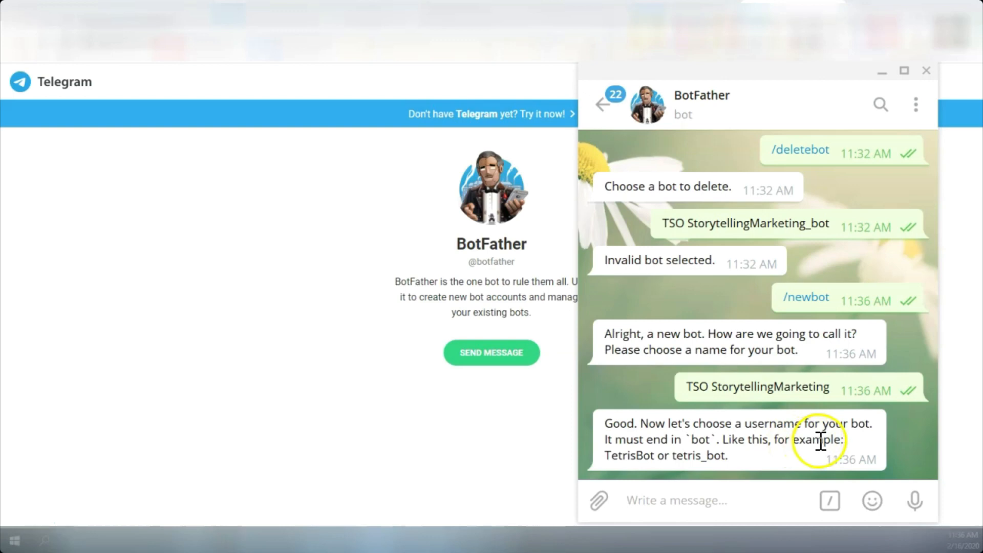
{"action": "mouse_move", "coordinate": [665, 454]}
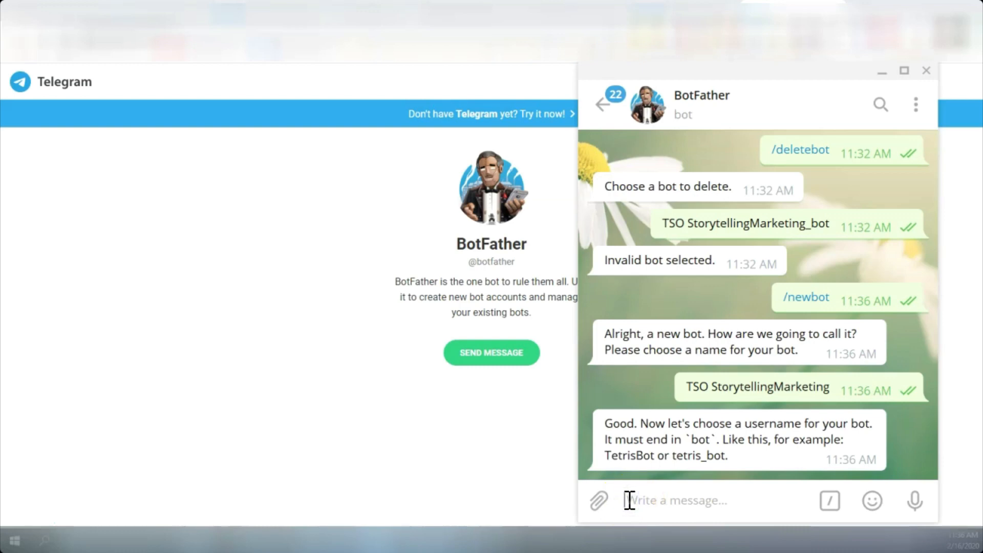
Step: Try username TSO_bot, settle on TSOterri_bot to get the token, then close Telegram
{"action": "type", "text": "TSO_bot"}
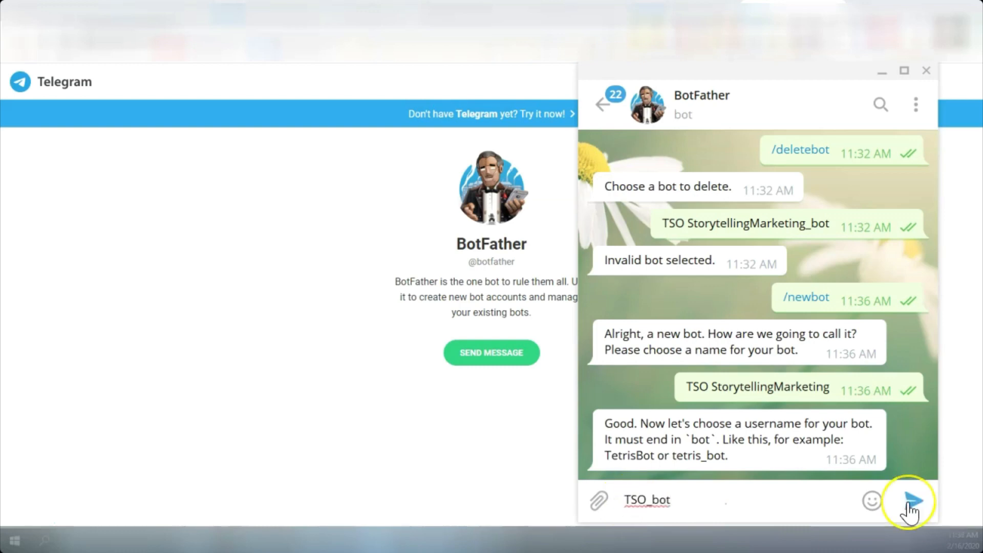
{"action": "left_click", "coordinate": [912, 500]}
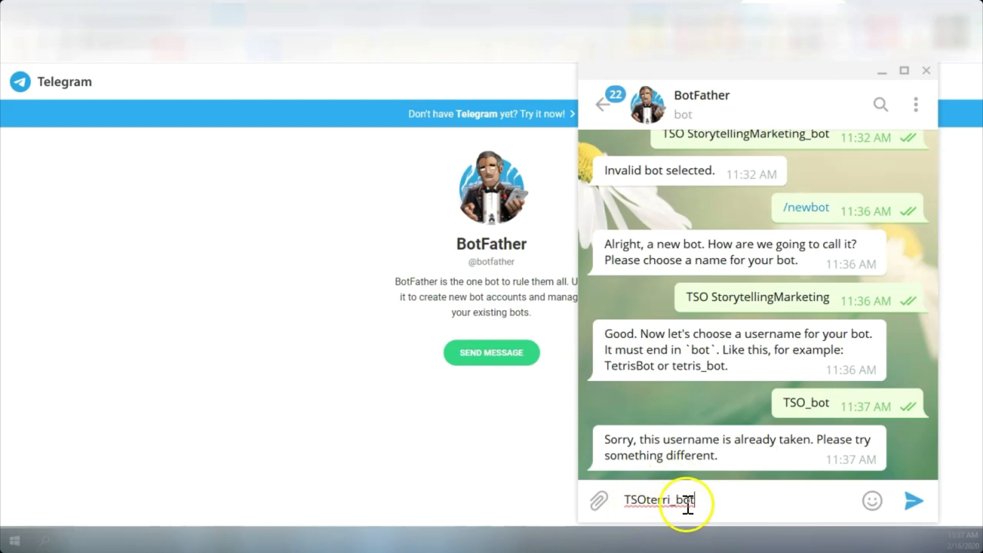
{"action": "left_click", "coordinate": [914, 500]}
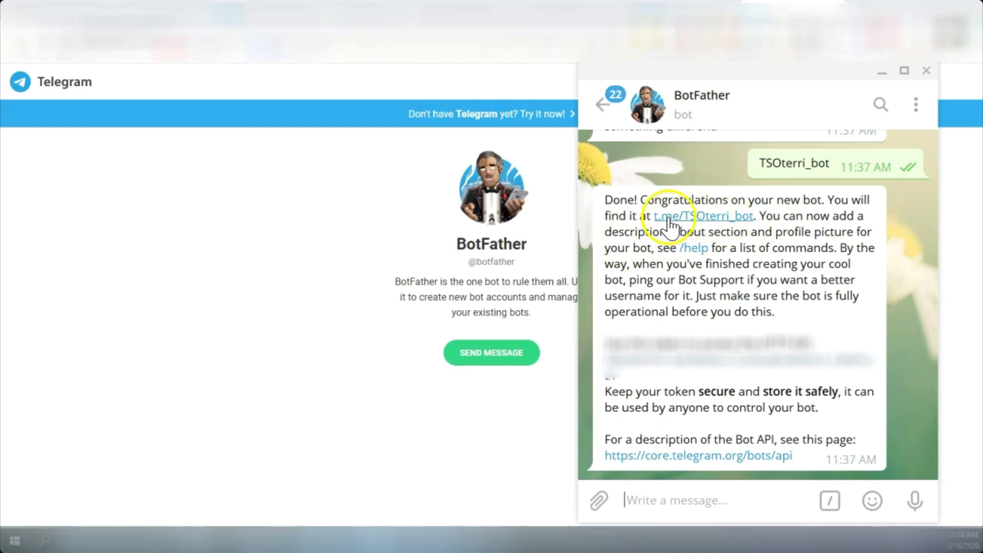
{"action": "mouse_move", "coordinate": [702, 222]}
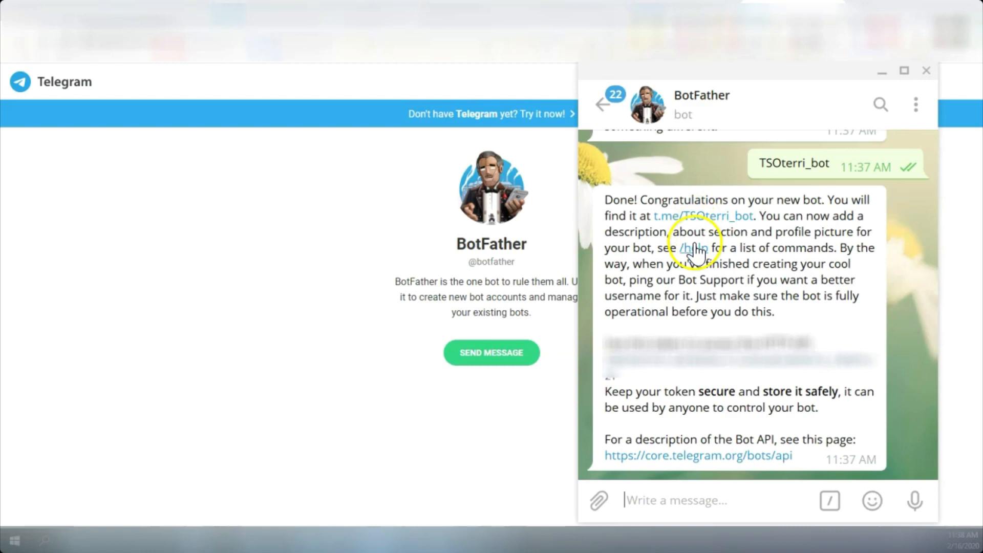
{"action": "mouse_move", "coordinate": [746, 489]}
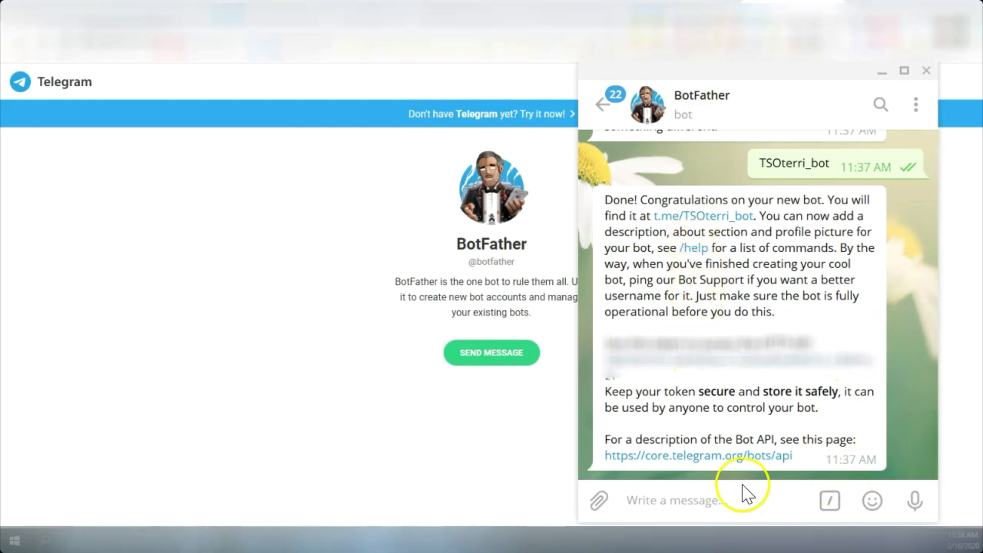
{"action": "mouse_move", "coordinate": [557, 386]}
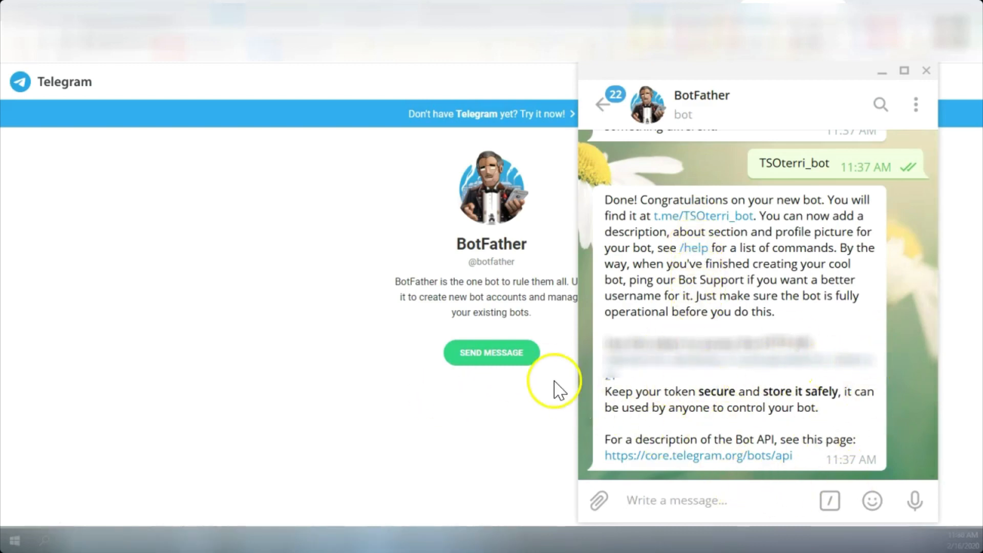
{"action": "mouse_move", "coordinate": [696, 235]}
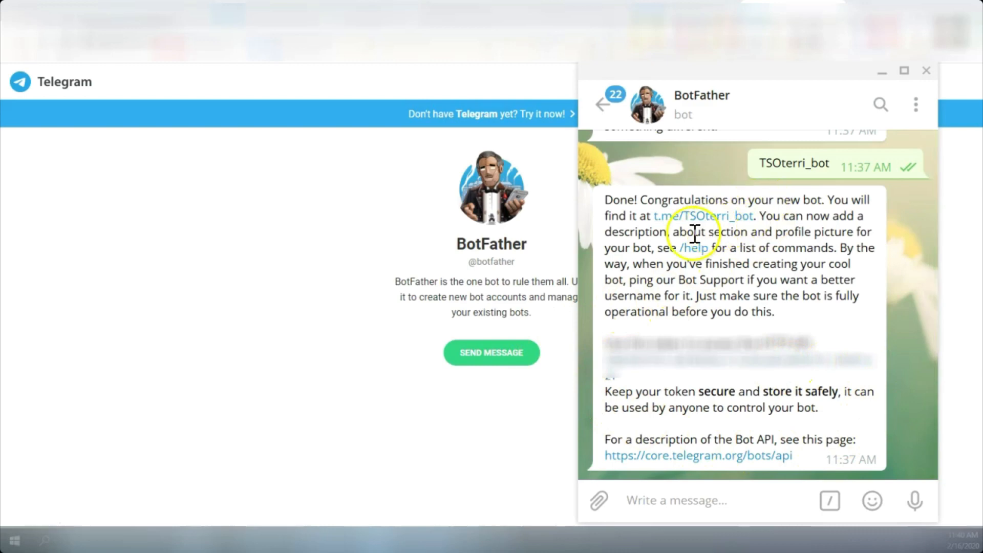
{"action": "mouse_move", "coordinate": [694, 300]}
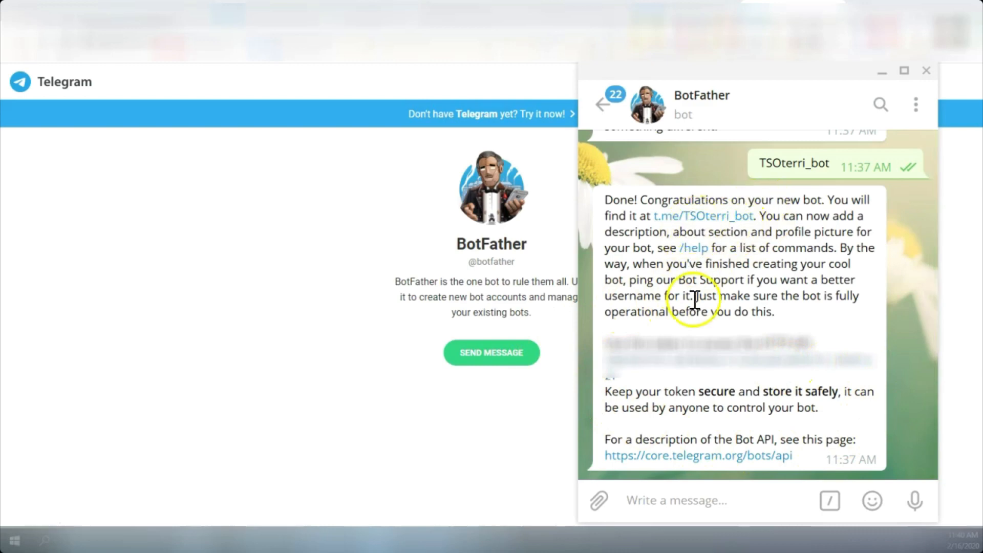
{"action": "mouse_move", "coordinate": [729, 367]}
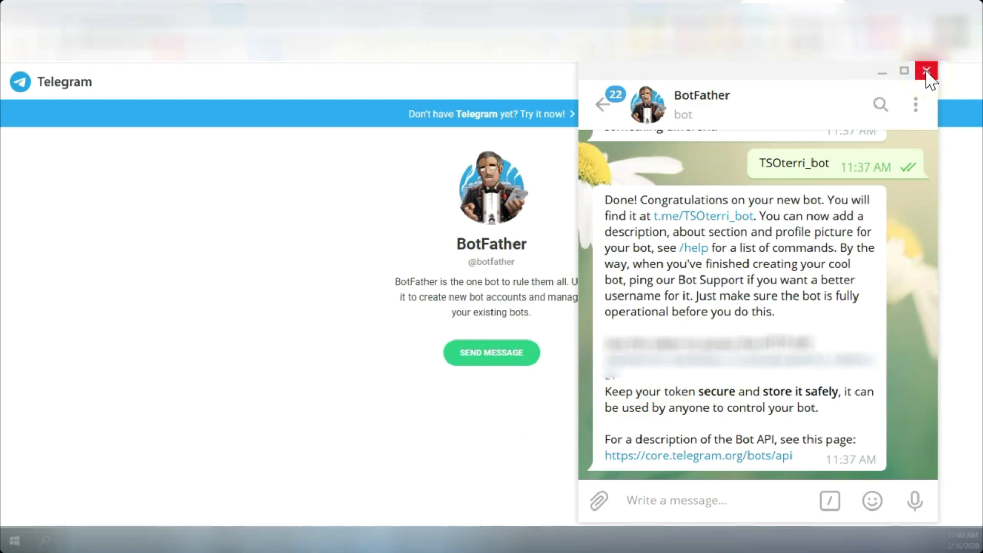
{"action": "left_click", "coordinate": [926, 71]}
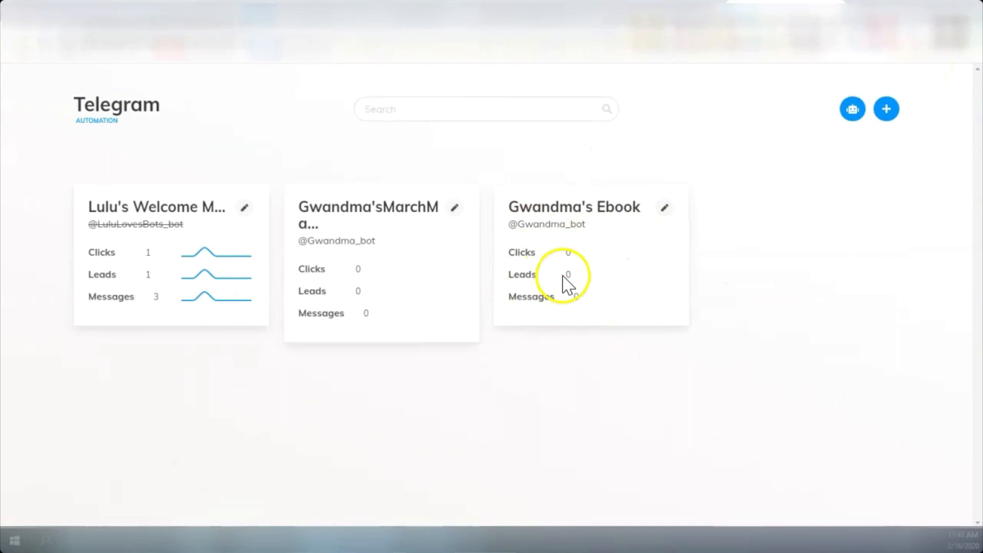
Step: Add the TSOterri_bot token in My Robots so TSO StorytellingMarketing shows as connected
{"action": "left_click", "coordinate": [851, 108]}
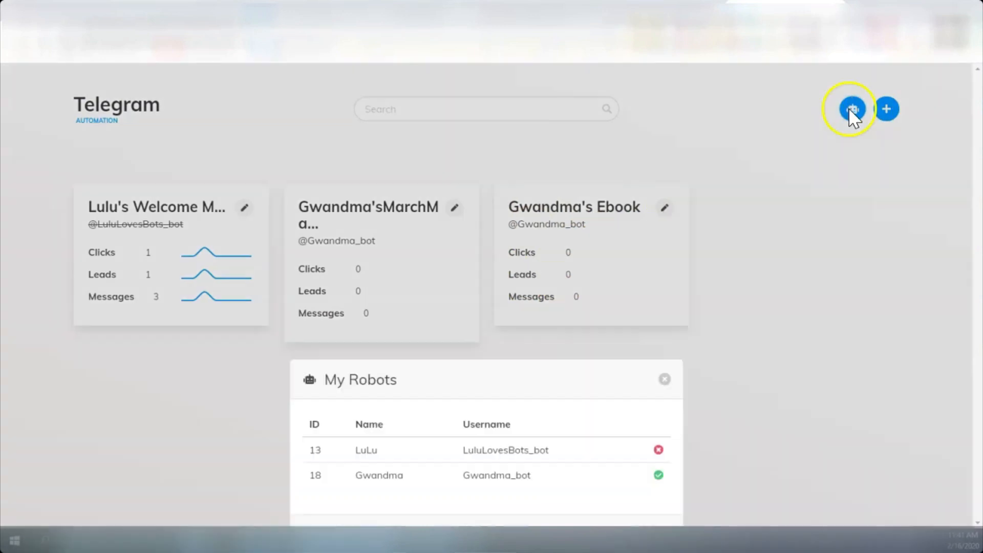
{"action": "left_click", "coordinate": [851, 108]}
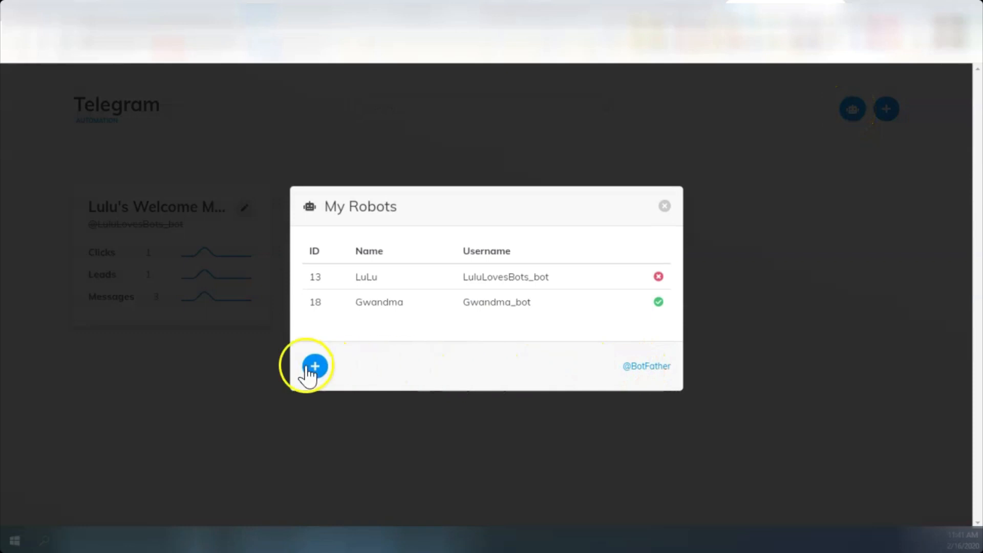
{"action": "left_click", "coordinate": [315, 365]}
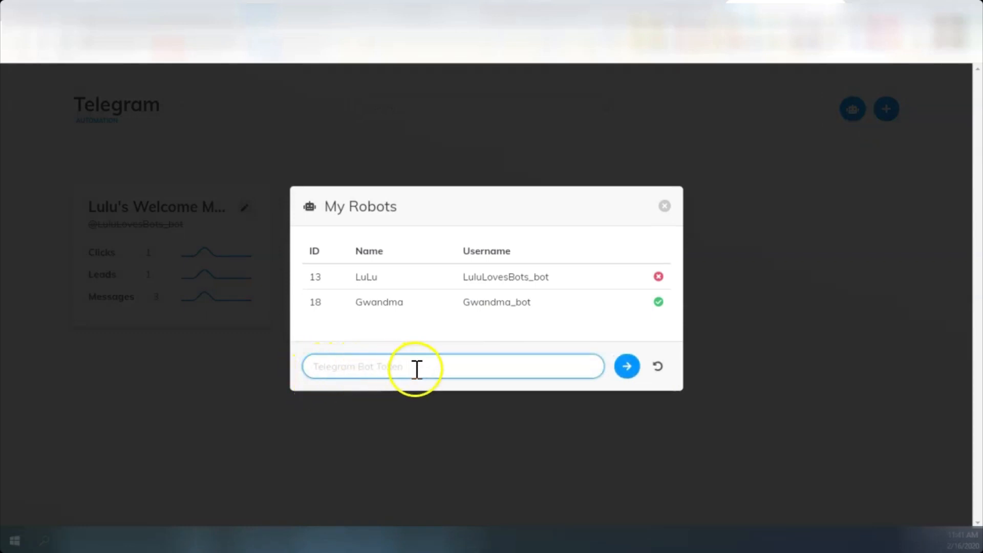
{"action": "mouse_move", "coordinate": [322, 366]}
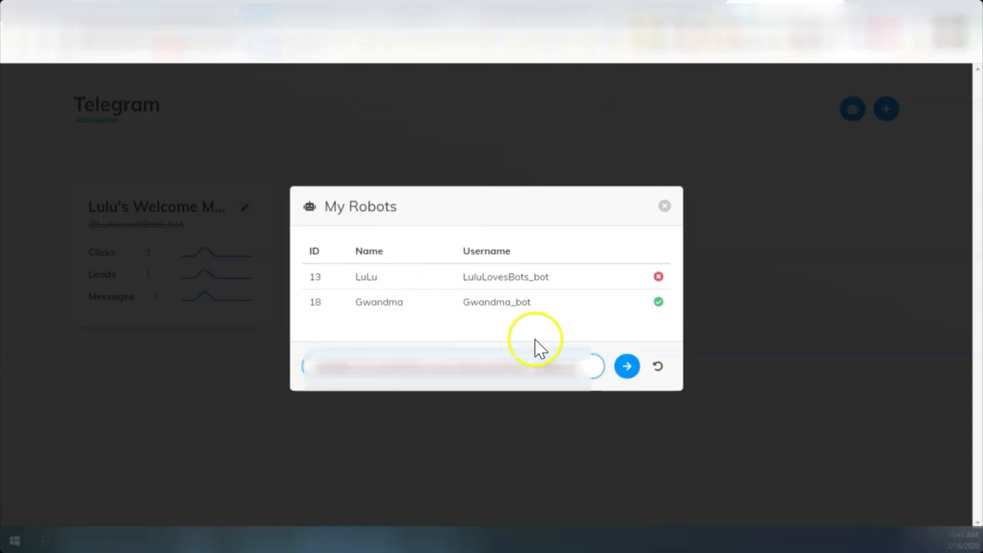
{"action": "left_click", "coordinate": [626, 366]}
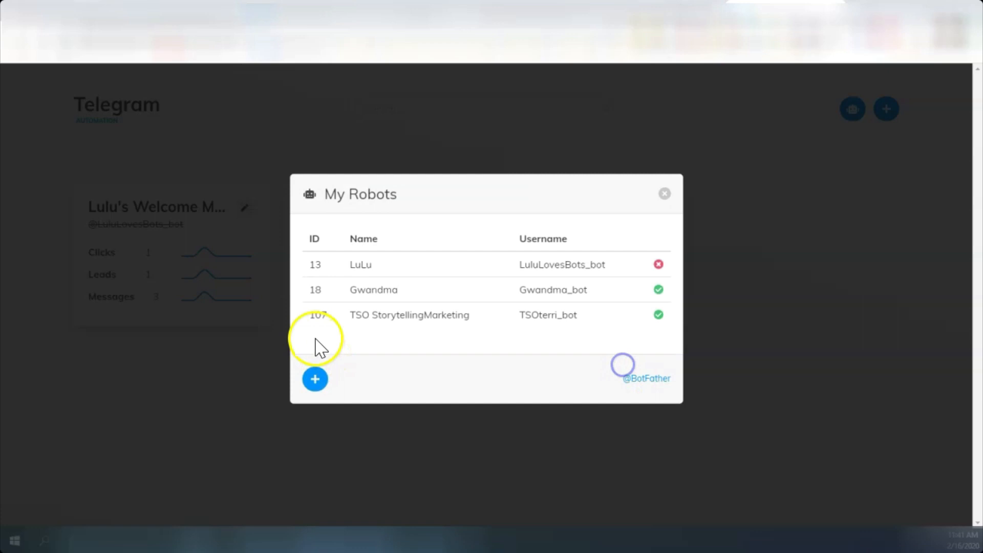
{"action": "mouse_move", "coordinate": [454, 328]}
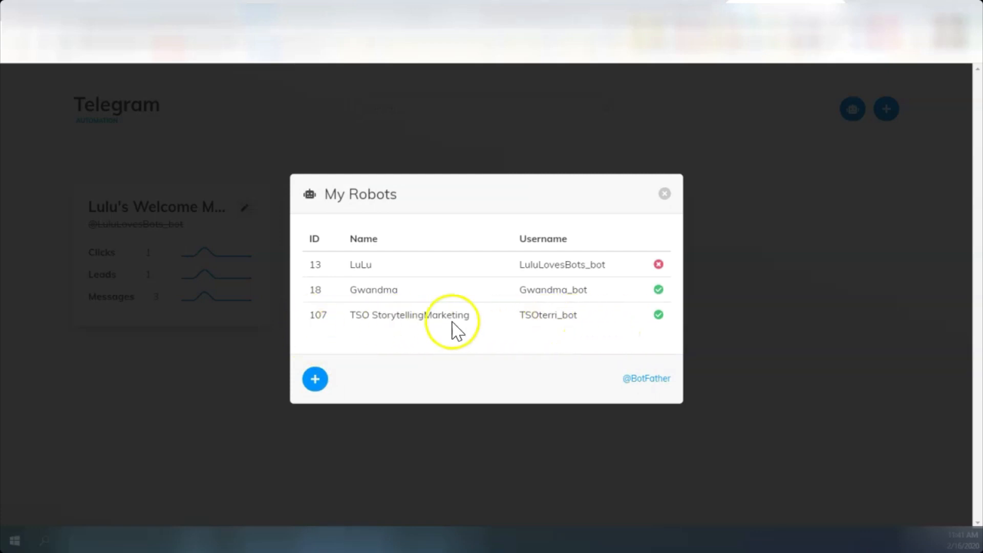
{"action": "mouse_move", "coordinate": [354, 314]}
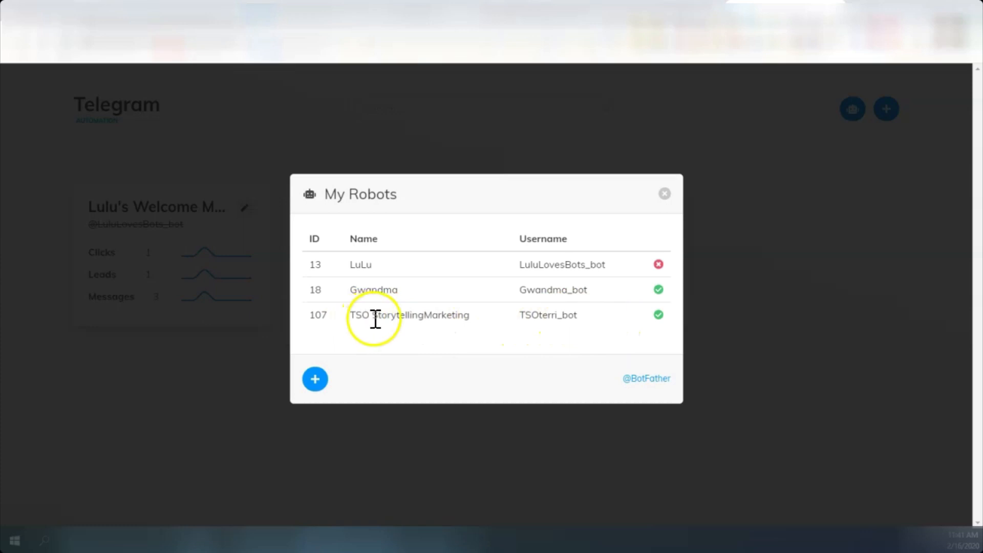
{"action": "left_click", "coordinate": [664, 194]}
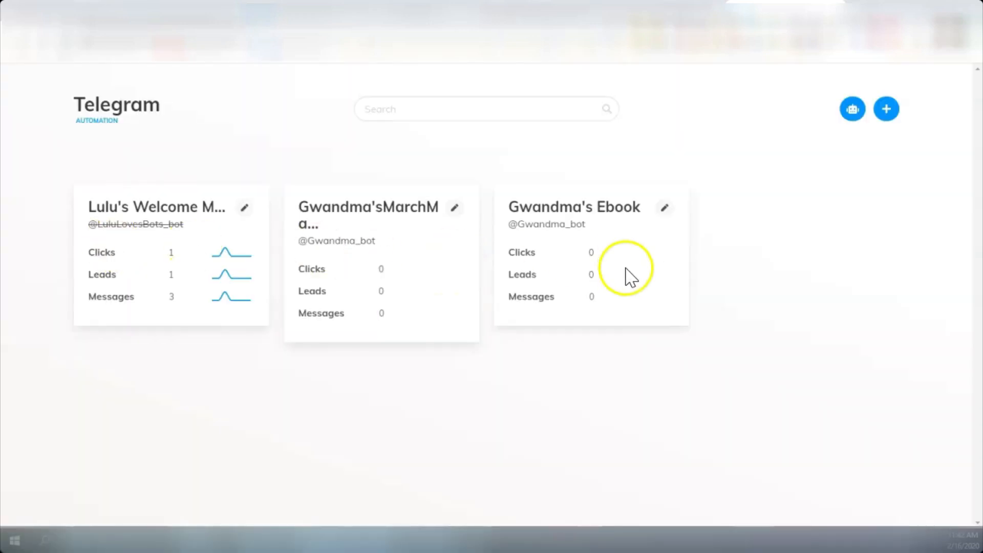
{"action": "mouse_move", "coordinate": [885, 108]}
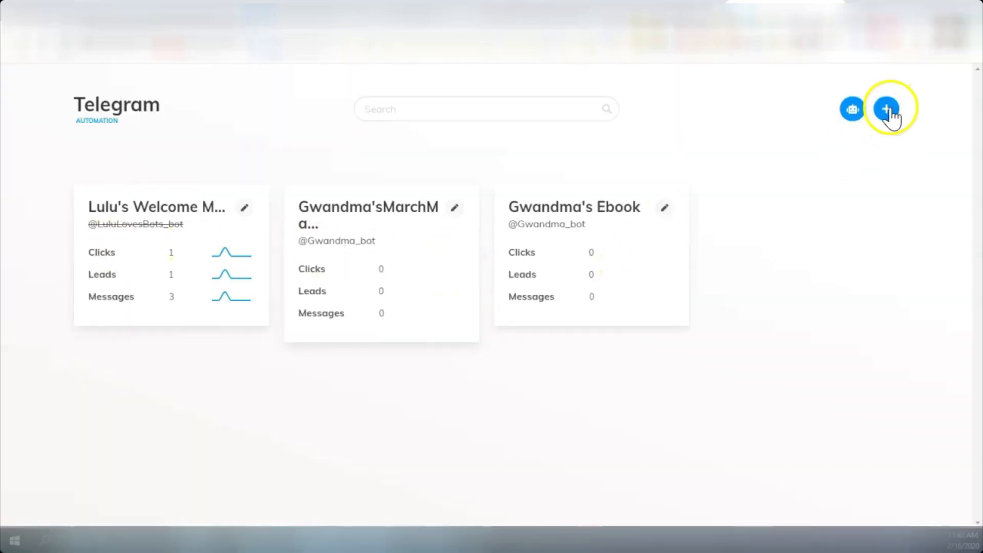
Step: Create the funnel 'TSO FREE ebook' on the TSO StorytellingMarketing bot and save it
{"action": "left_click", "coordinate": [885, 109]}
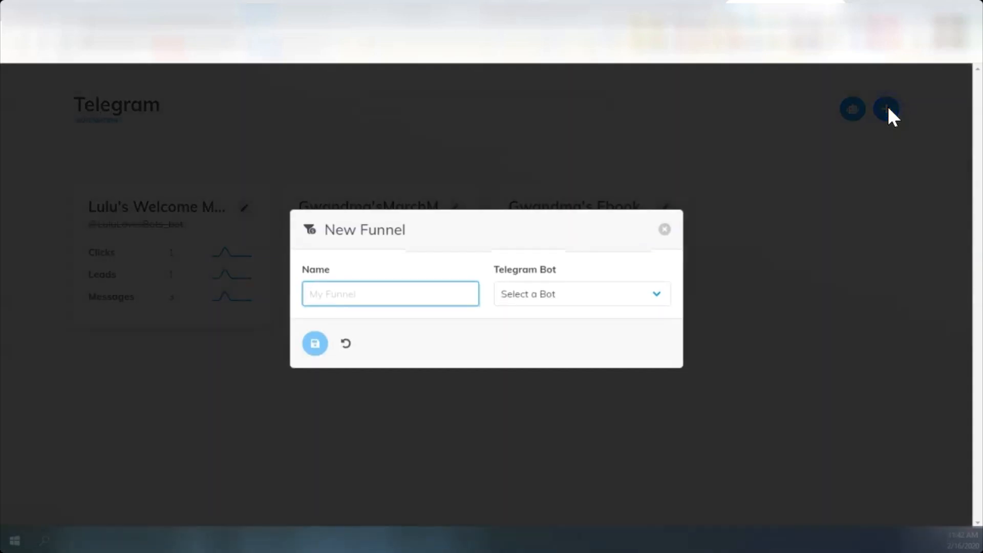
{"action": "mouse_move", "coordinate": [327, 228]}
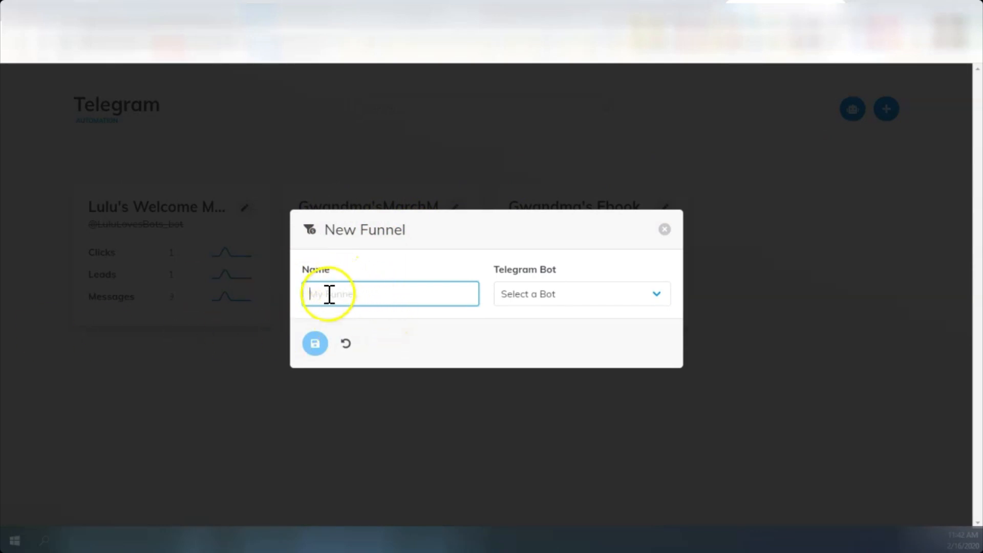
{"action": "mouse_move", "coordinate": [372, 328]}
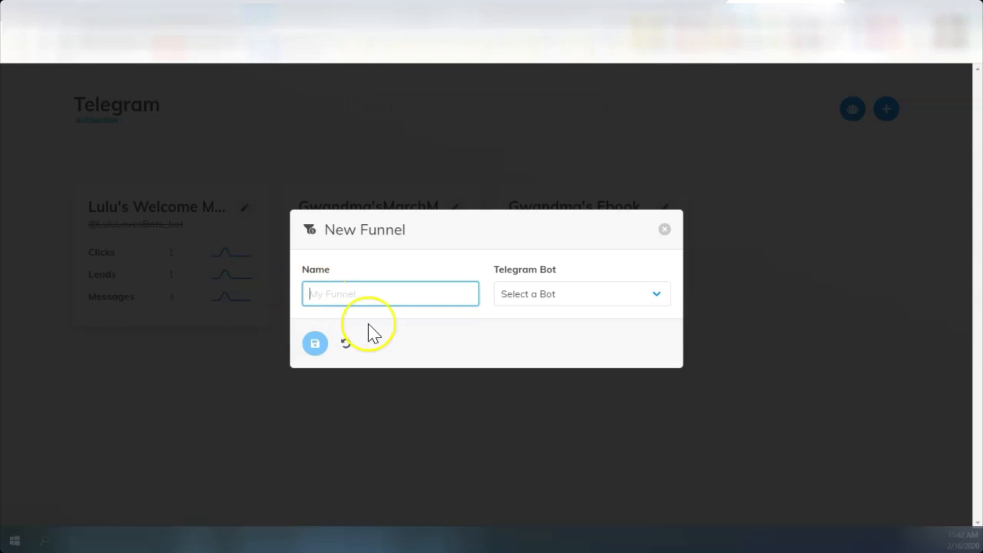
{"action": "type", "text": "SO FREE ebook"}
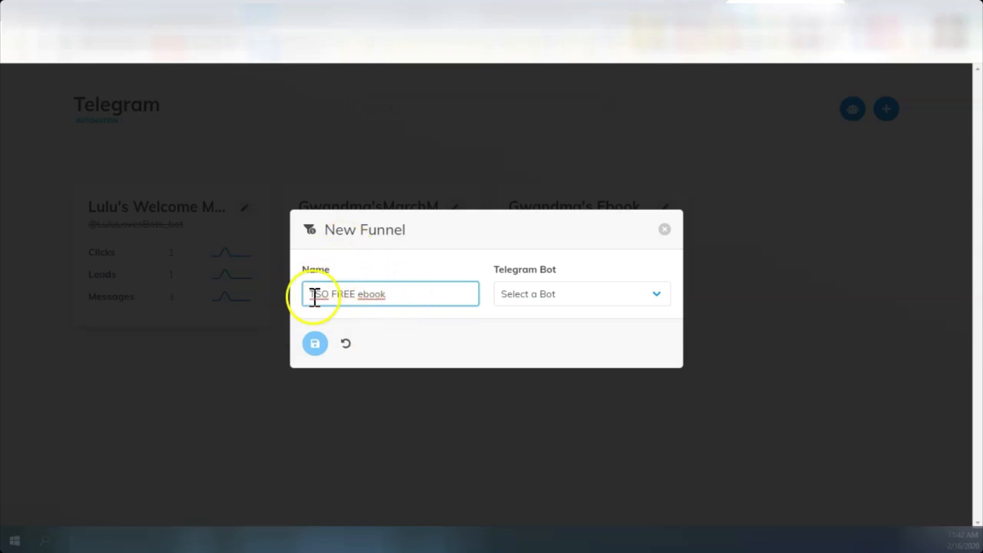
{"action": "mouse_move", "coordinate": [399, 294]}
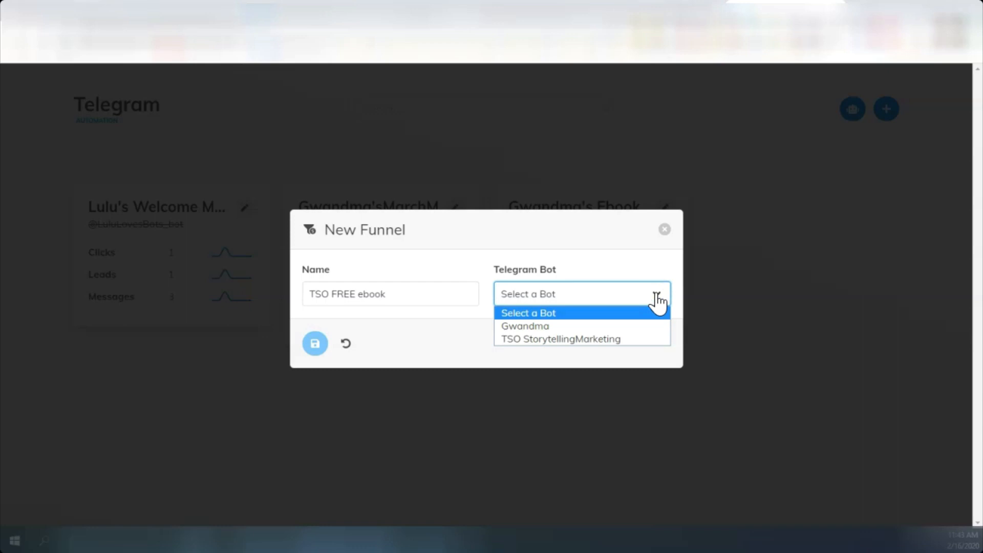
{"action": "mouse_move", "coordinate": [557, 339]}
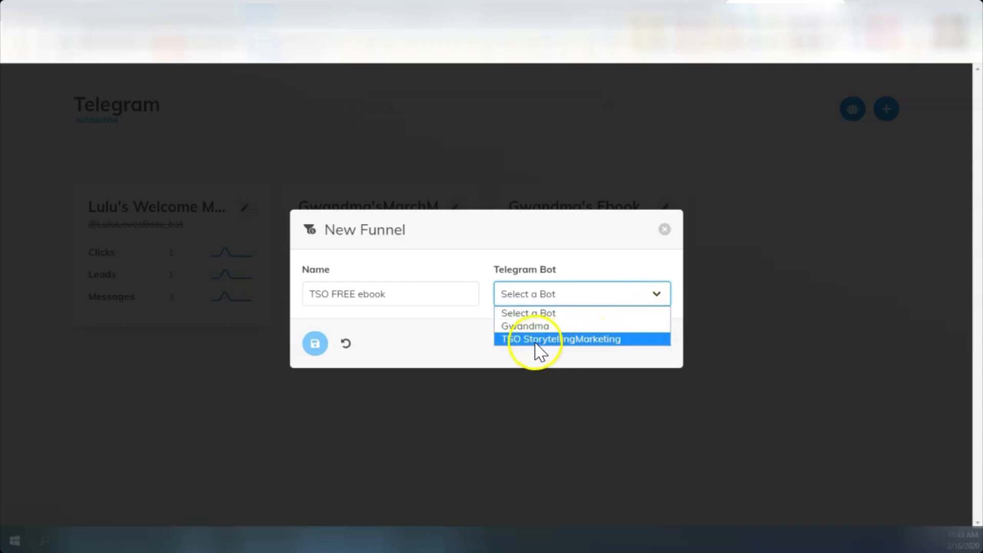
{"action": "left_click", "coordinate": [560, 338]}
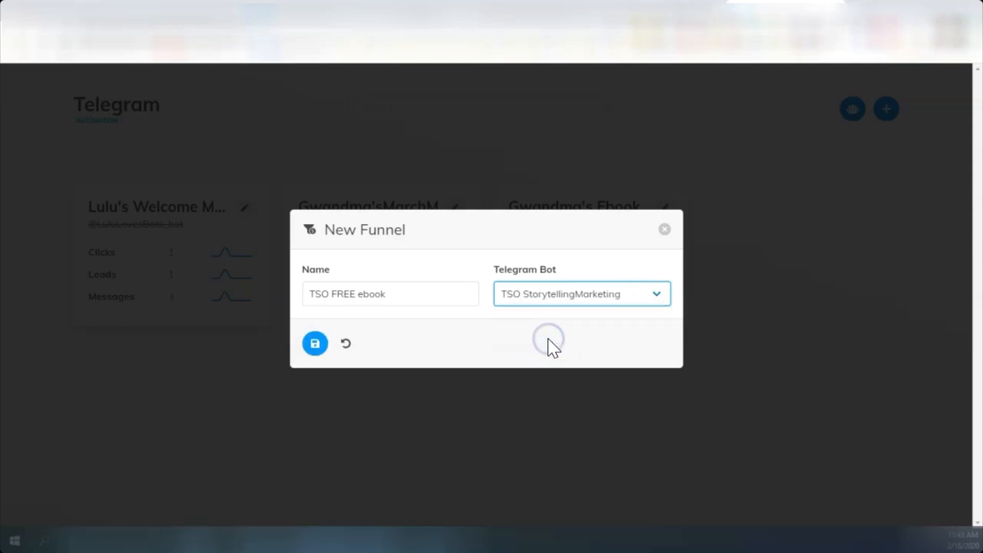
{"action": "left_click", "coordinate": [314, 342]}
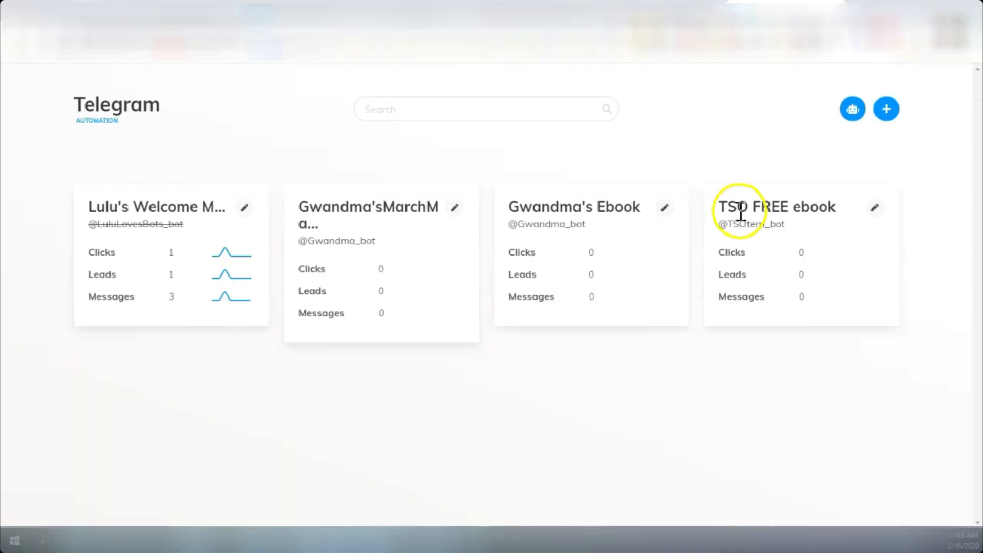
{"action": "mouse_move", "coordinate": [752, 300]}
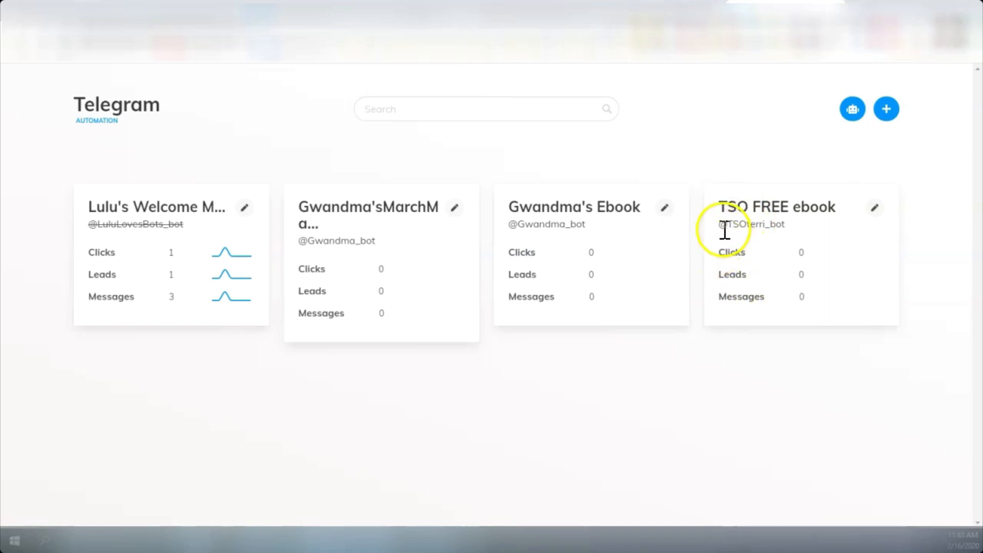
{"action": "mouse_move", "coordinate": [775, 230]}
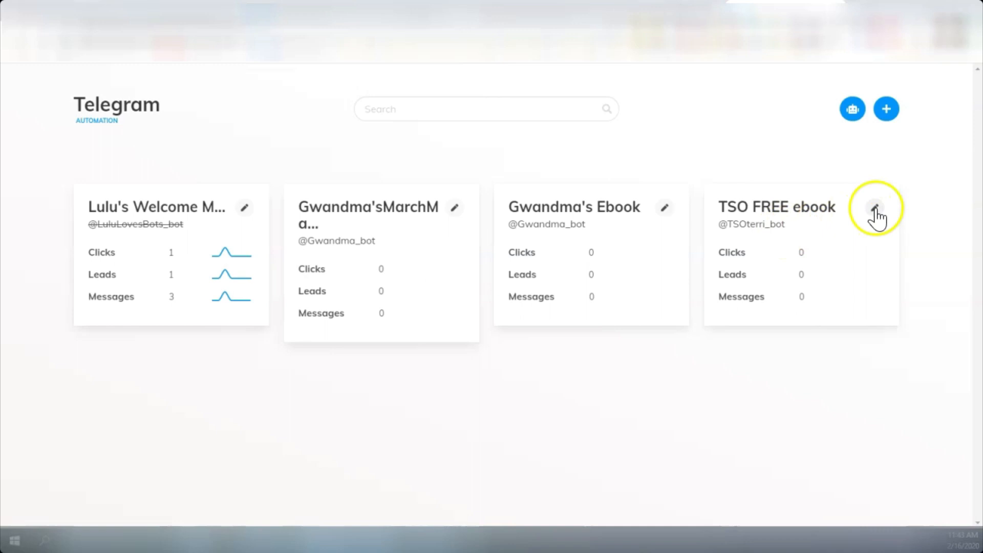
Step: Enter the TSO FREE ebook funnel and bring up its first scheduled message in Edit Message
{"action": "left_click", "coordinate": [875, 207]}
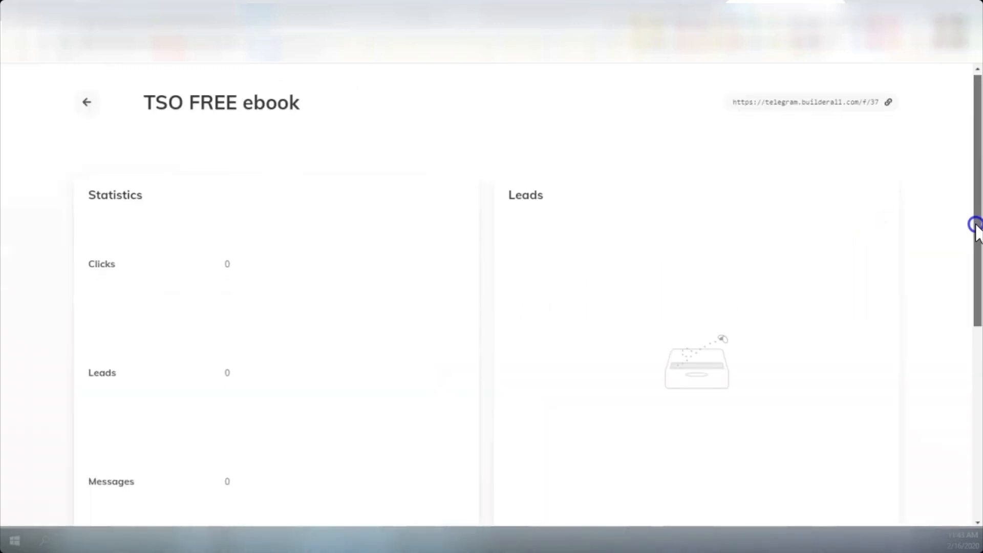
{"action": "scroll", "scroll_direction": "down", "scroll_amount": 3}
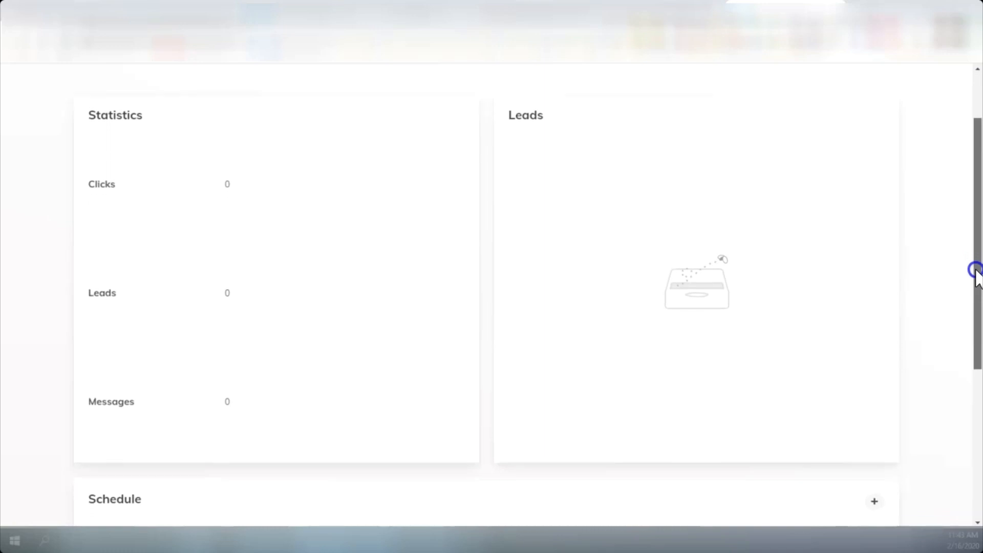
{"action": "scroll", "scroll_direction": "down", "scroll_amount": 3}
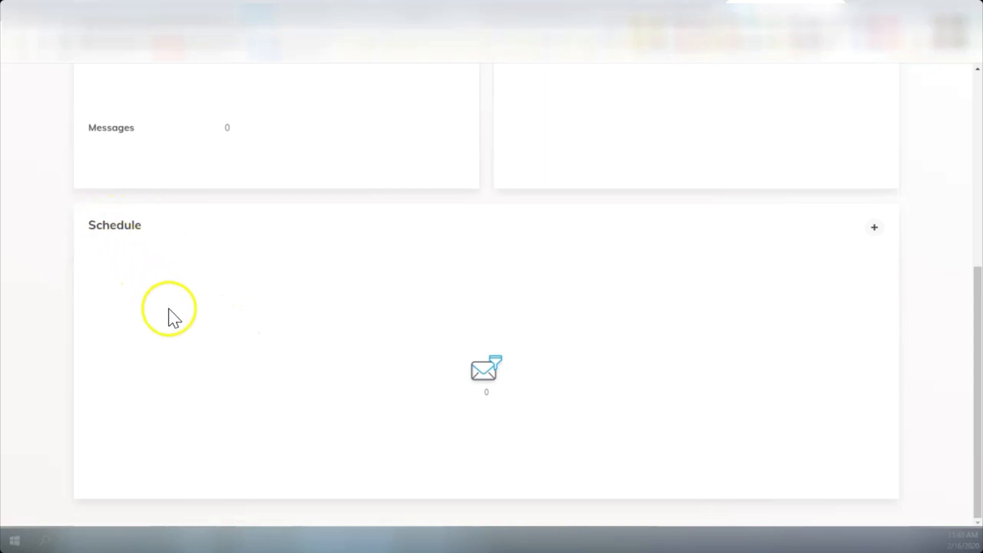
{"action": "mouse_move", "coordinate": [485, 373]}
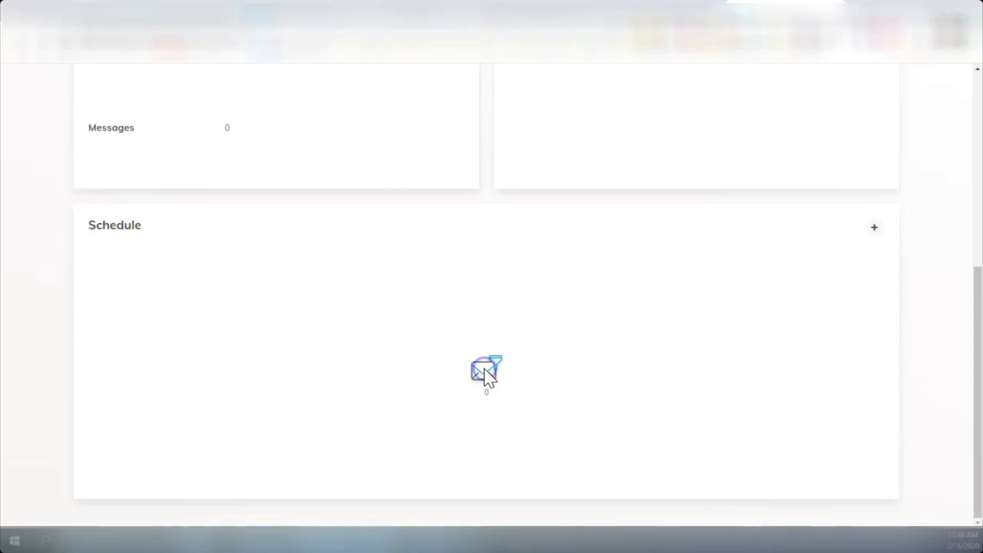
{"action": "left_click", "coordinate": [874, 227]}
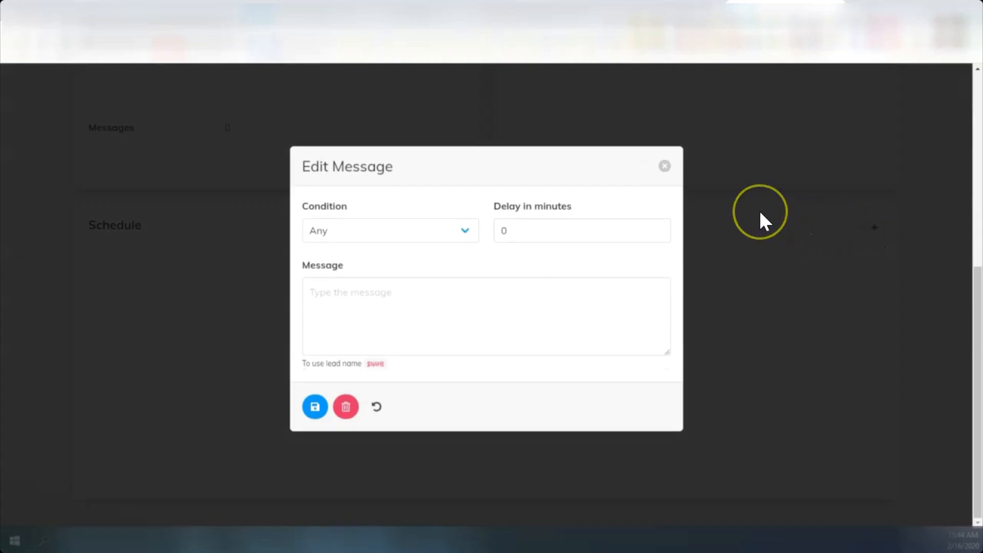
{"action": "mouse_move", "coordinate": [762, 219]}
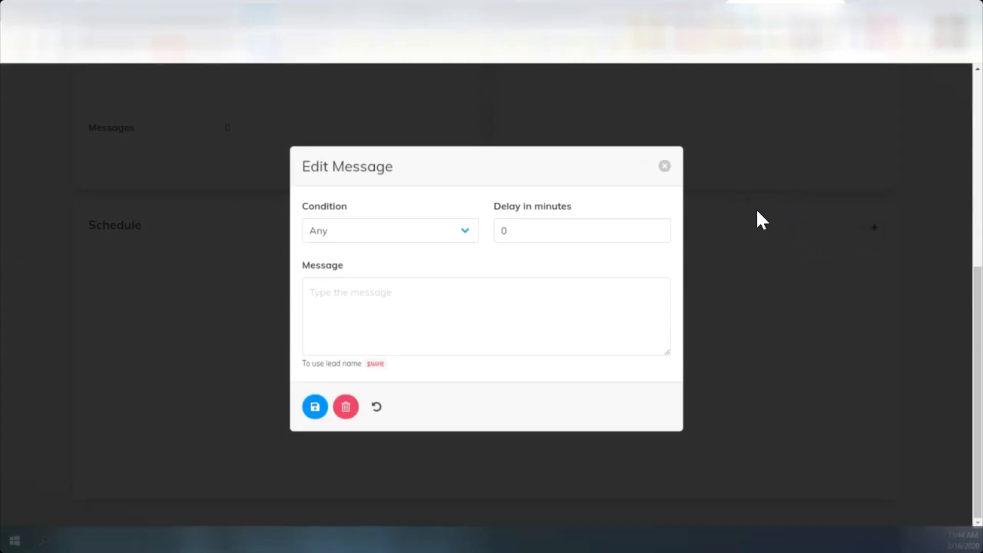
{"action": "mouse_move", "coordinate": [298, 216]}
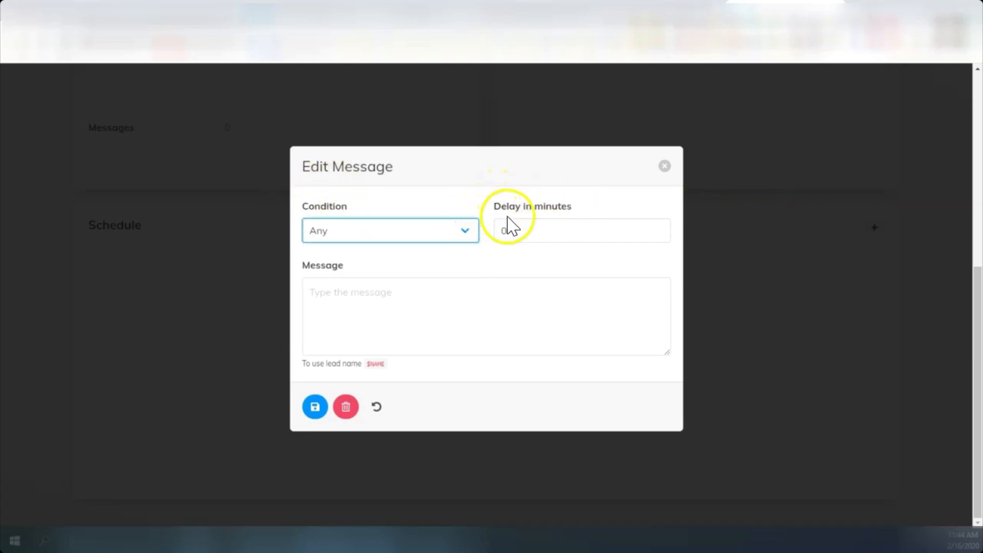
{"action": "mouse_move", "coordinate": [386, 281]}
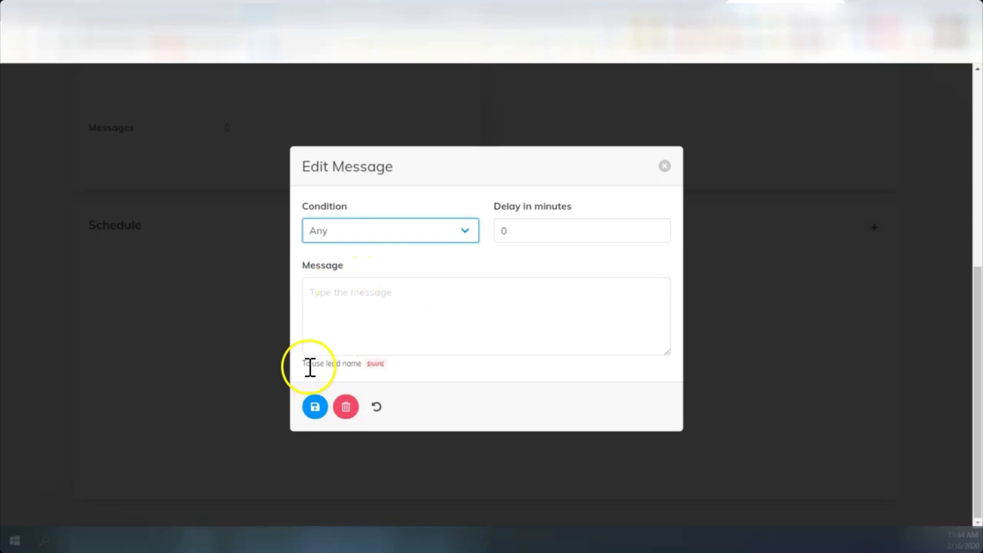
{"action": "mouse_move", "coordinate": [351, 368]}
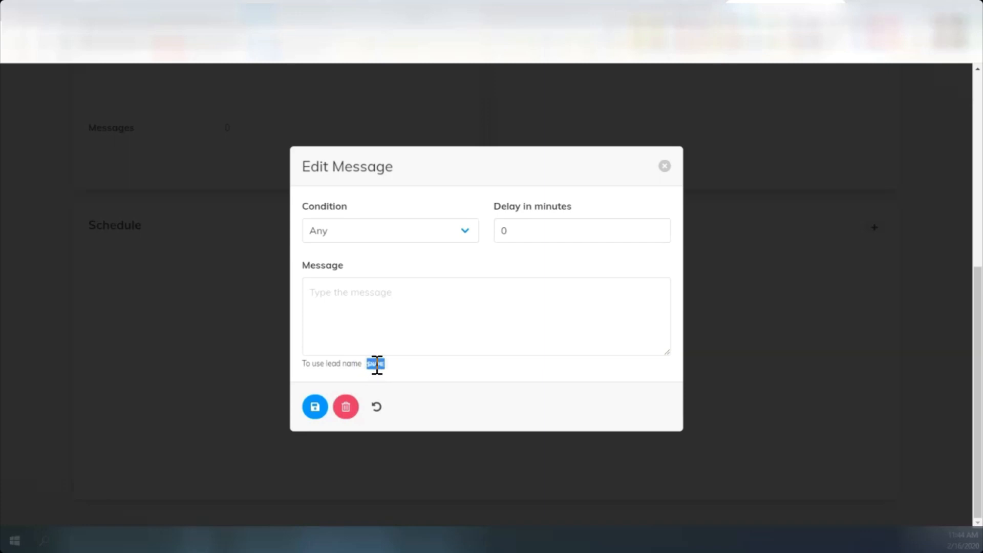
Step: Save the delay-0 welcome message greeting $NAME with the FREE Ebook download link
{"action": "right_click", "coordinate": [375, 363]}
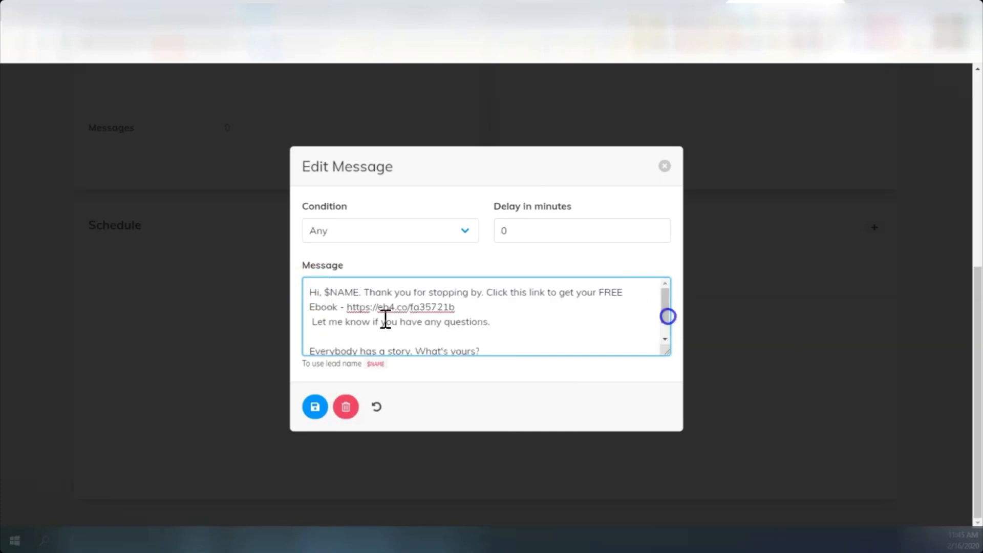
{"action": "mouse_move", "coordinate": [342, 292]}
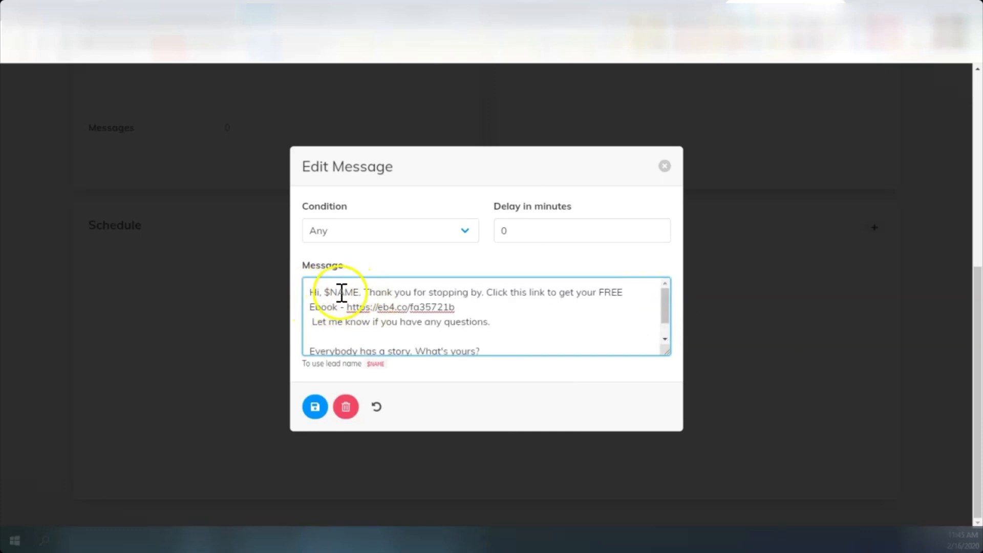
{"action": "mouse_move", "coordinate": [493, 303]}
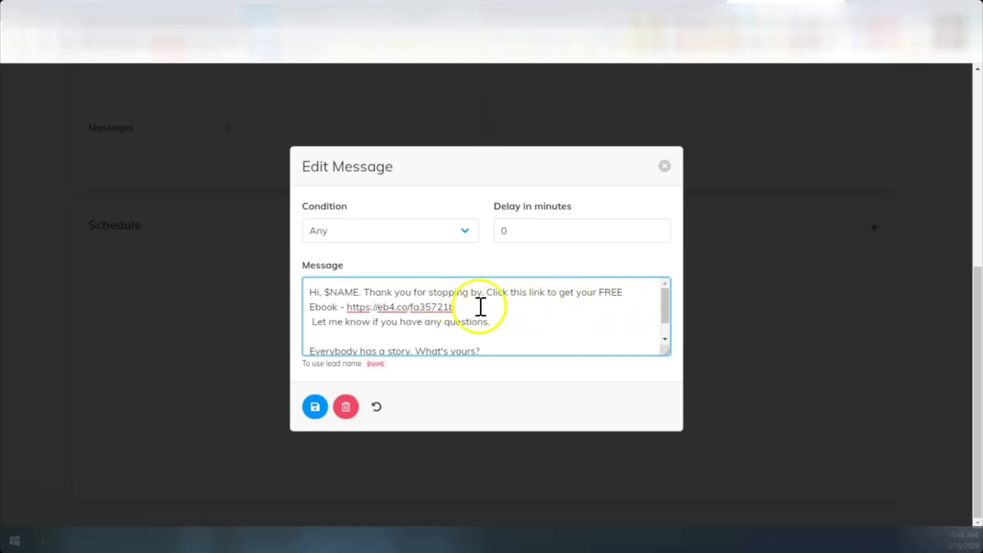
{"action": "mouse_move", "coordinate": [328, 328]}
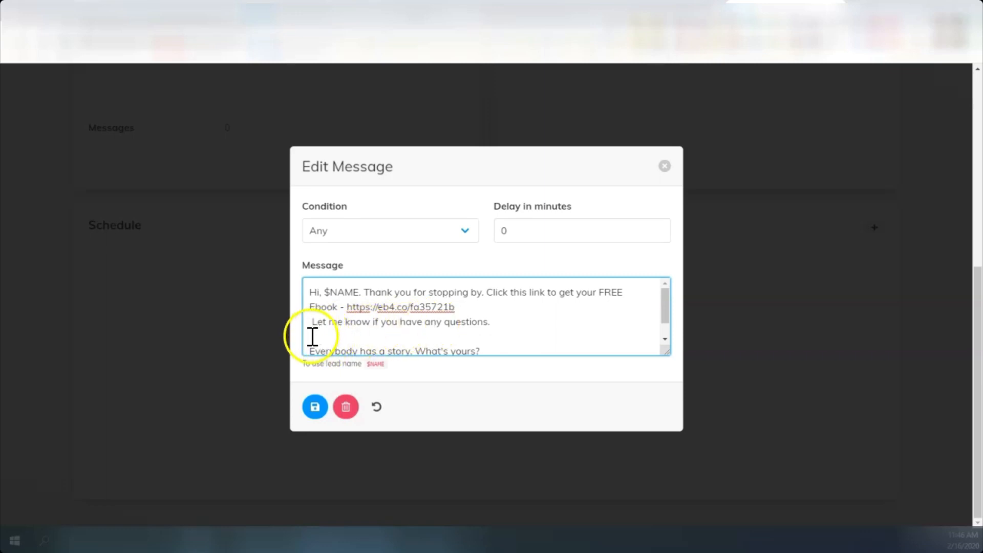
{"action": "mouse_move", "coordinate": [432, 332]}
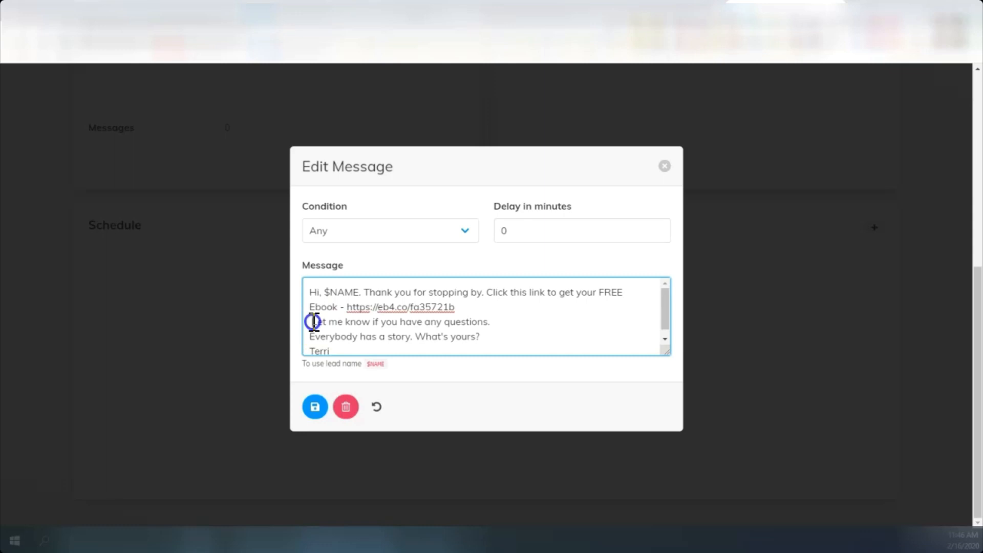
{"action": "mouse_move", "coordinate": [552, 321]}
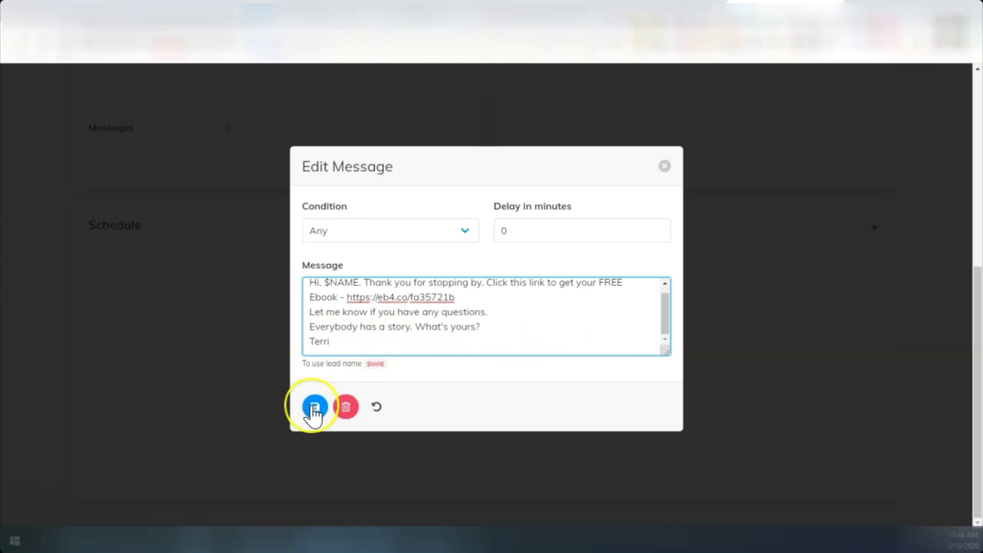
{"action": "left_click", "coordinate": [314, 407]}
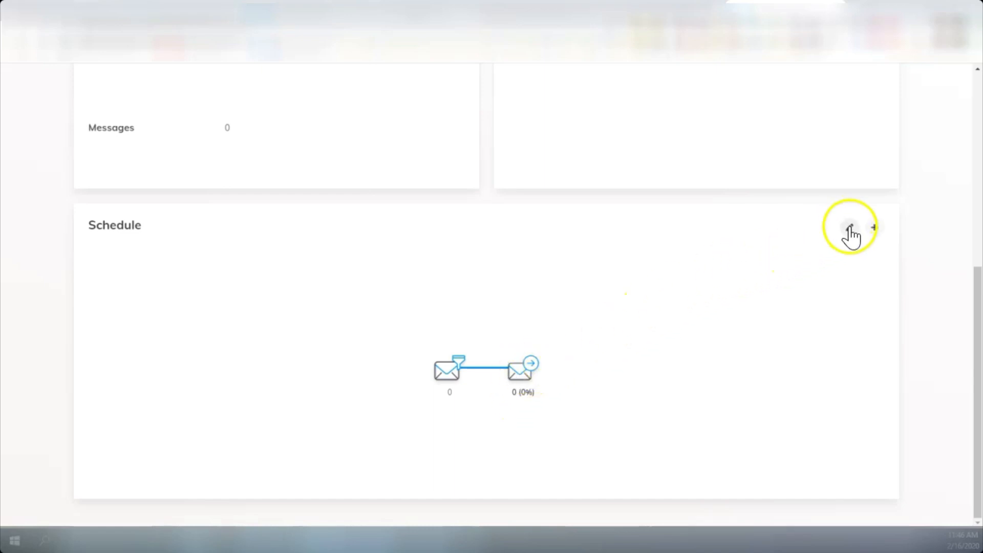
Step: Reopen the saved welcome message via the pencil icon to review its full text
{"action": "left_click", "coordinate": [848, 227]}
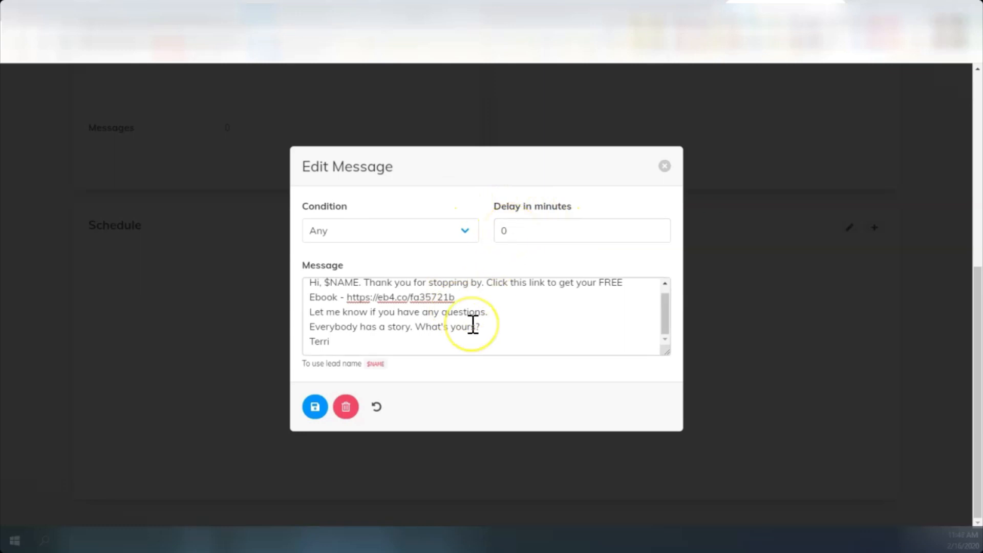
{"action": "mouse_move", "coordinate": [372, 300]}
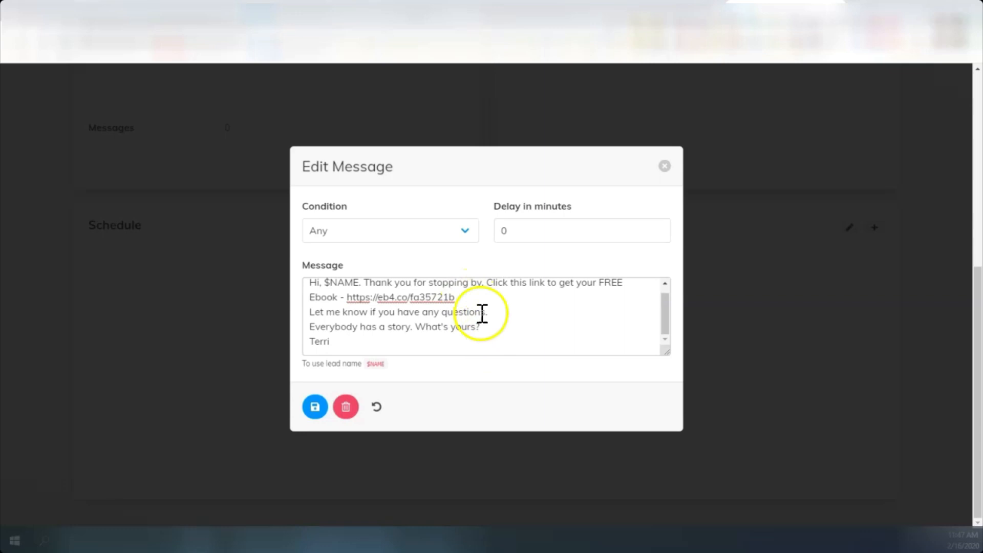
{"action": "mouse_move", "coordinate": [439, 297]}
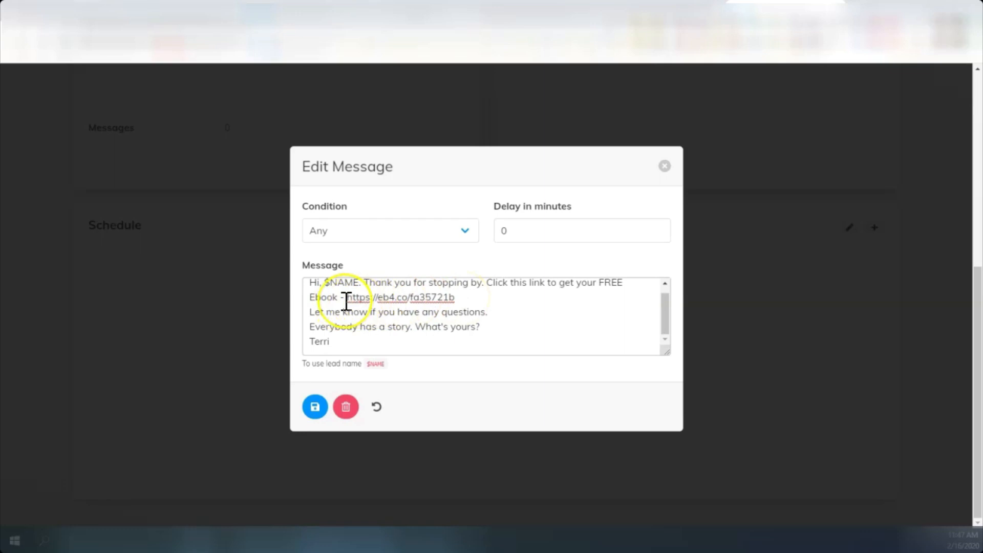
{"action": "mouse_move", "coordinate": [372, 300]}
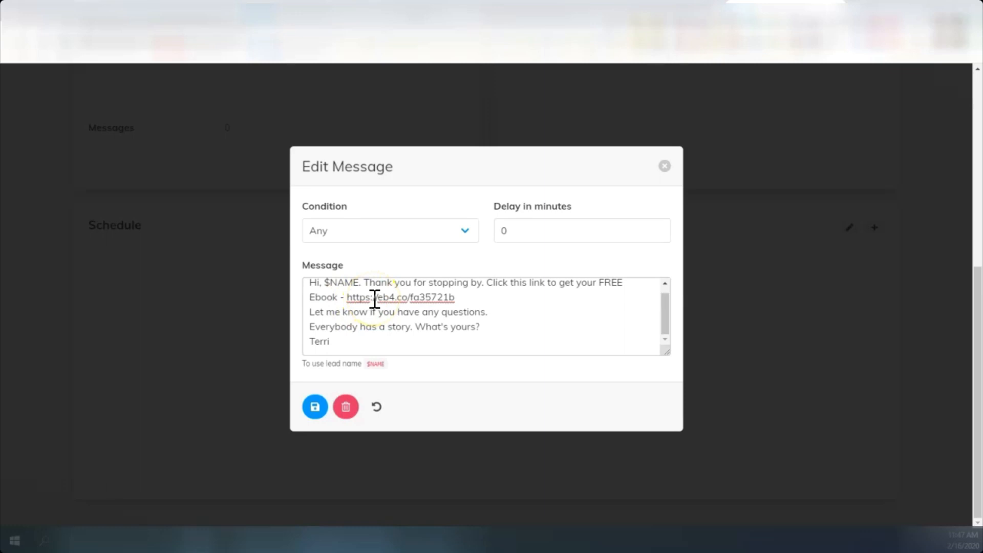
{"action": "mouse_move", "coordinate": [325, 311]}
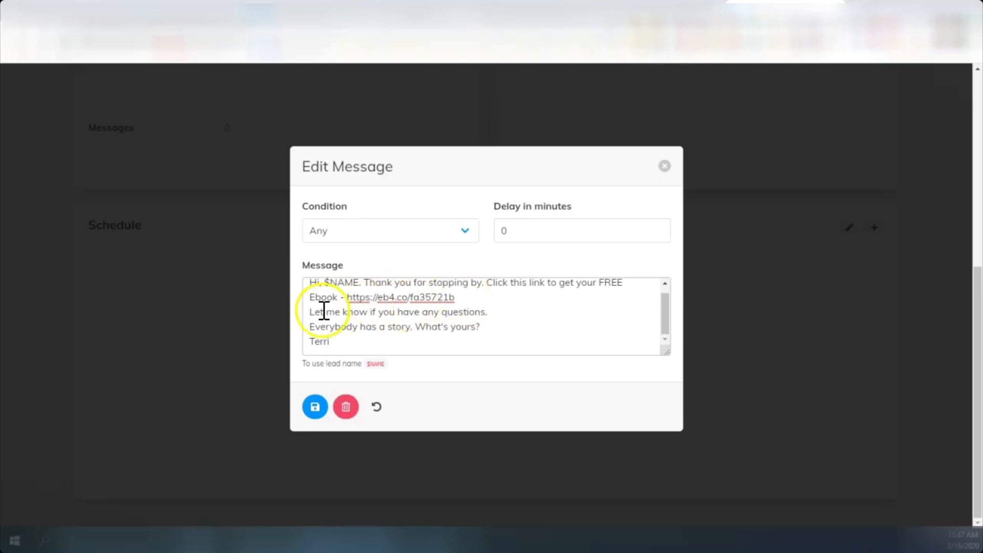
{"action": "mouse_move", "coordinate": [340, 331]}
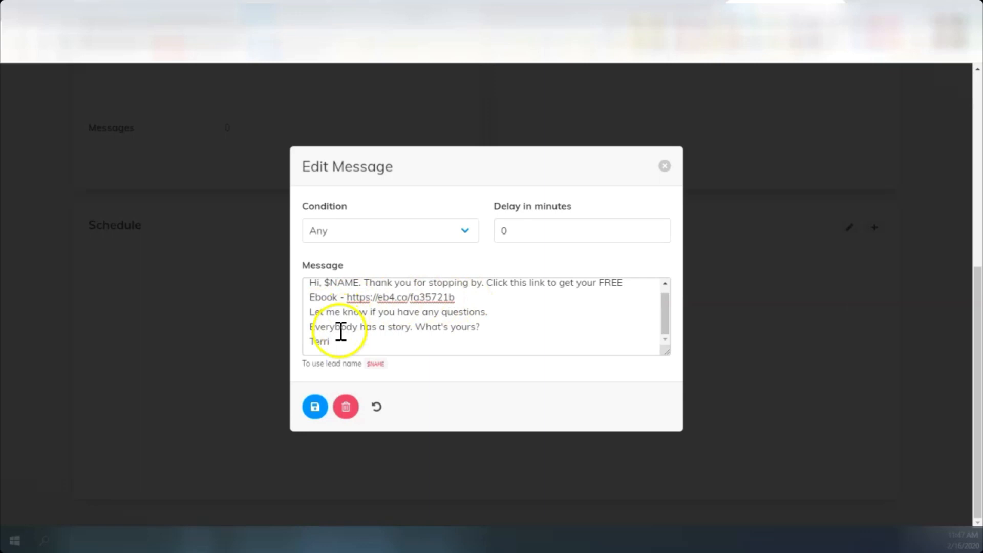
{"action": "mouse_move", "coordinate": [482, 290]}
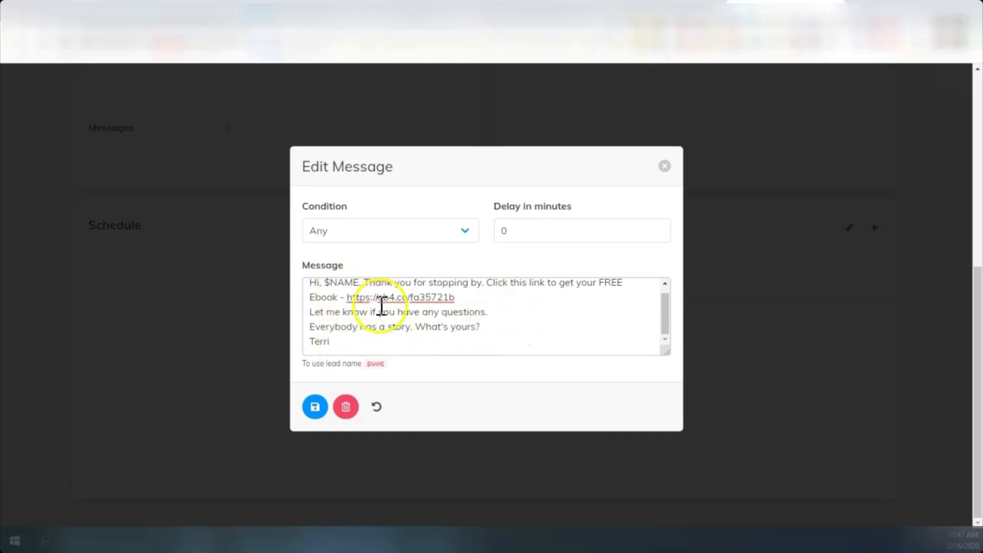
{"action": "mouse_move", "coordinate": [345, 289]}
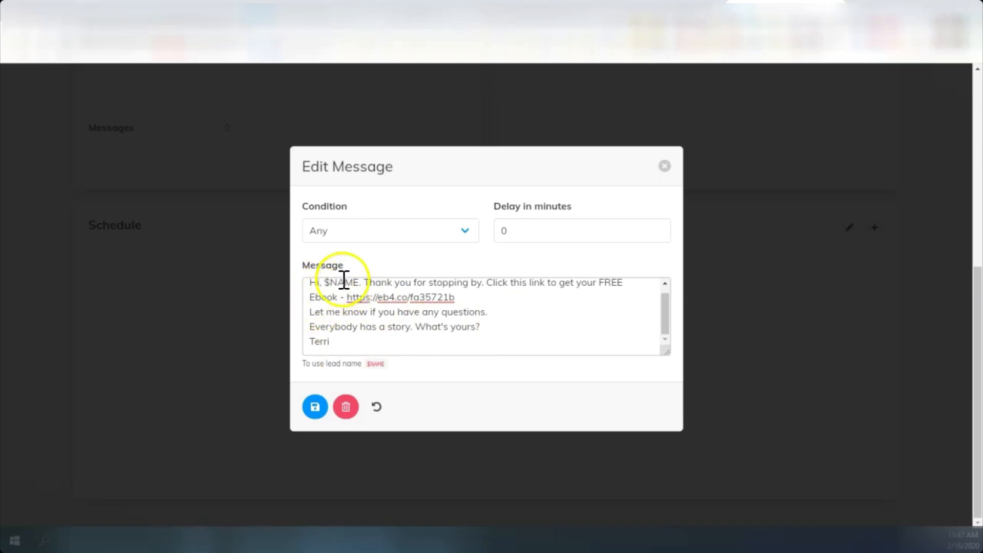
{"action": "mouse_move", "coordinate": [314, 407]}
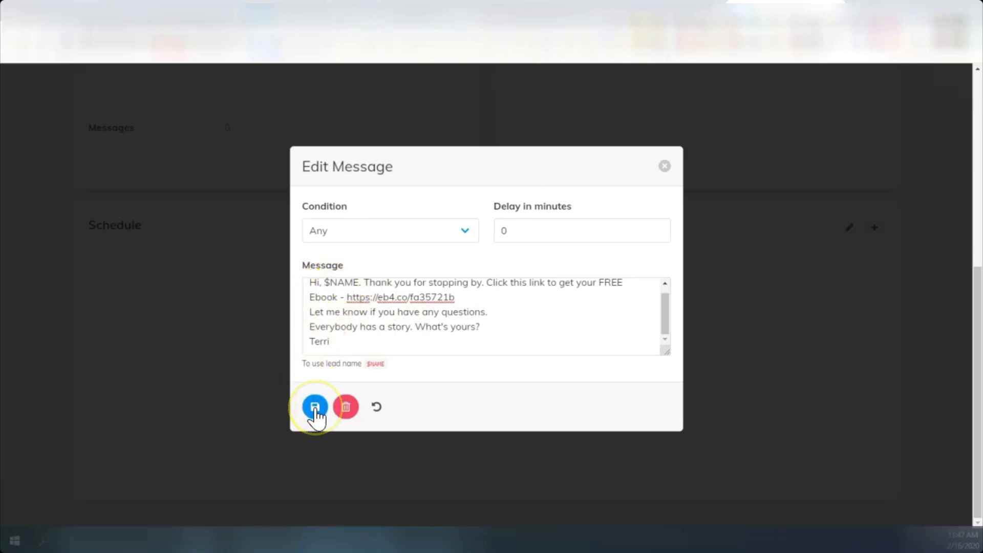
{"action": "mouse_move", "coordinate": [485, 222]}
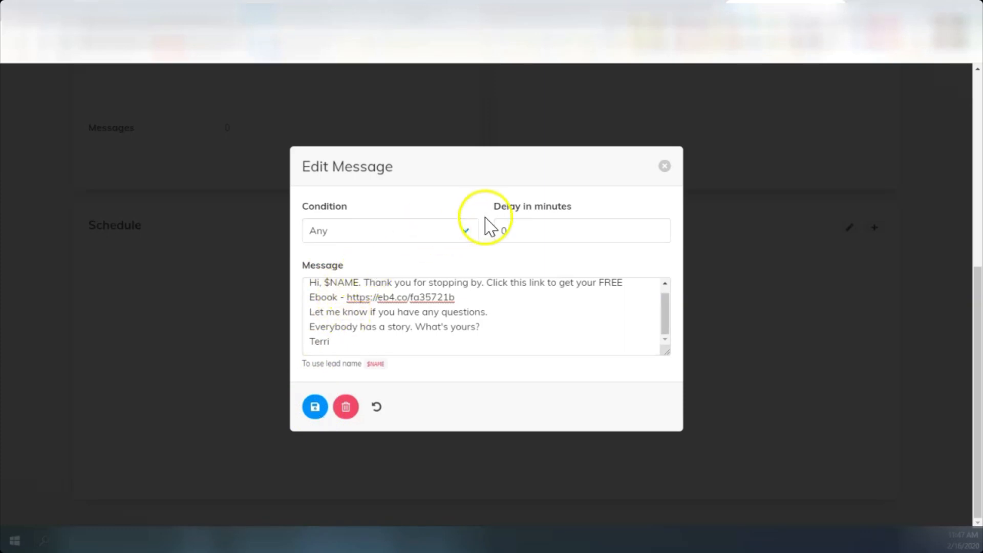
{"action": "mouse_move", "coordinate": [643, 232]}
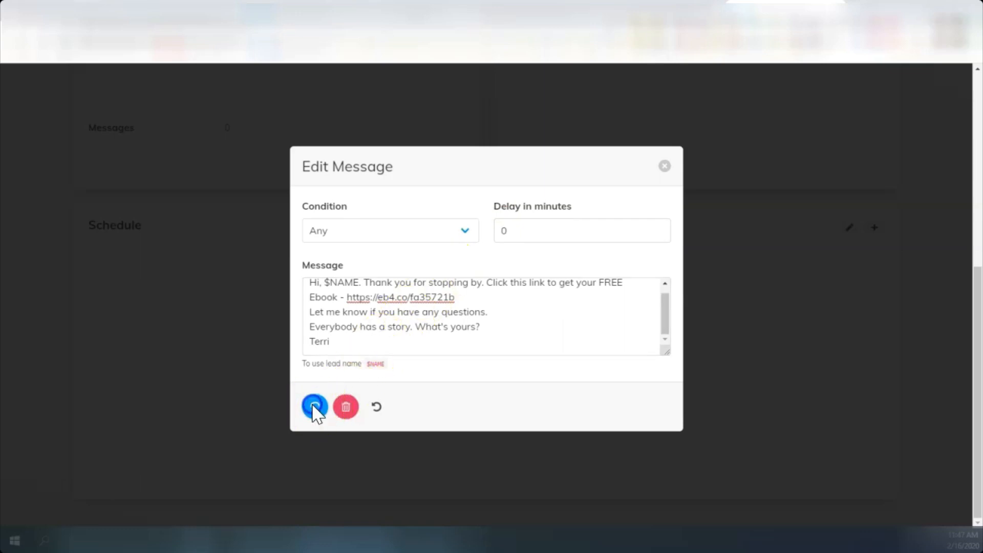
Step: Save the welcome message, then add a 2-minute follow-up with the pasted video storytelling training link text
{"action": "left_click", "coordinate": [314, 406]}
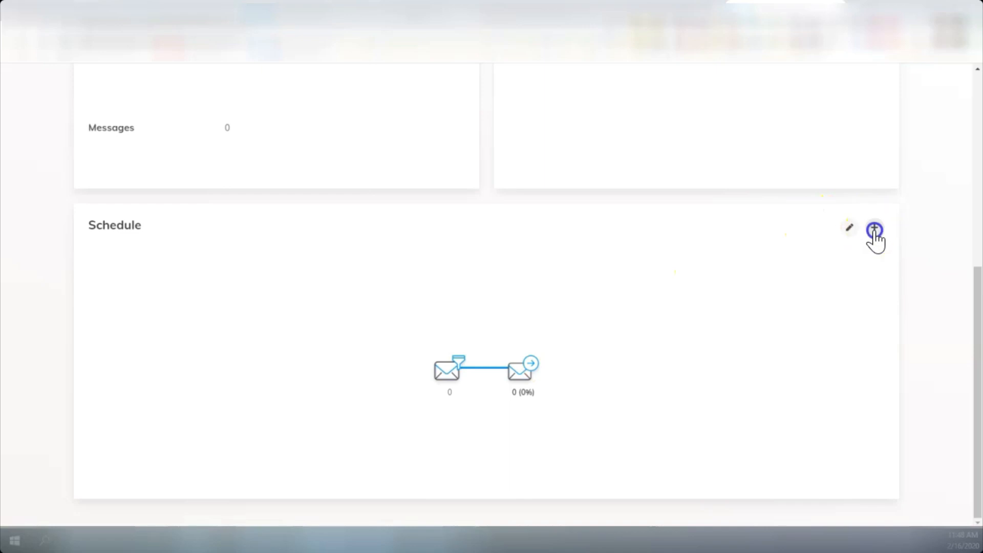
{"action": "left_click", "coordinate": [873, 227]}
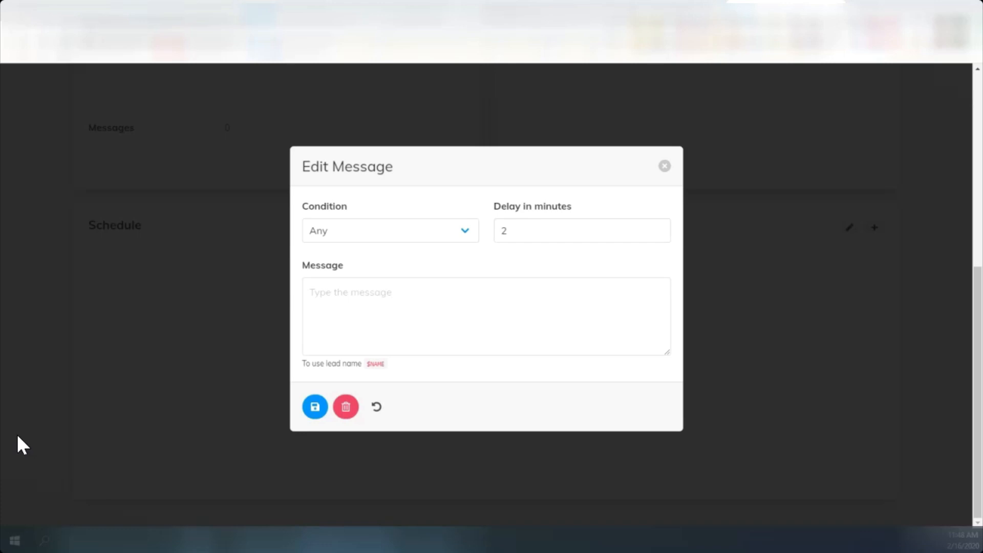
{"action": "left_click", "coordinate": [316, 292]}
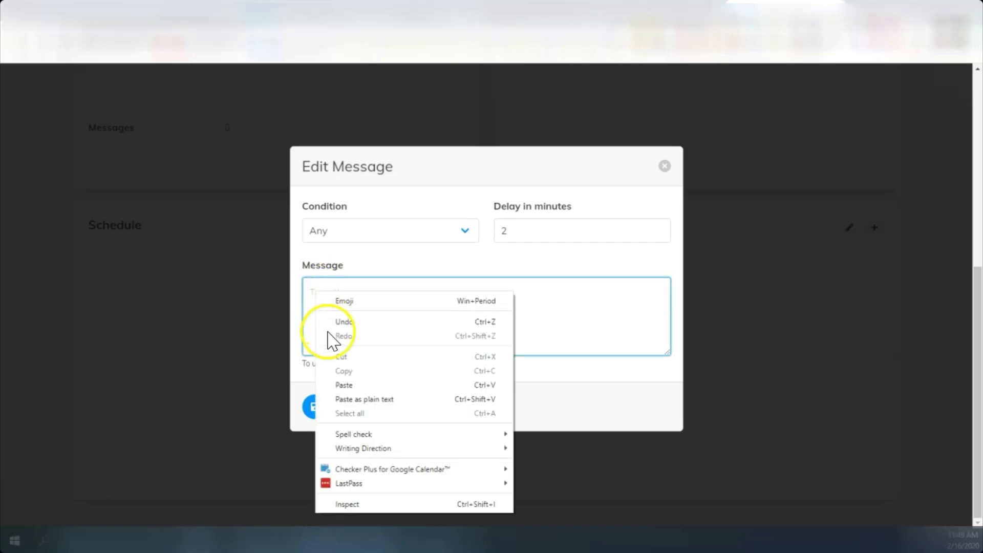
{"action": "mouse_move", "coordinate": [345, 385]}
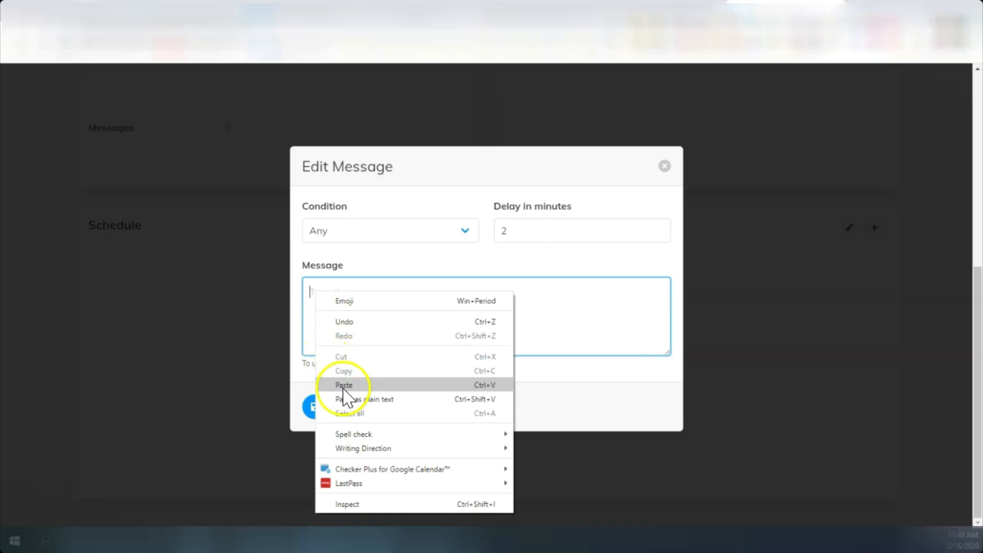
{"action": "left_click", "coordinate": [344, 384]}
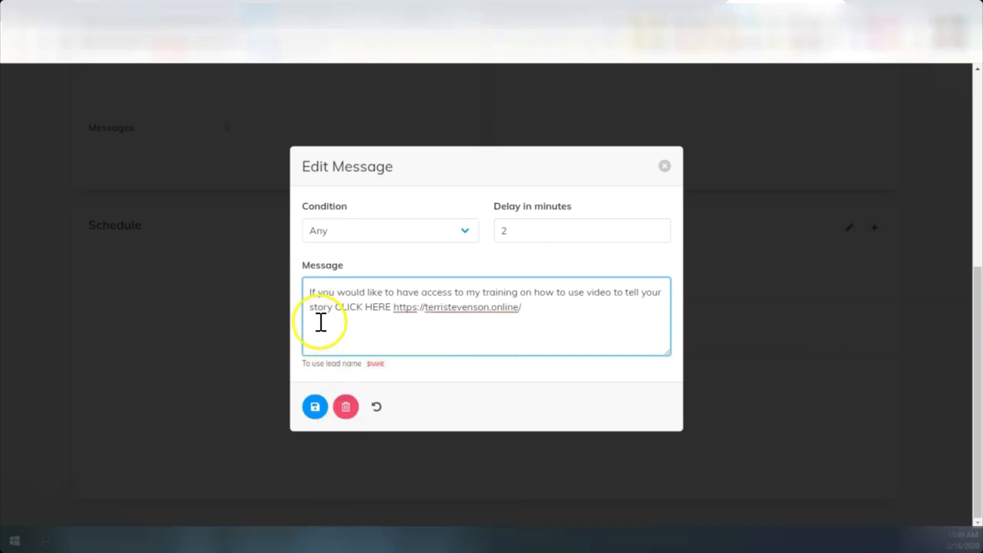
{"action": "mouse_move", "coordinate": [443, 311]}
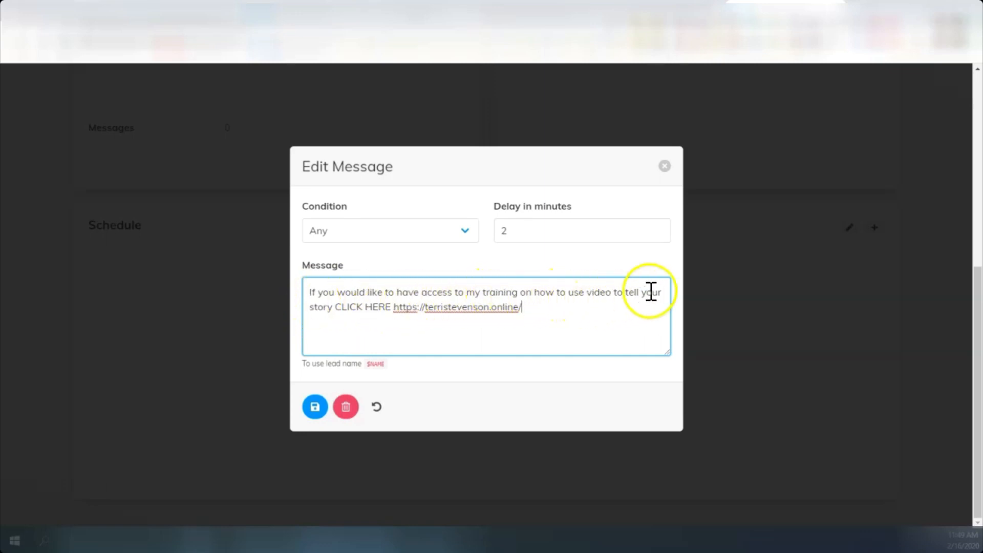
{"action": "mouse_move", "coordinate": [425, 283]}
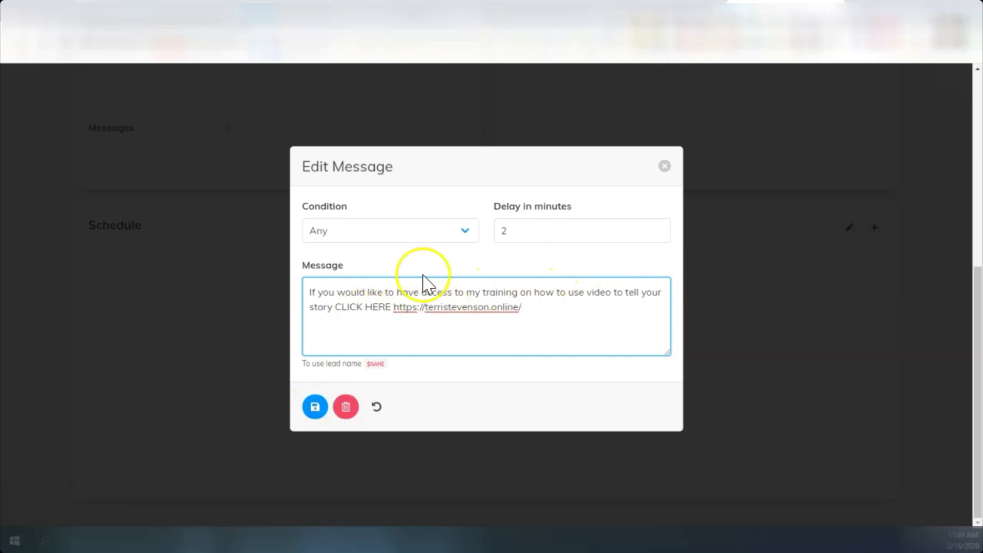
{"action": "mouse_move", "coordinate": [372, 332]}
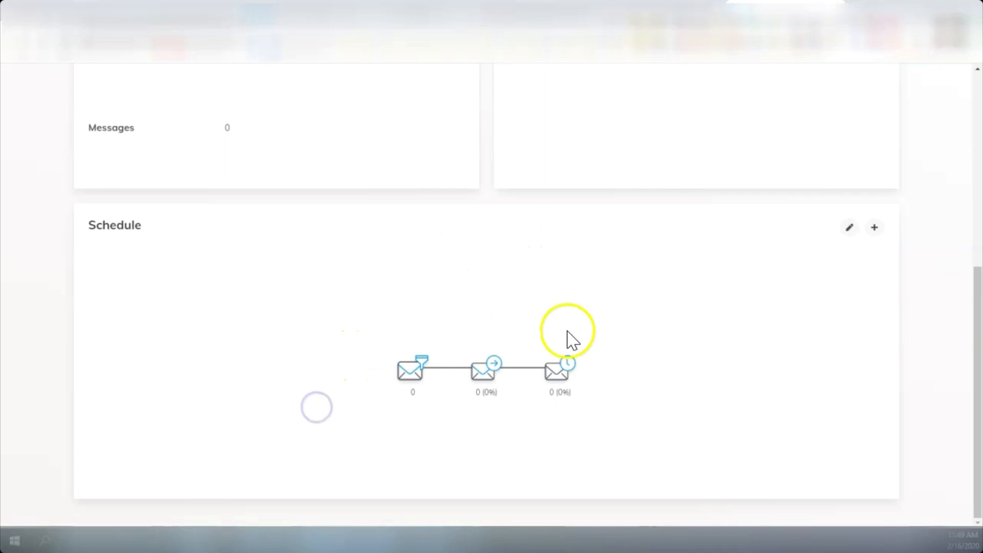
{"action": "mouse_move", "coordinate": [552, 323]}
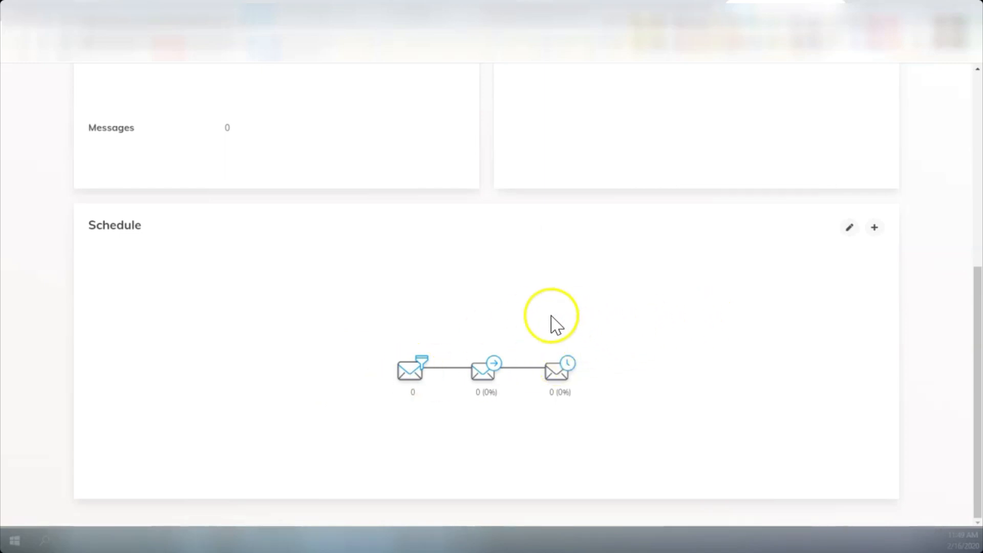
{"action": "mouse_move", "coordinate": [407, 373]}
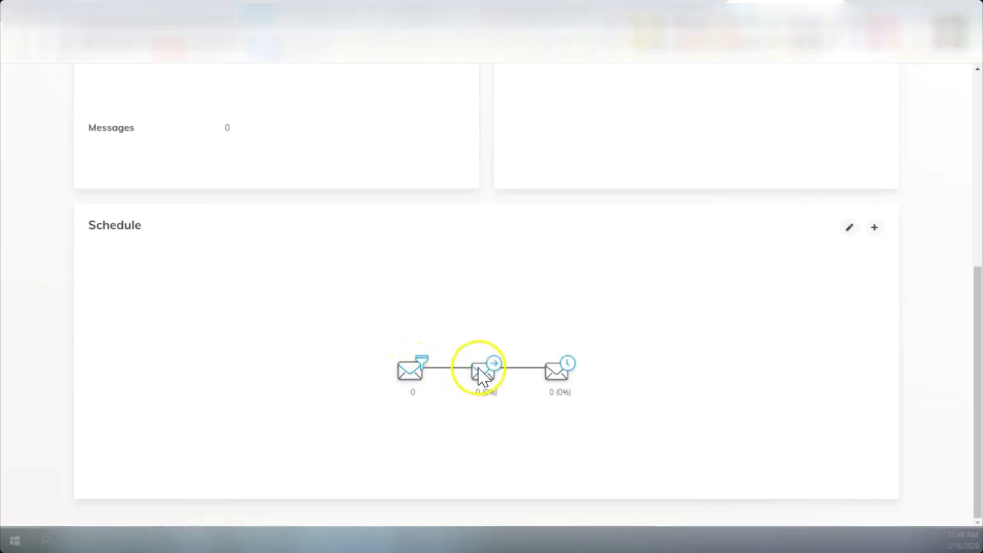
{"action": "mouse_move", "coordinate": [555, 324]}
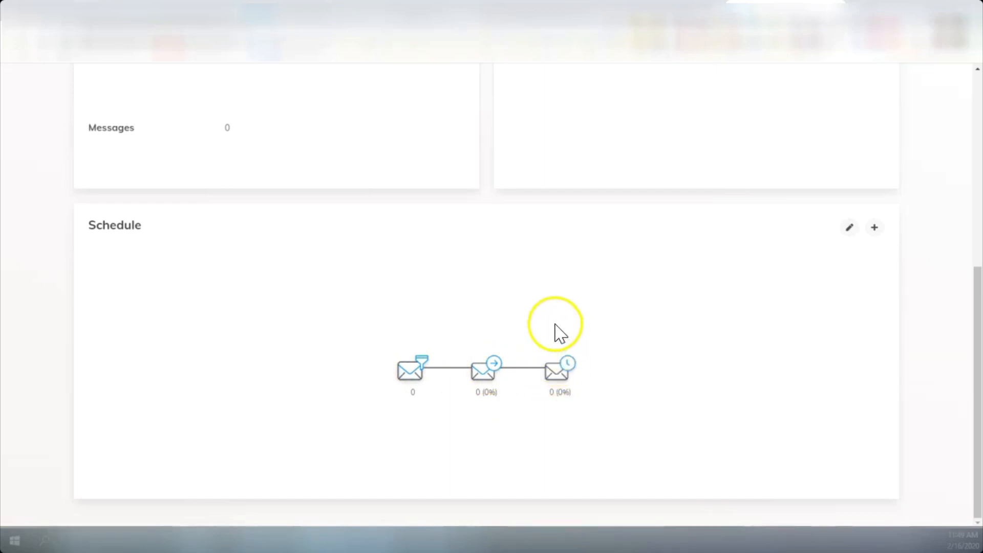
{"action": "mouse_move", "coordinate": [557, 376]}
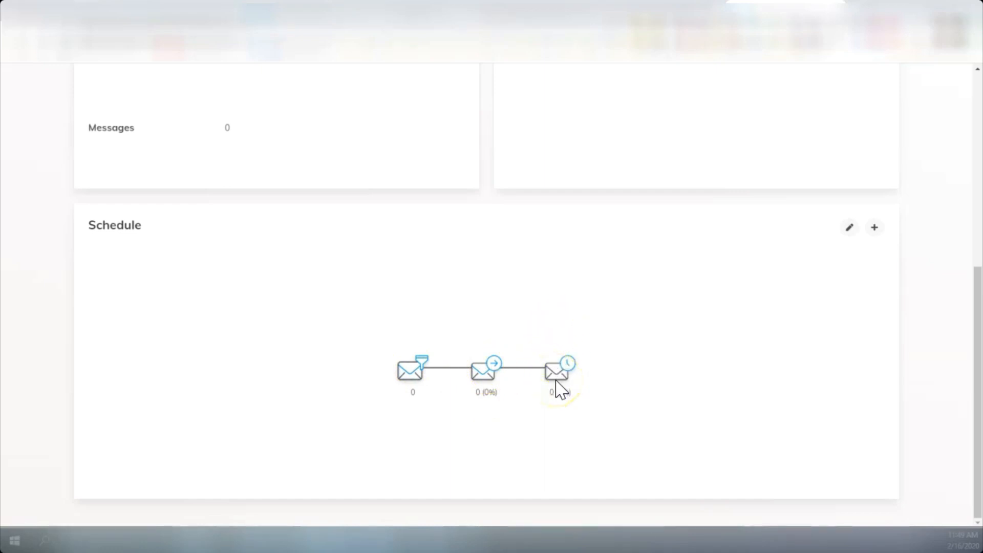
{"action": "mouse_move", "coordinate": [667, 348]}
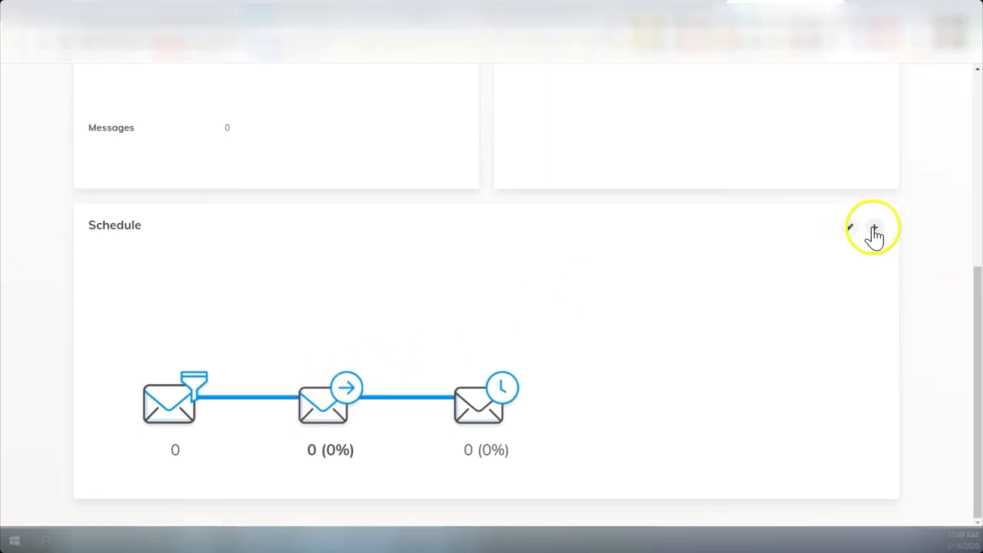
Step: Save a new message with condition Unclicked link and delay 5: 'Check this out - Your link here.'
{"action": "left_click", "coordinate": [873, 227]}
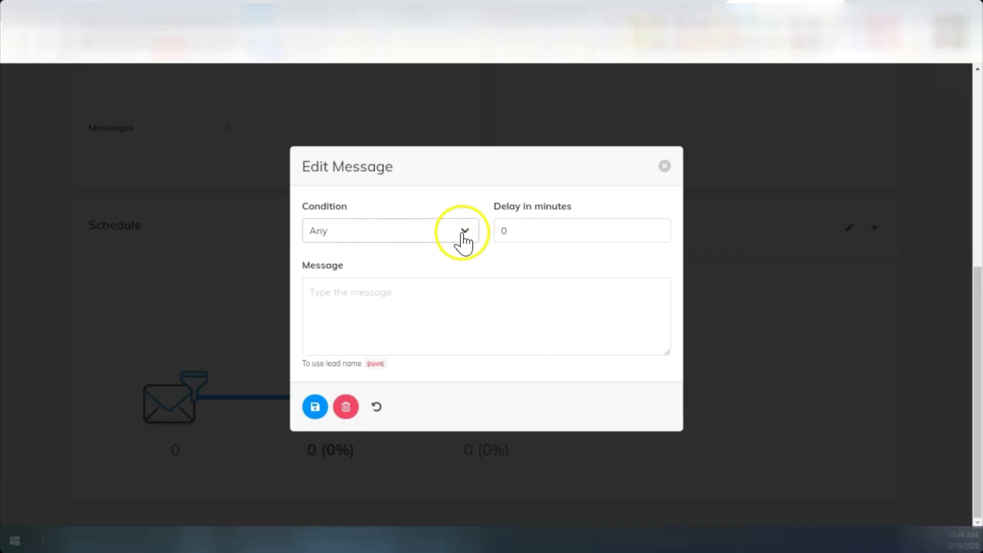
{"action": "left_click", "coordinate": [463, 231]}
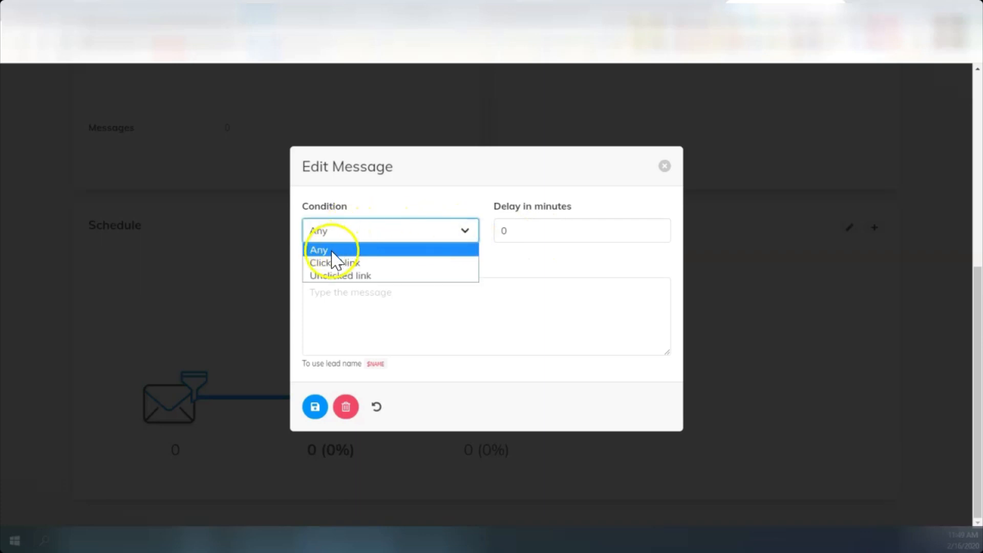
{"action": "left_click", "coordinate": [340, 275]}
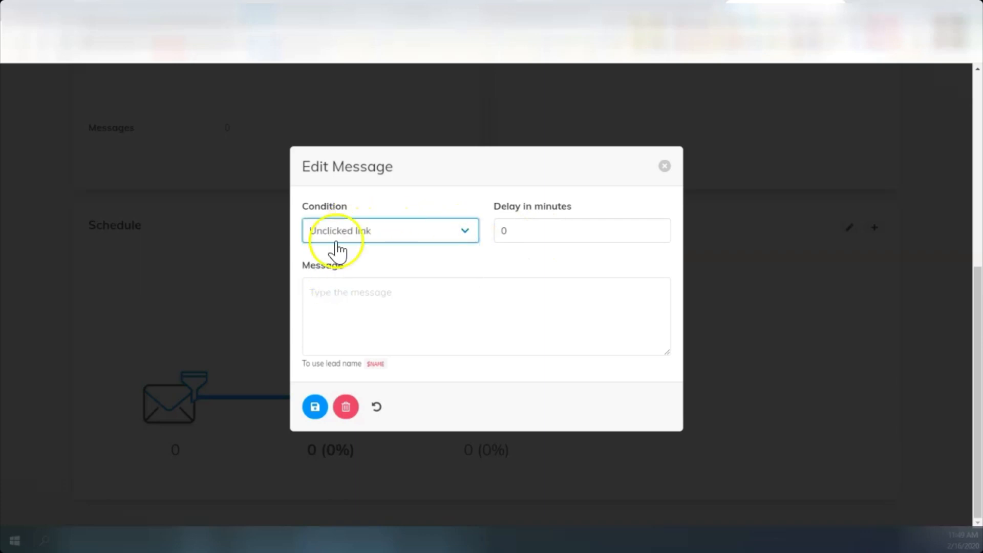
{"action": "type", "text": "5"}
{"action": "left_click", "coordinate": [486, 316]}
{"action": "type", "text": "Check this out - Your link here."}
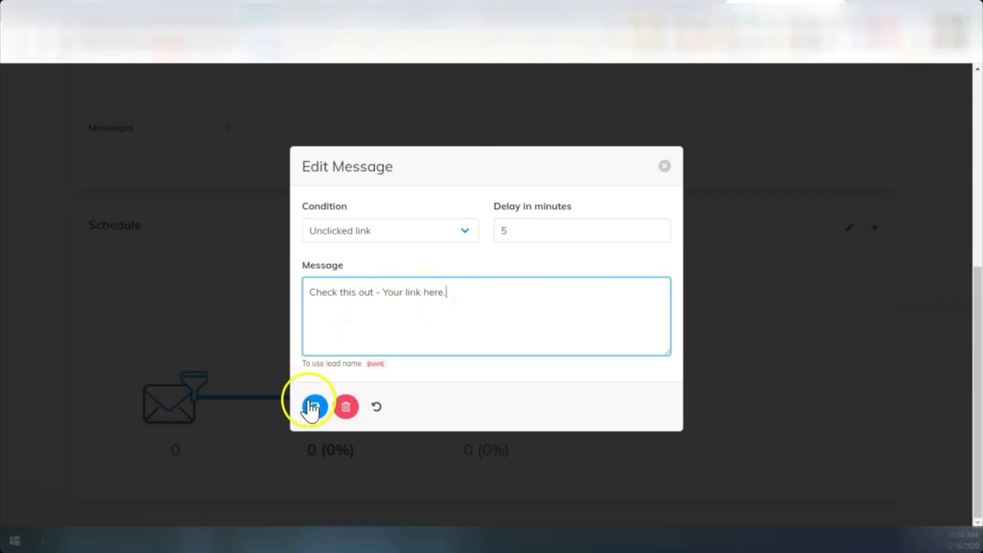
{"action": "left_click", "coordinate": [313, 406]}
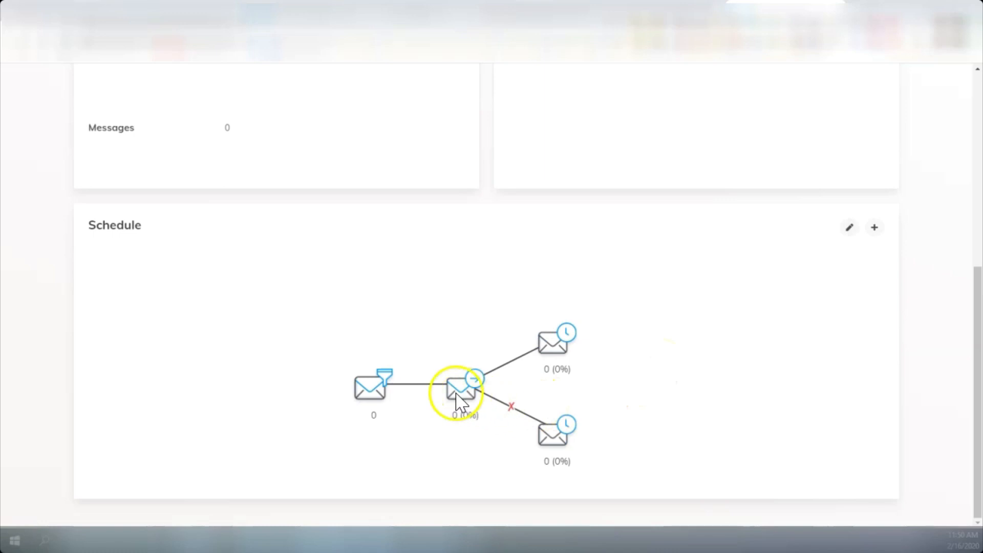
{"action": "mouse_move", "coordinate": [555, 432]}
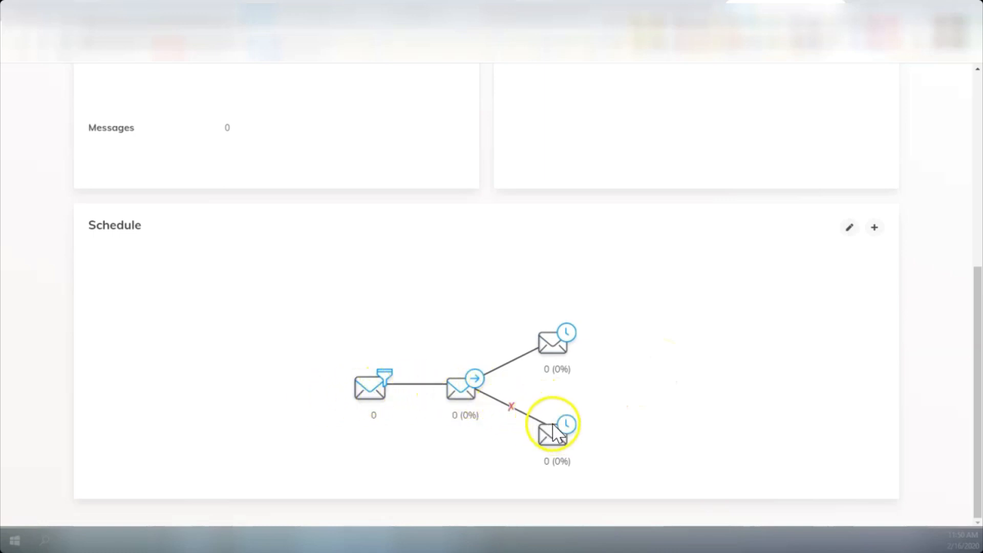
{"action": "mouse_move", "coordinate": [467, 392]}
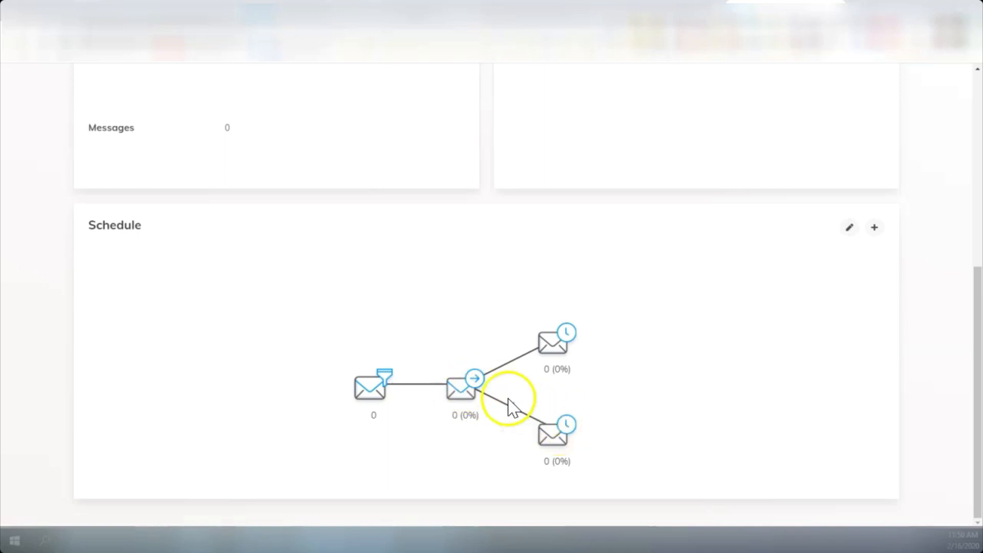
{"action": "mouse_move", "coordinate": [546, 358]}
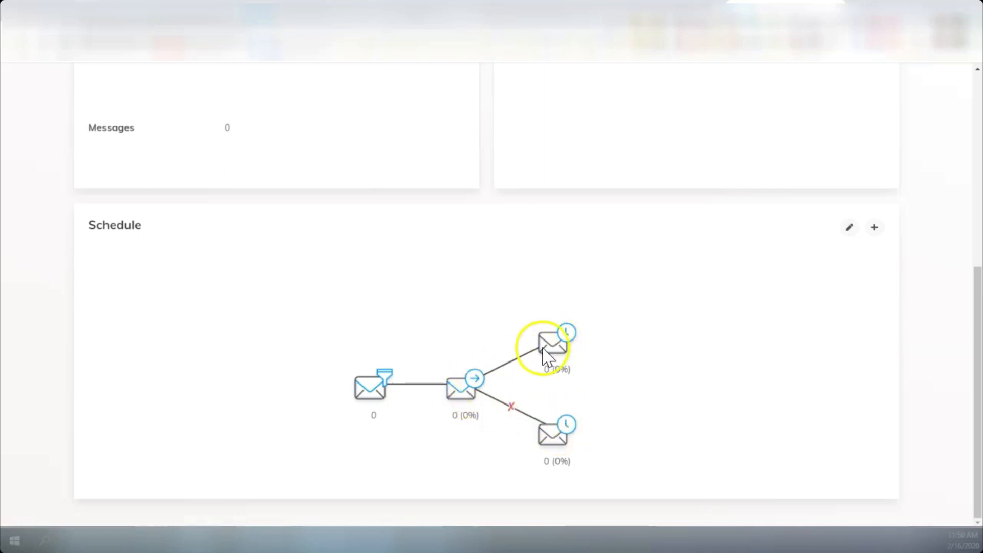
{"action": "mouse_move", "coordinate": [683, 316]}
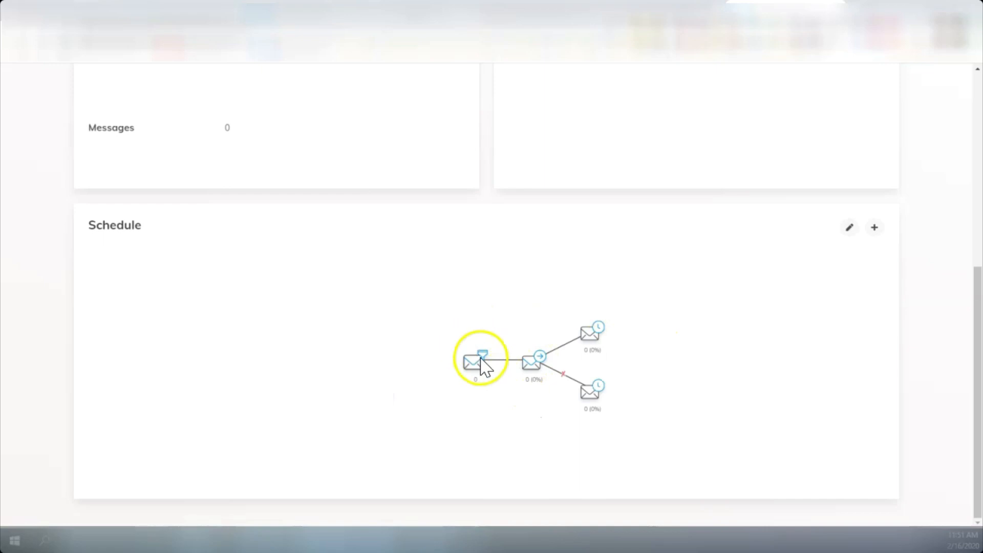
{"action": "mouse_move", "coordinate": [197, 331]}
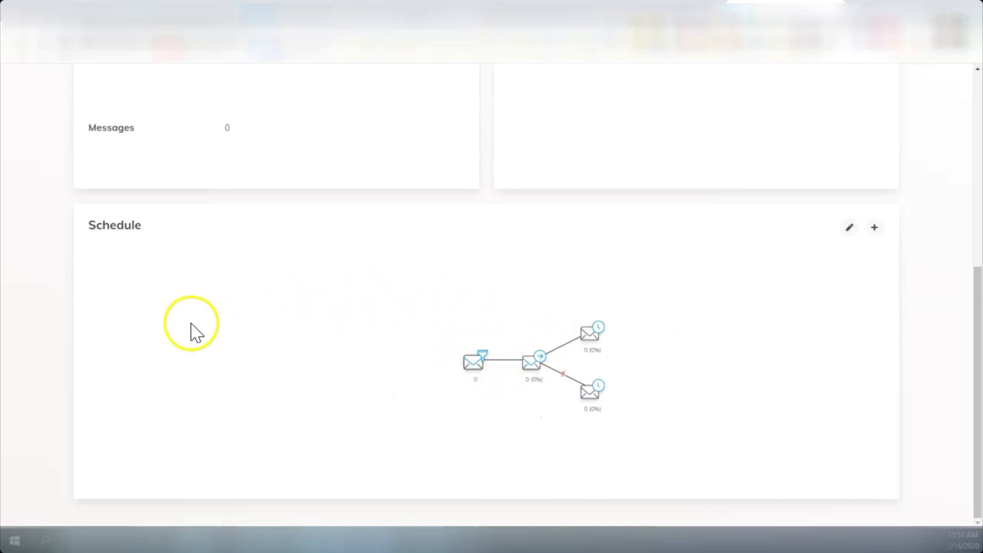
{"action": "mouse_move", "coordinate": [336, 332]}
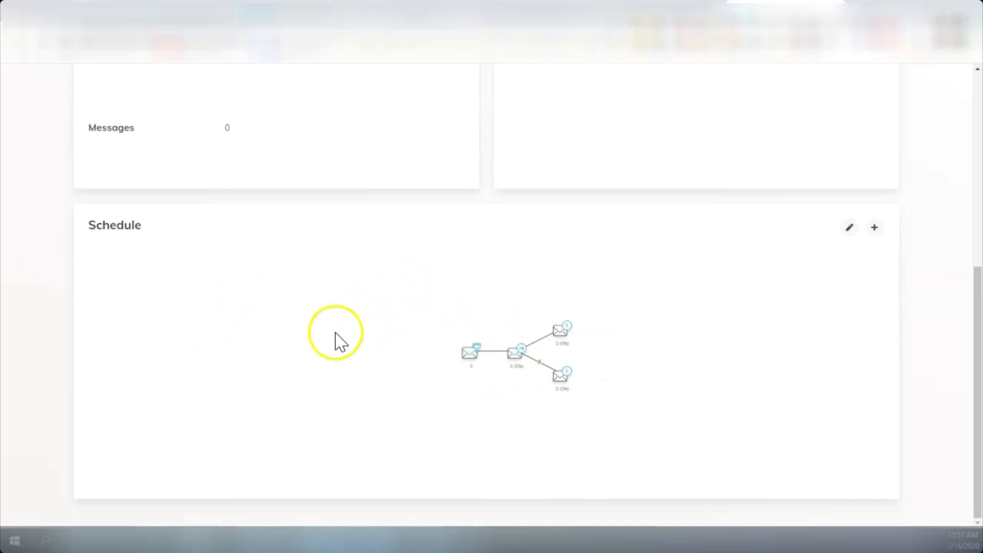
{"action": "mouse_move", "coordinate": [340, 344]}
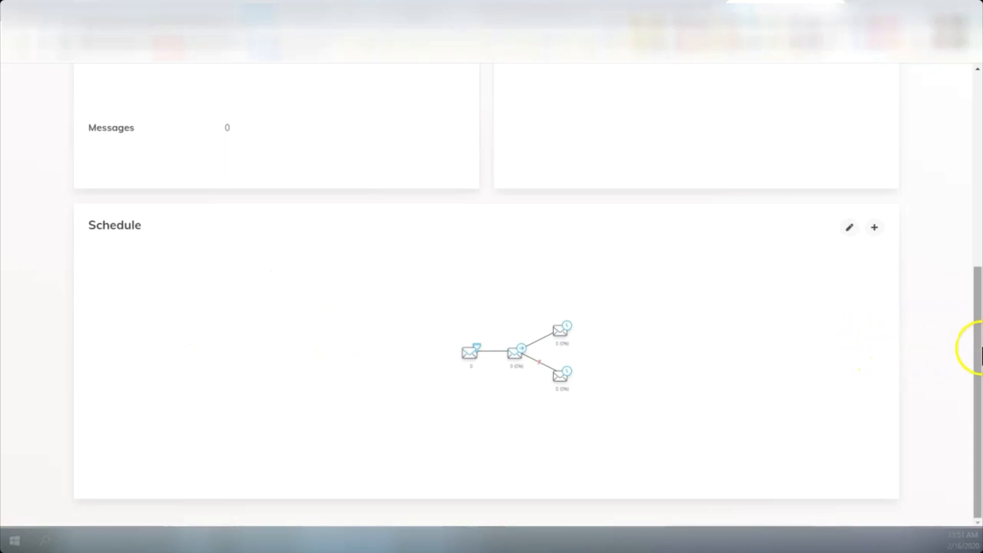
{"action": "scroll", "scroll_direction": "up", "scroll_amount": 3}
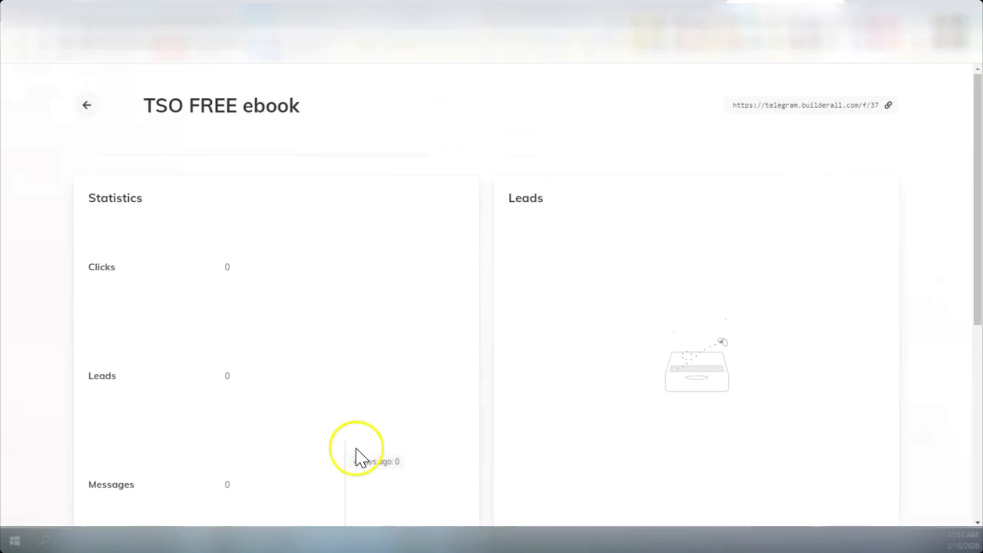
{"action": "mouse_move", "coordinate": [360, 464]}
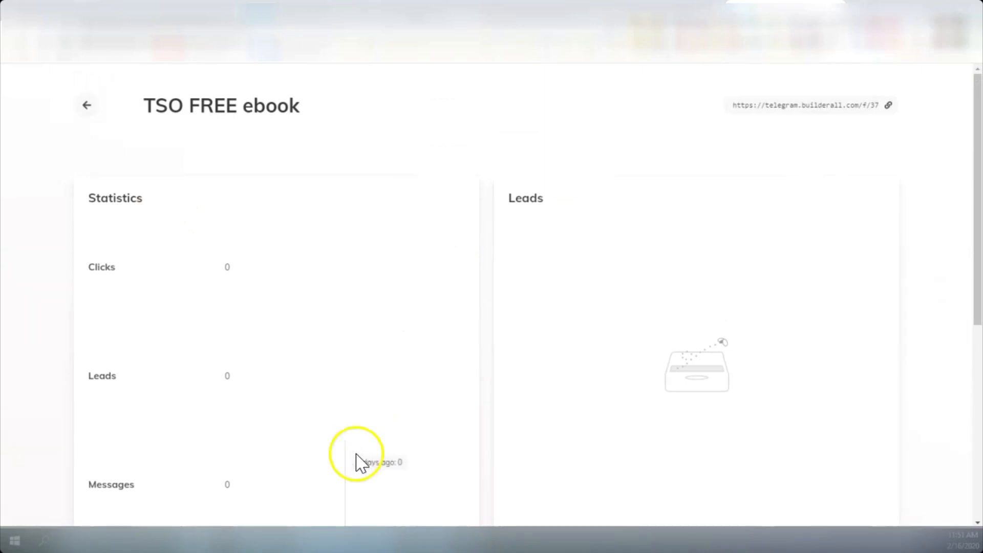
{"action": "mouse_move", "coordinate": [871, 269]}
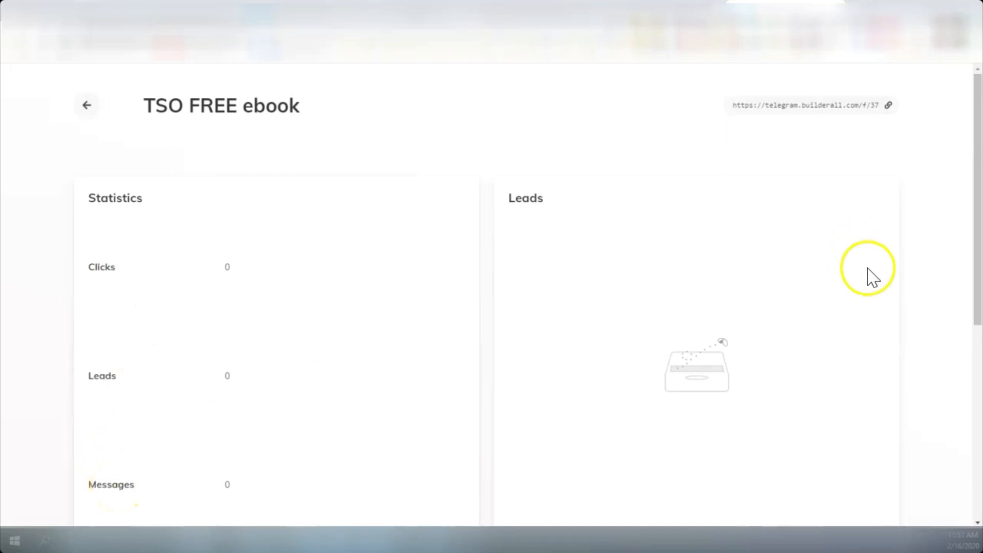
{"action": "mouse_move", "coordinate": [514, 312]}
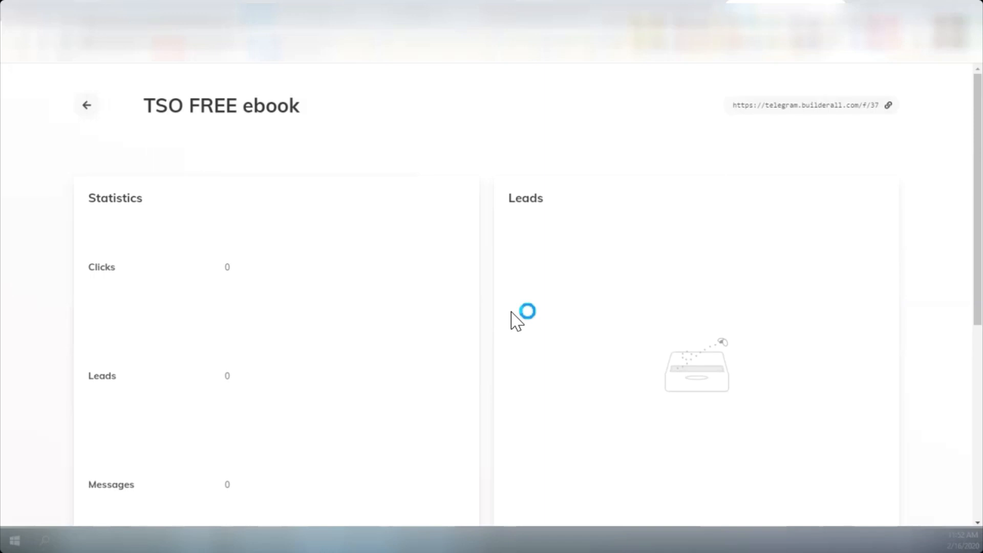
{"action": "mouse_move", "coordinate": [515, 320]}
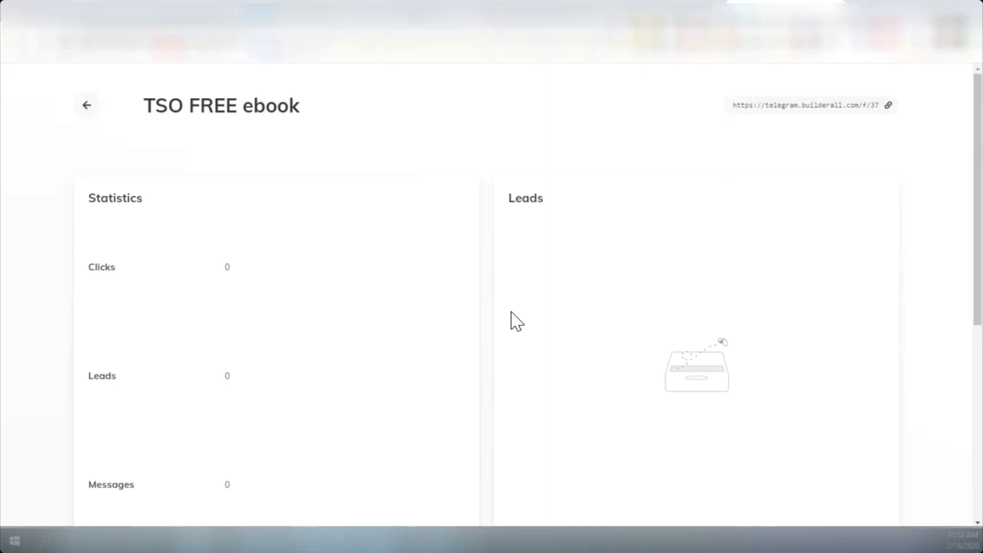